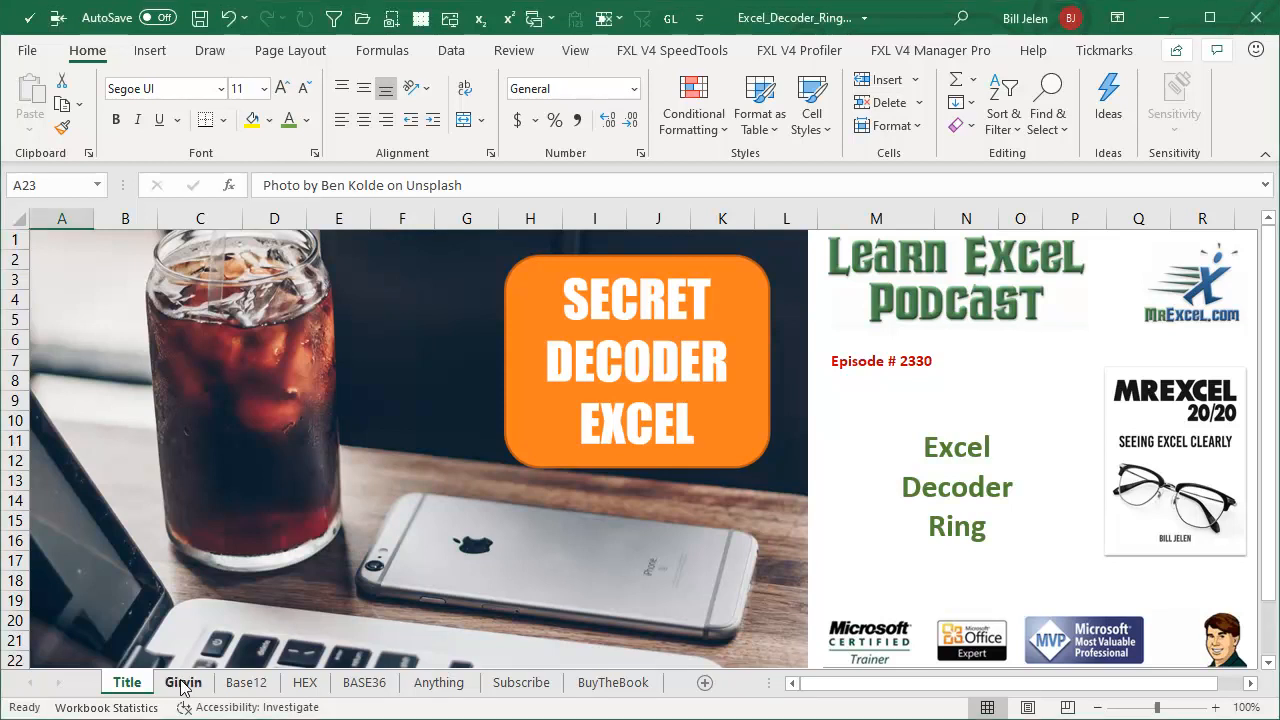
# Switch from the Title sheet to the Girvin sheet with its base-36 formula.
pyautogui.click(183, 682)
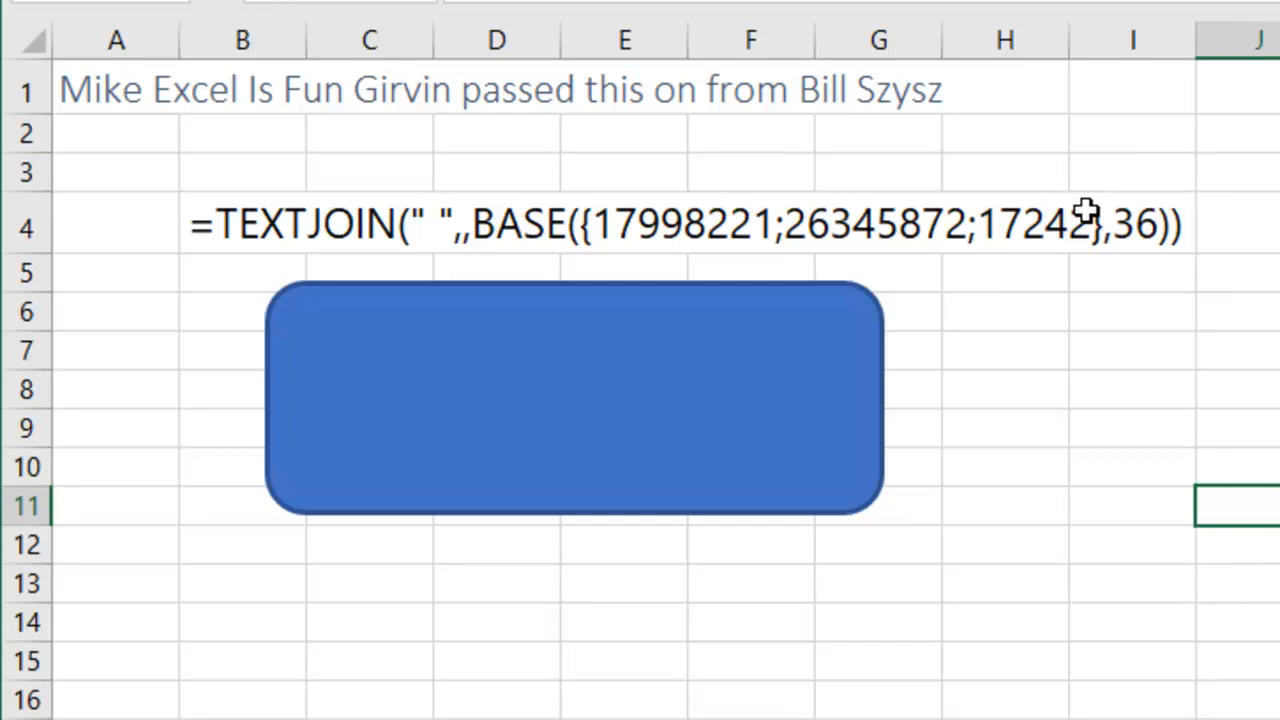
pyautogui.moveTo(1188, 246)
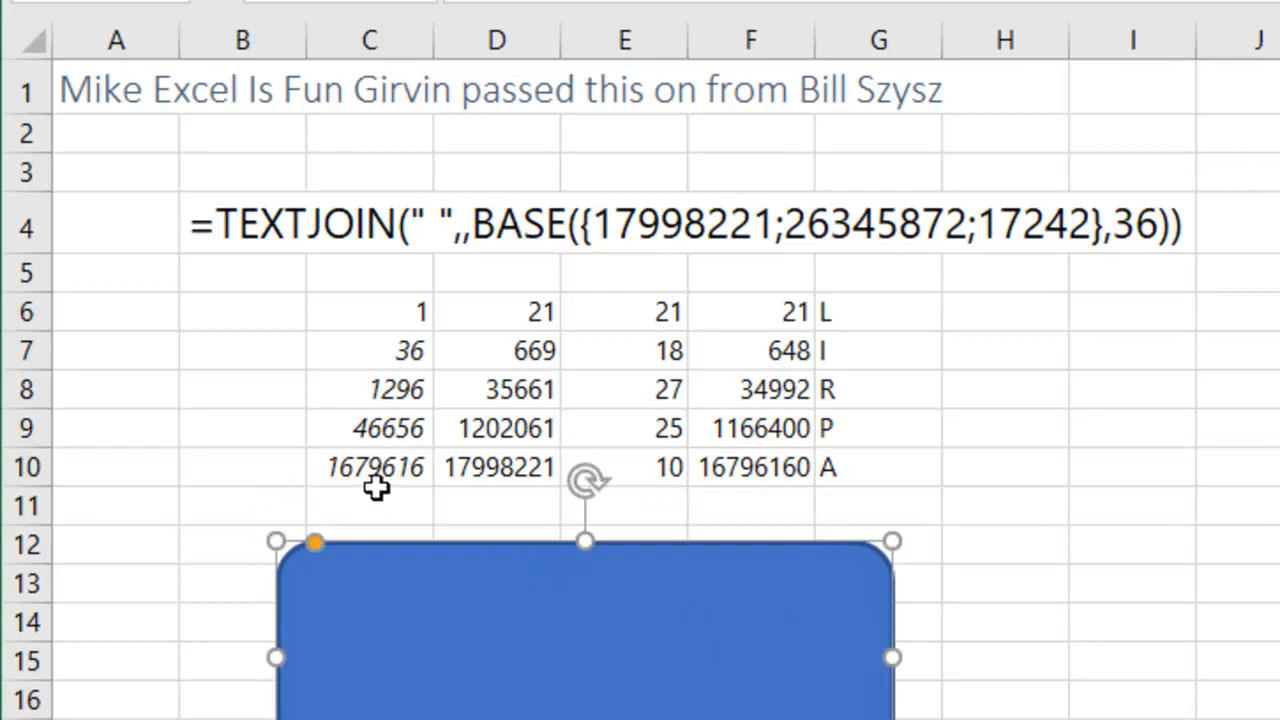
pyautogui.moveTo(815, 425)
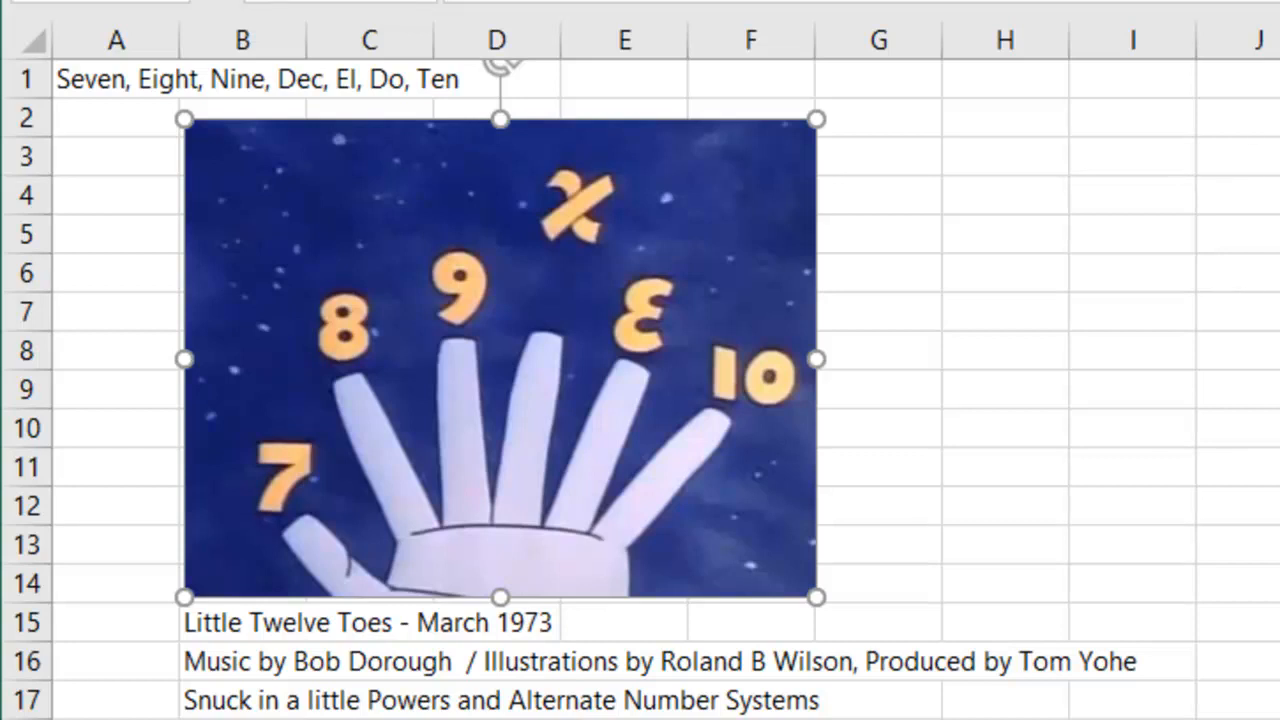
pyautogui.moveTo(305, 575)
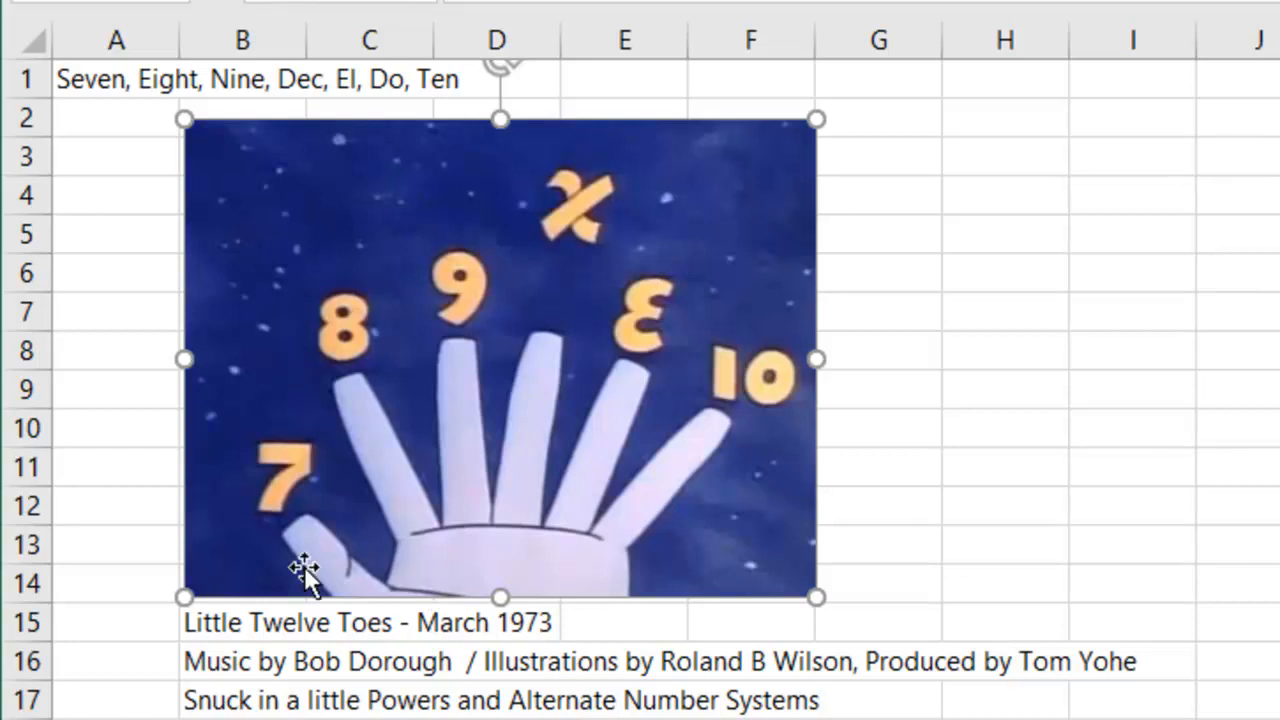
pyautogui.moveTo(365, 500)
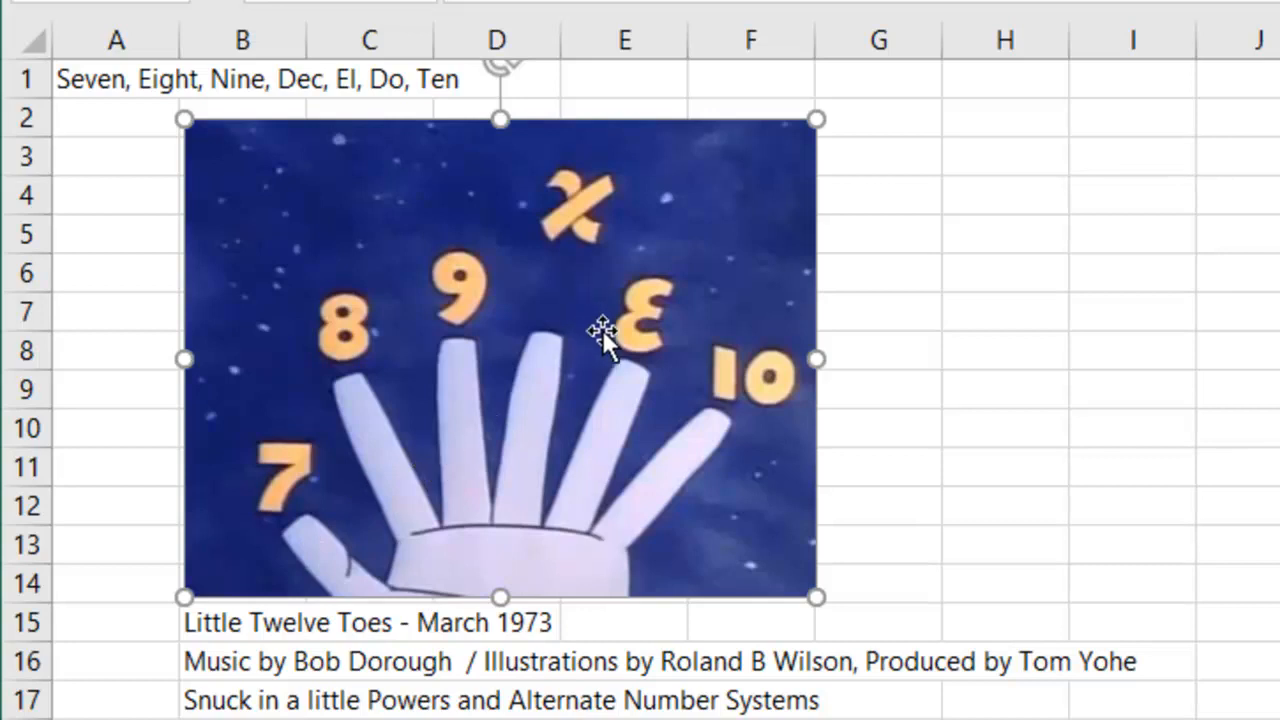
pyautogui.moveTo(740, 390)
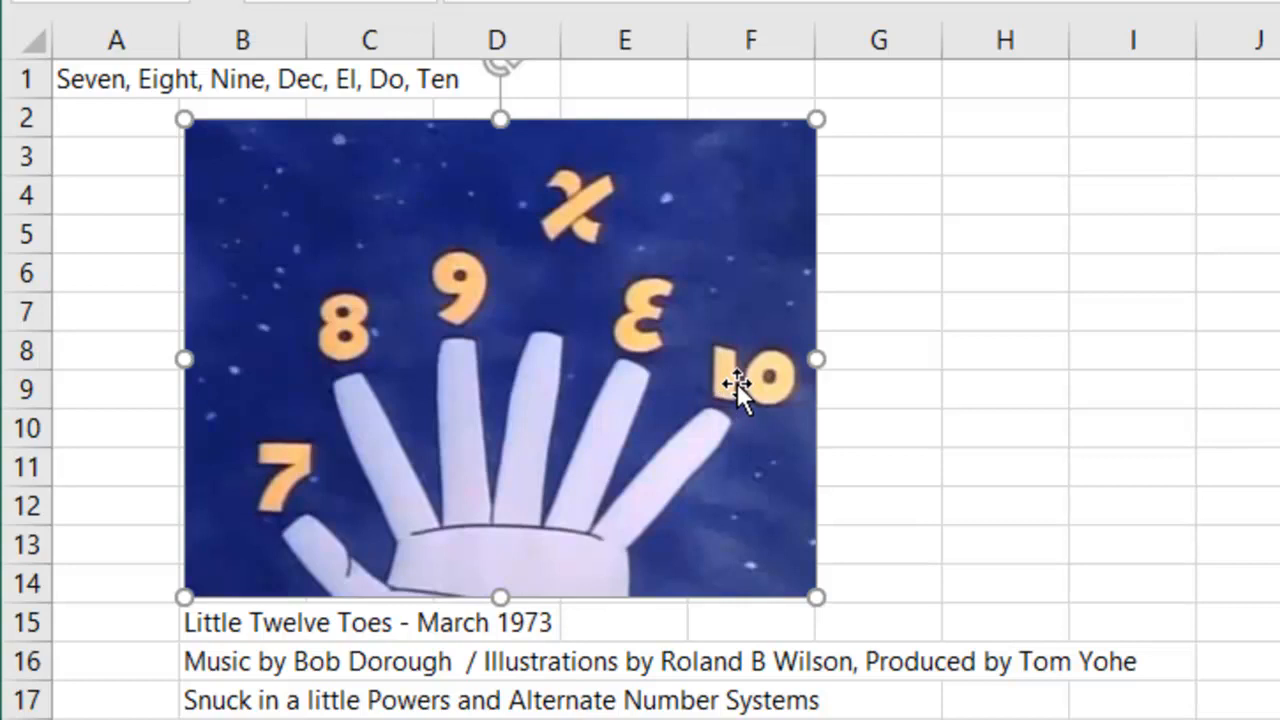
pyautogui.moveTo(775, 420)
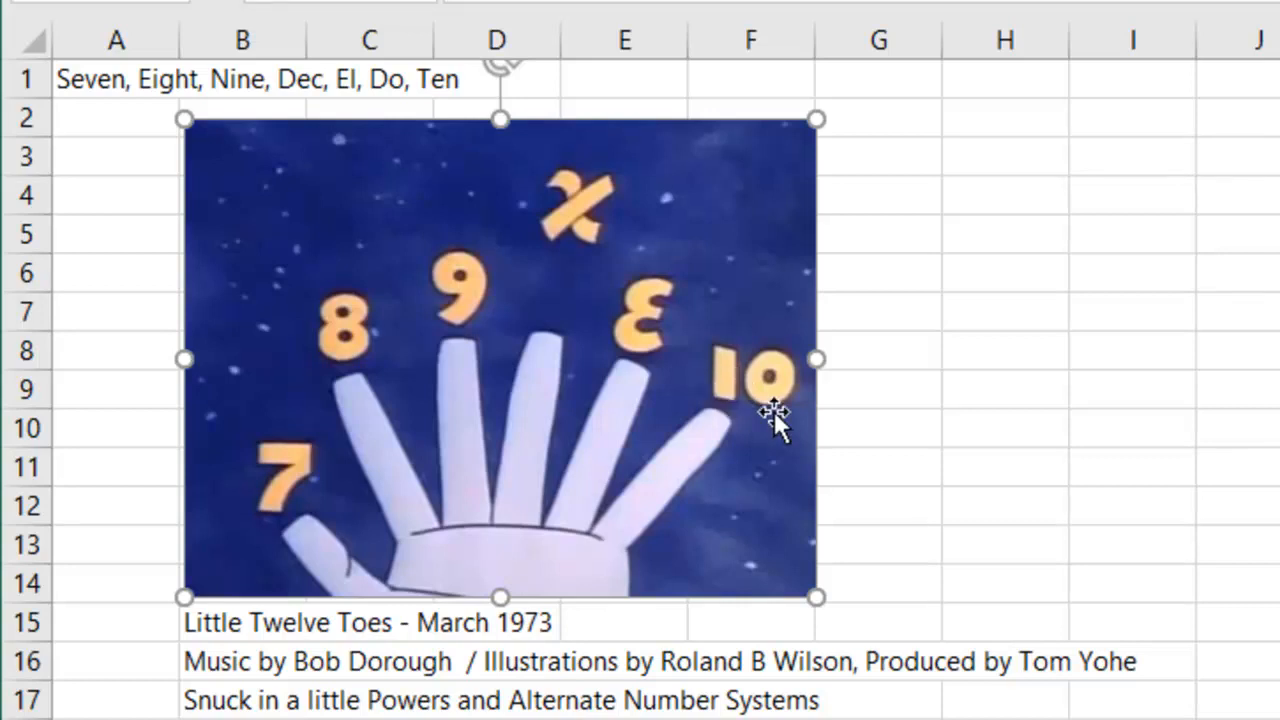
pyautogui.moveTo(1030, 355)
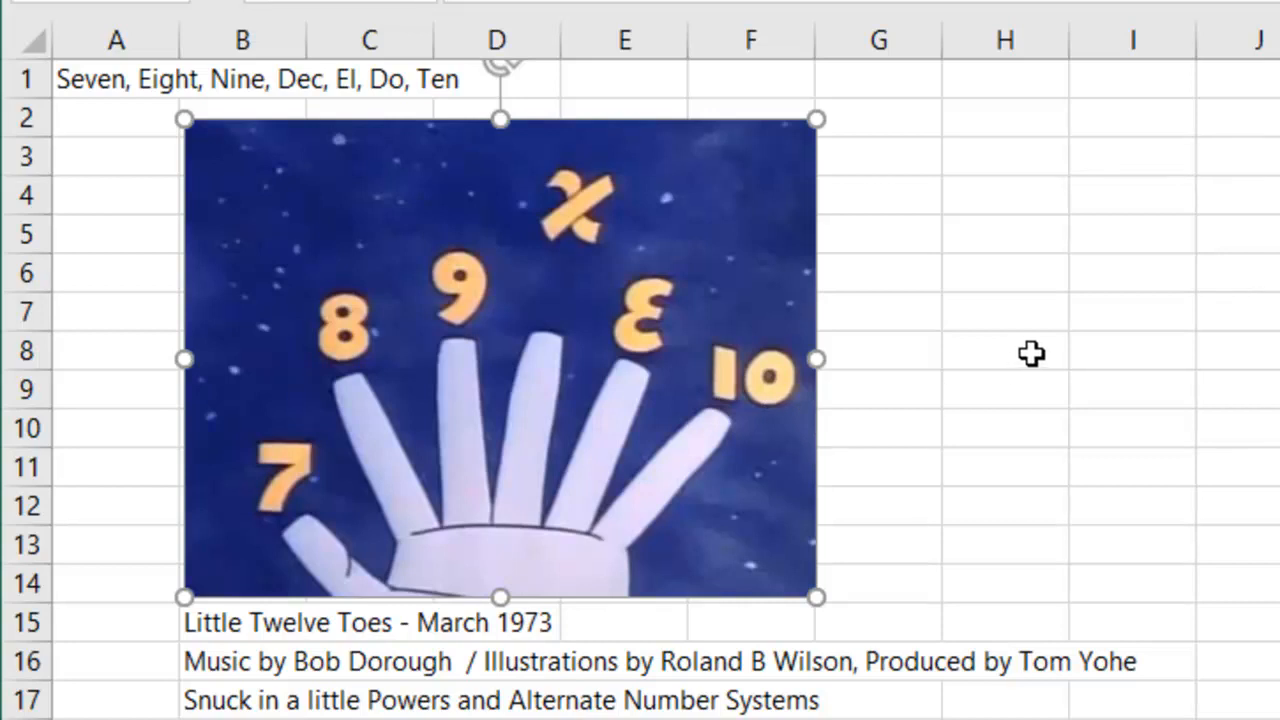
pyautogui.moveTo(635, 378)
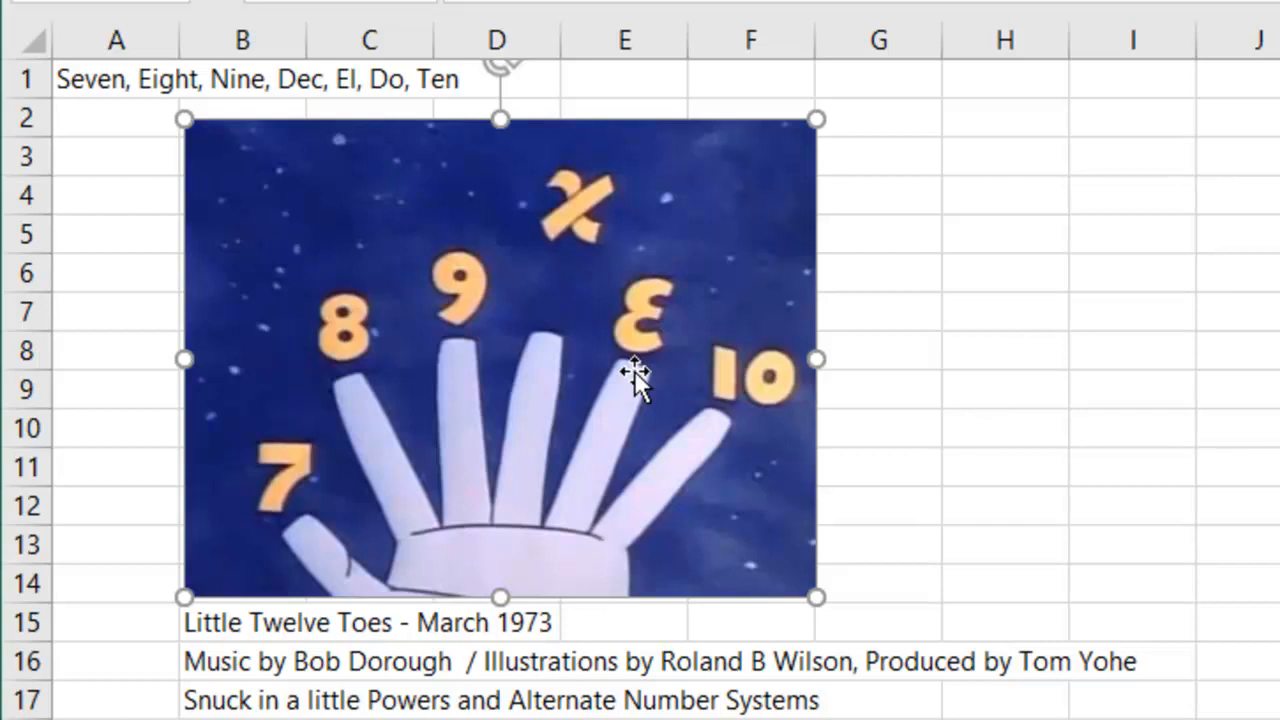
pyautogui.moveTo(1122, 429)
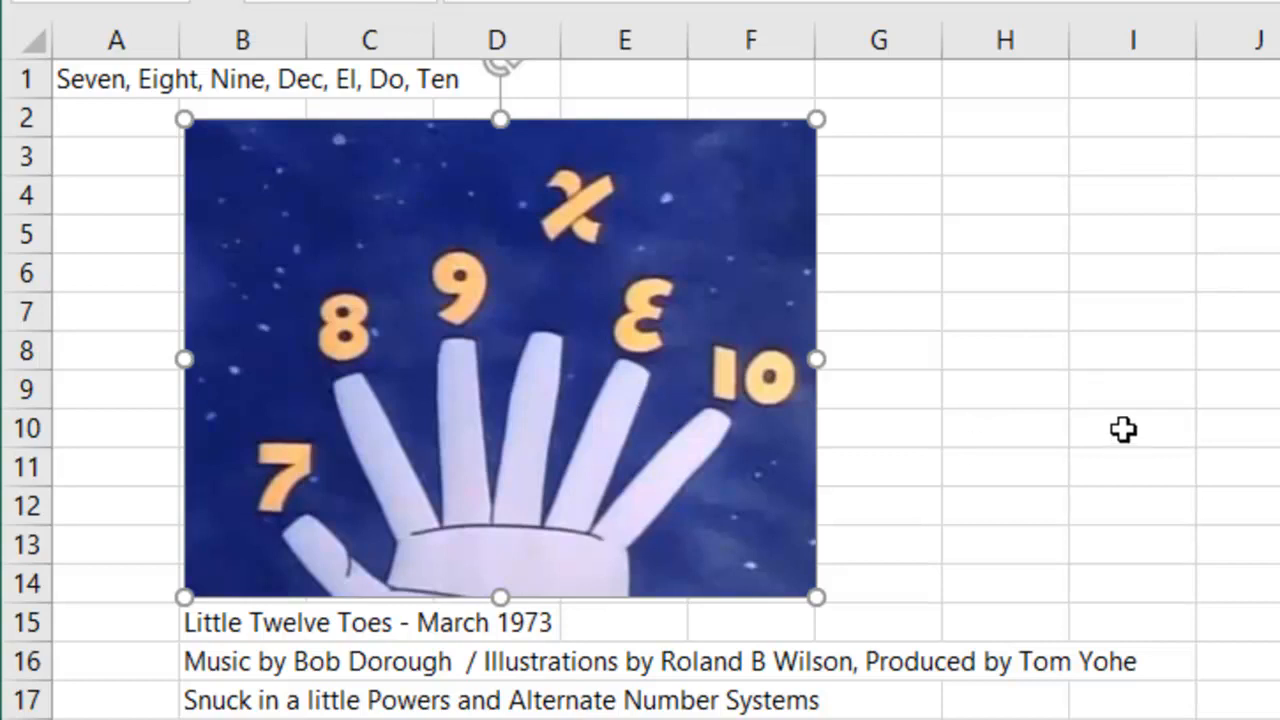
pyautogui.moveTo(1113, 445)
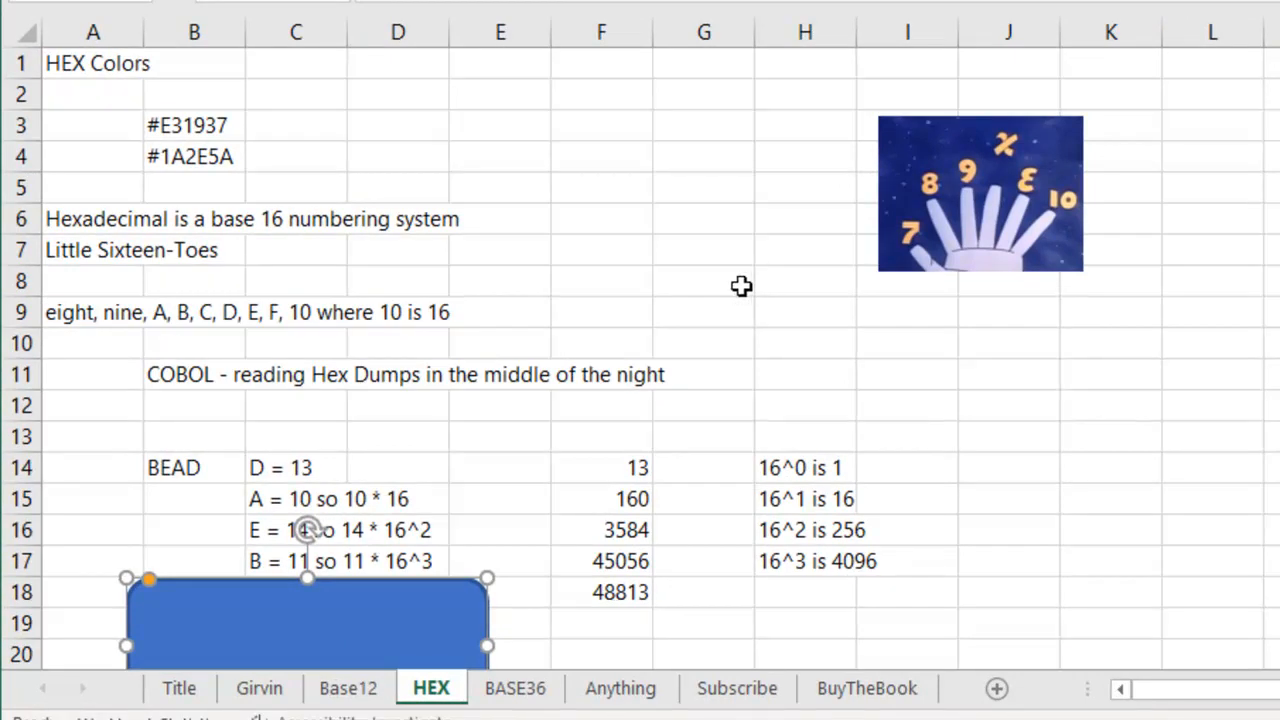
pyautogui.moveTo(326, 253)
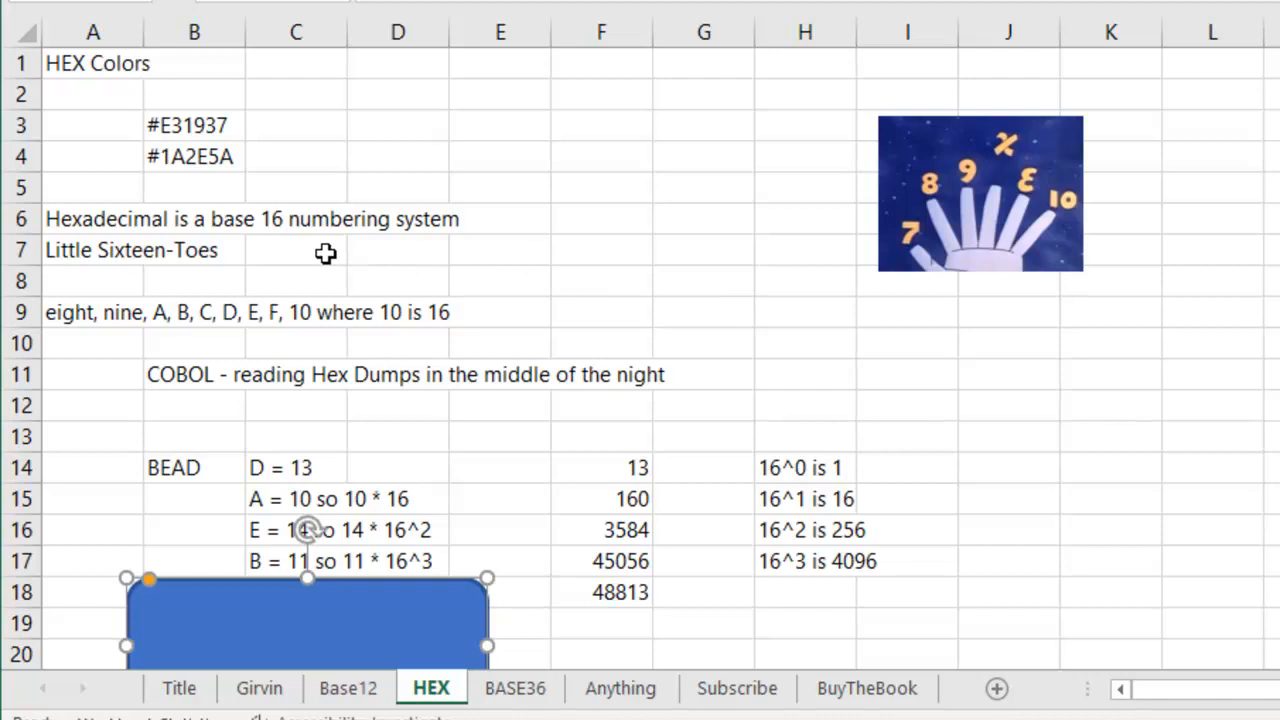
pyautogui.moveTo(382, 270)
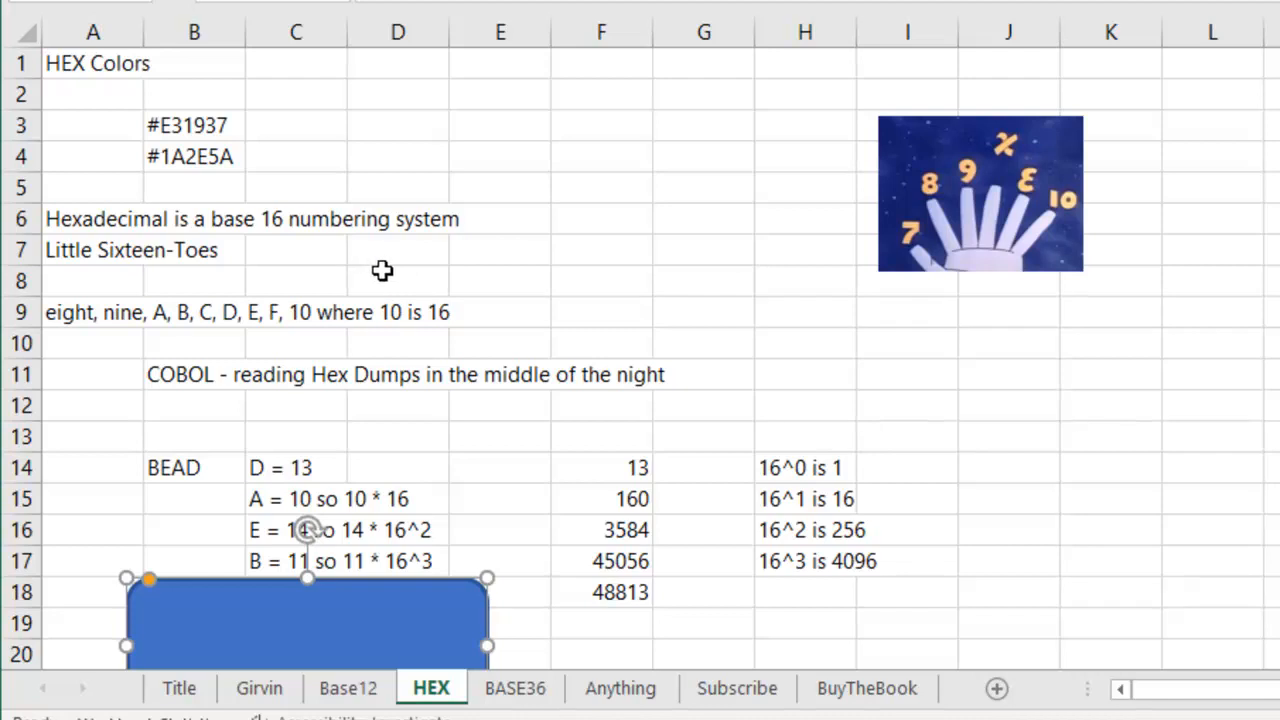
pyautogui.moveTo(405, 259)
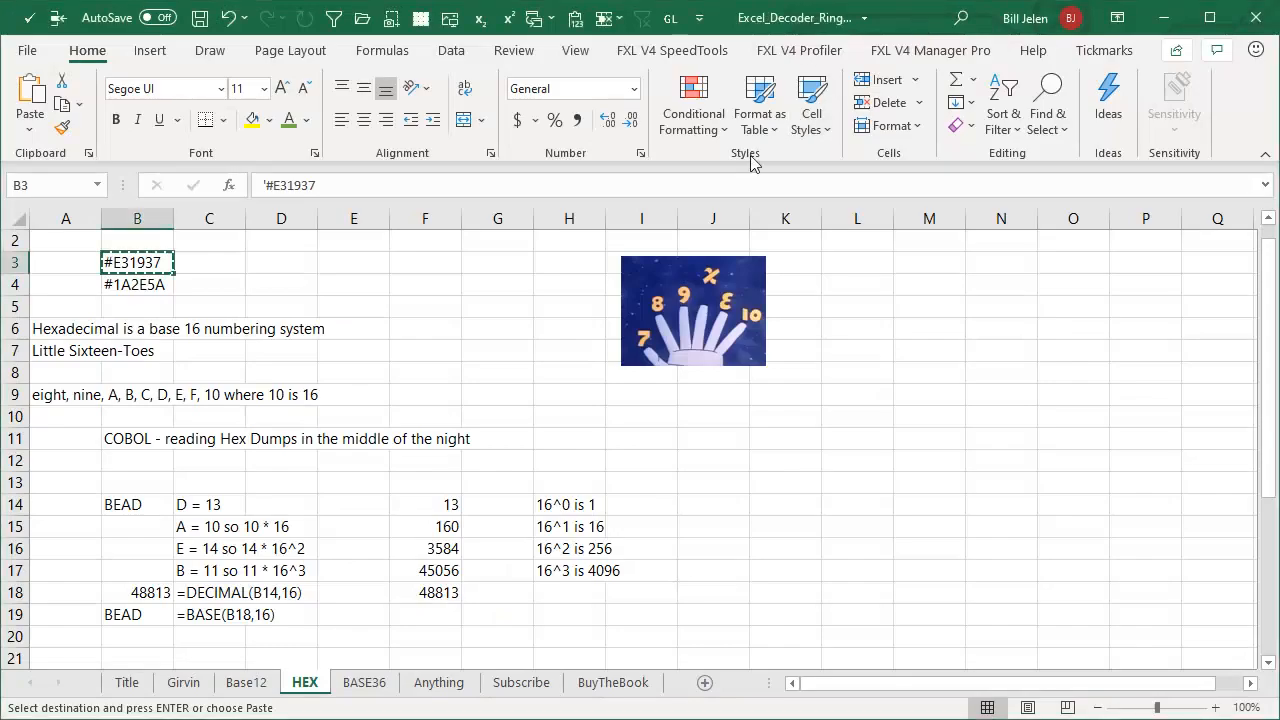
pyautogui.moveTo(189, 275)
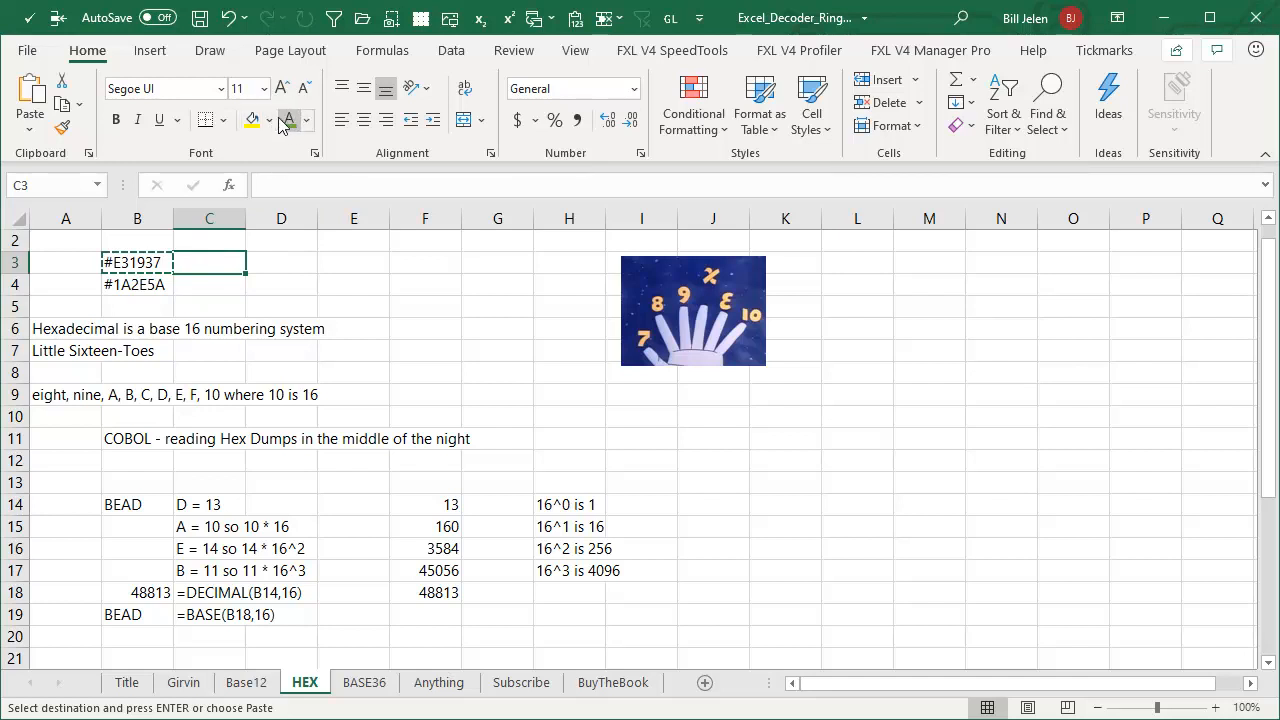
# Fill cell C3 with the custom colour #E31937.
pyautogui.click(270, 120)
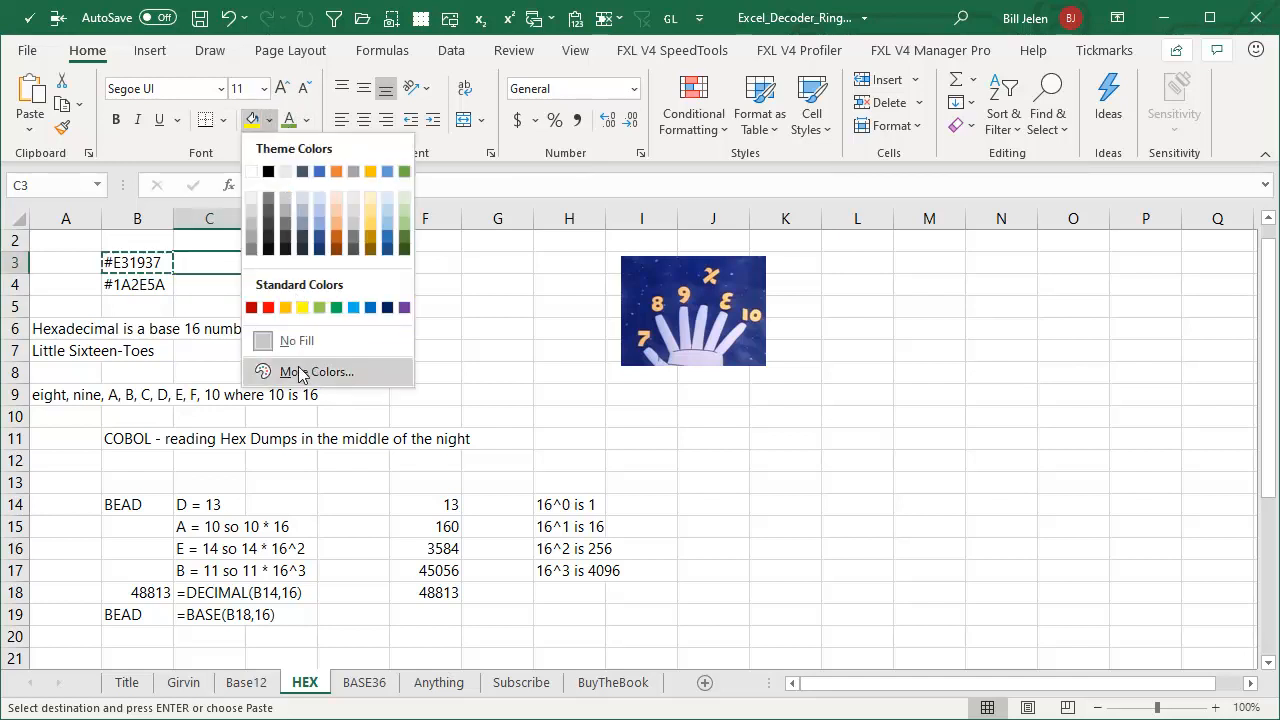
pyautogui.click(315, 371)
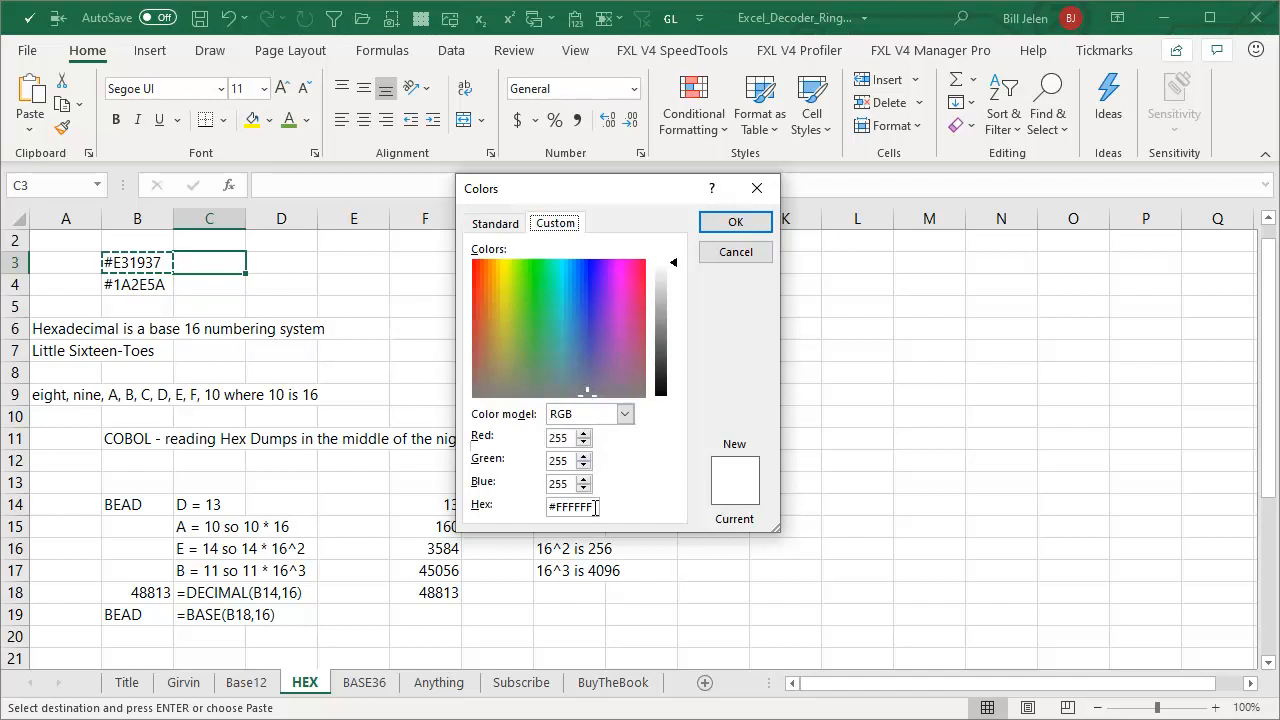
pyautogui.write('#E31937')
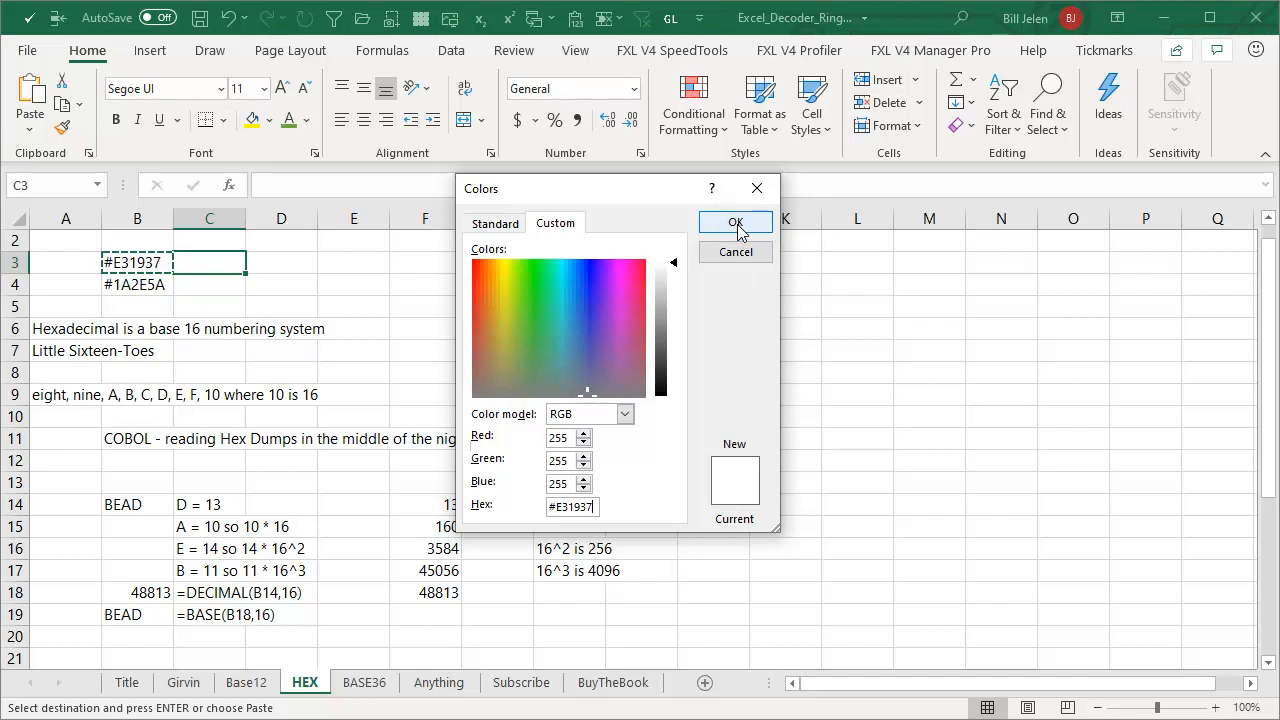
pyautogui.click(735, 222)
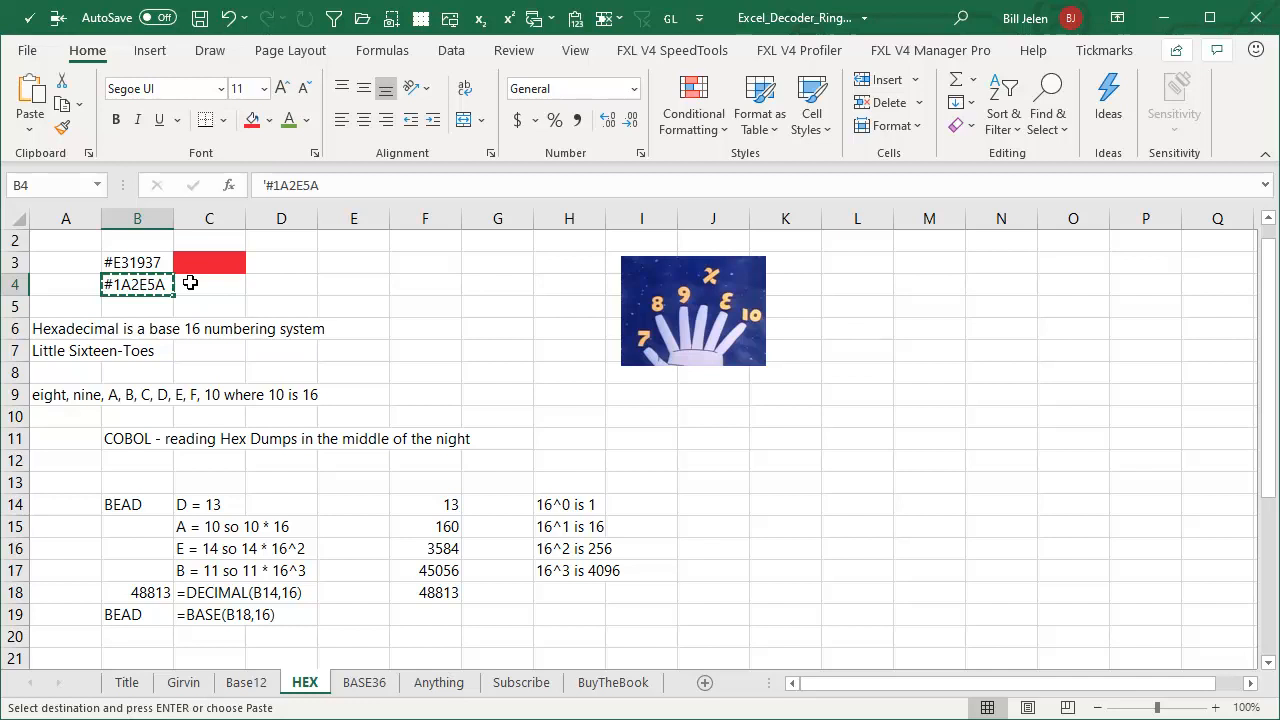
# Fill cell C4 with the custom colour #1A2E5A.
pyautogui.click(267, 120)
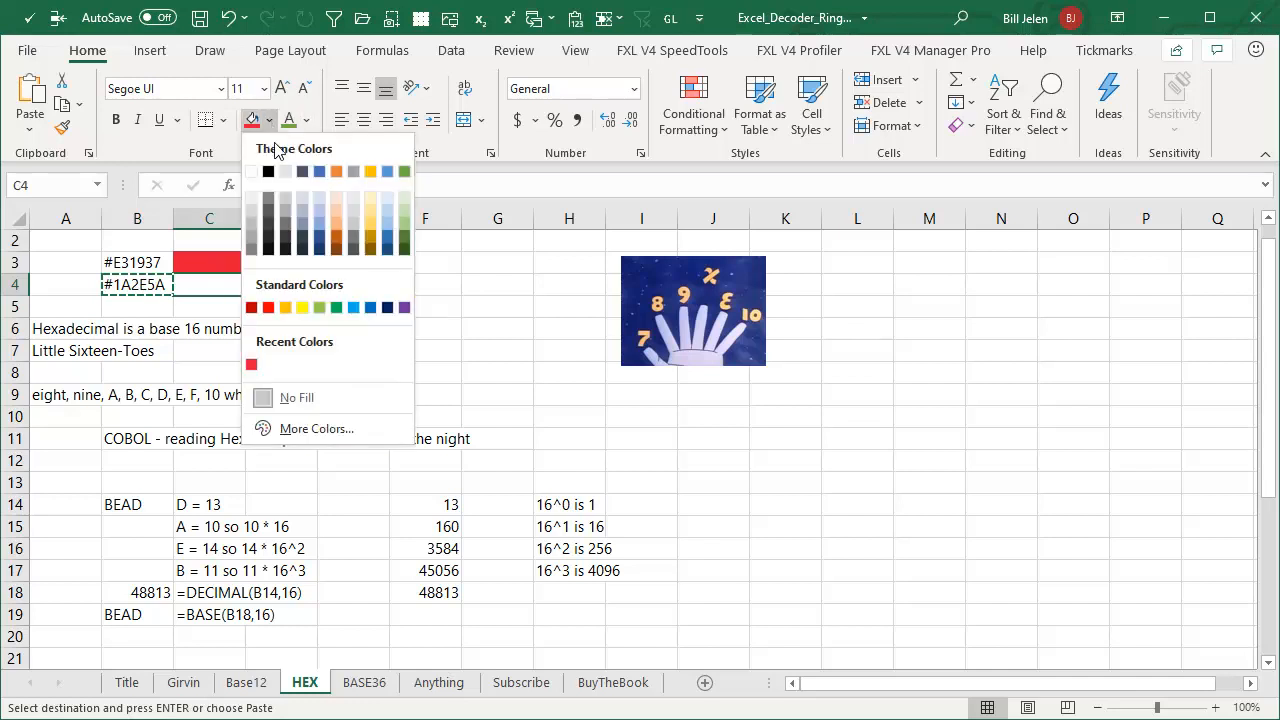
pyautogui.click(317, 428)
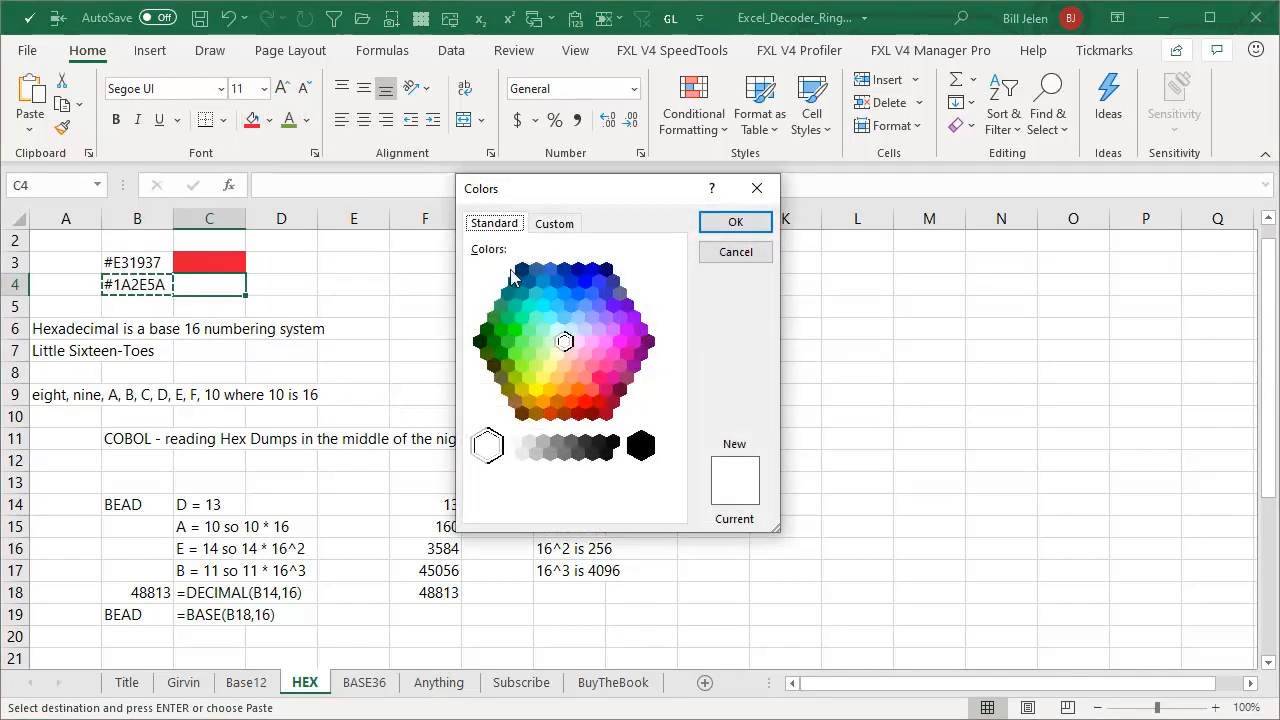
pyautogui.click(555, 223)
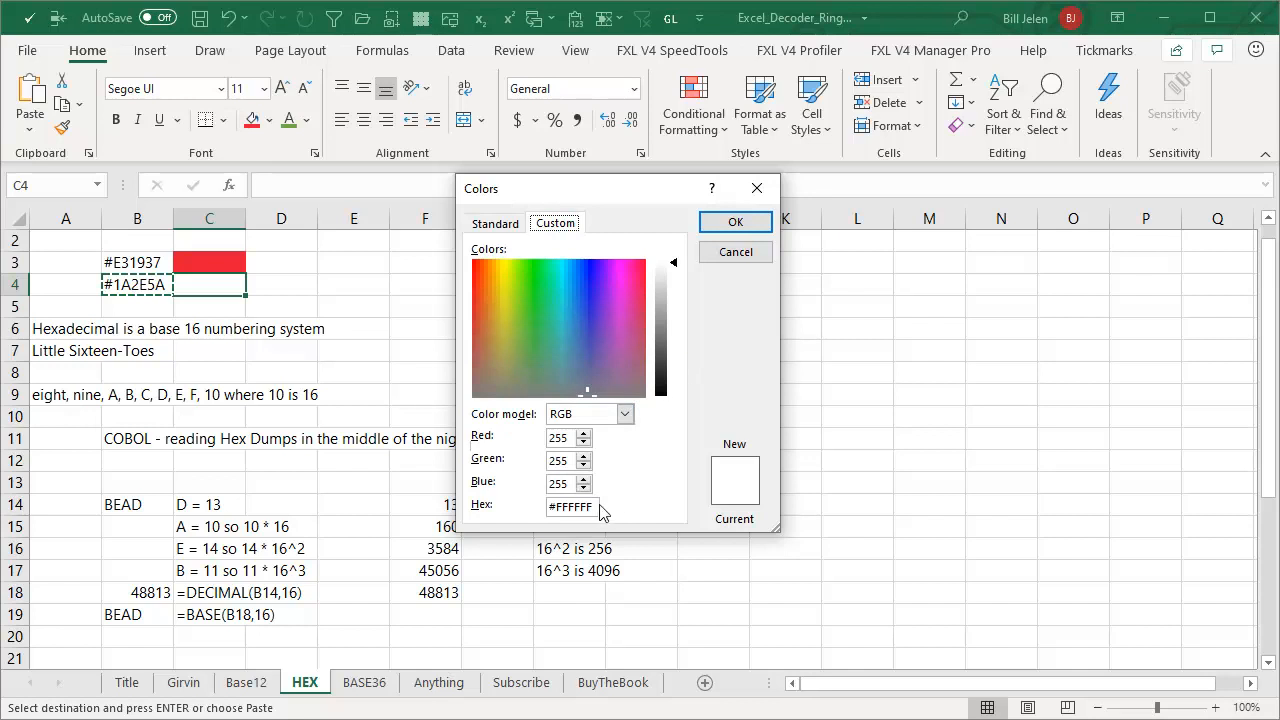
pyautogui.write('1A2E5A')
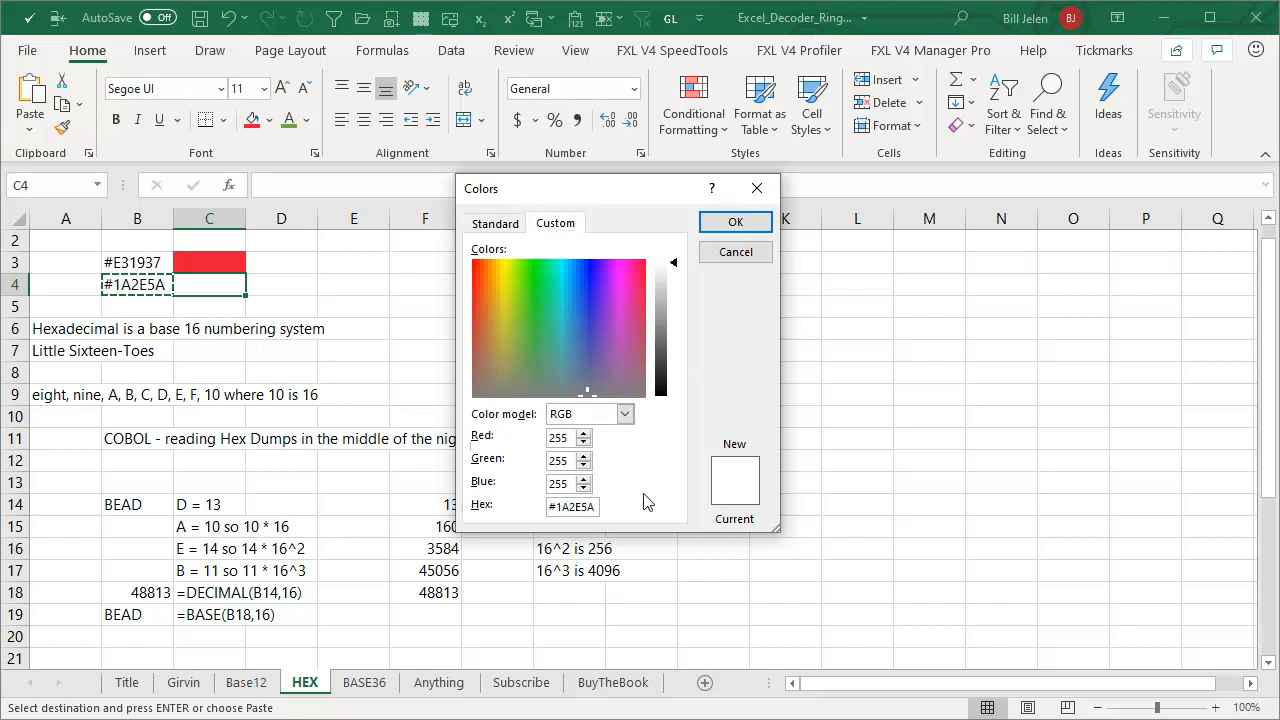
pyautogui.click(735, 221)
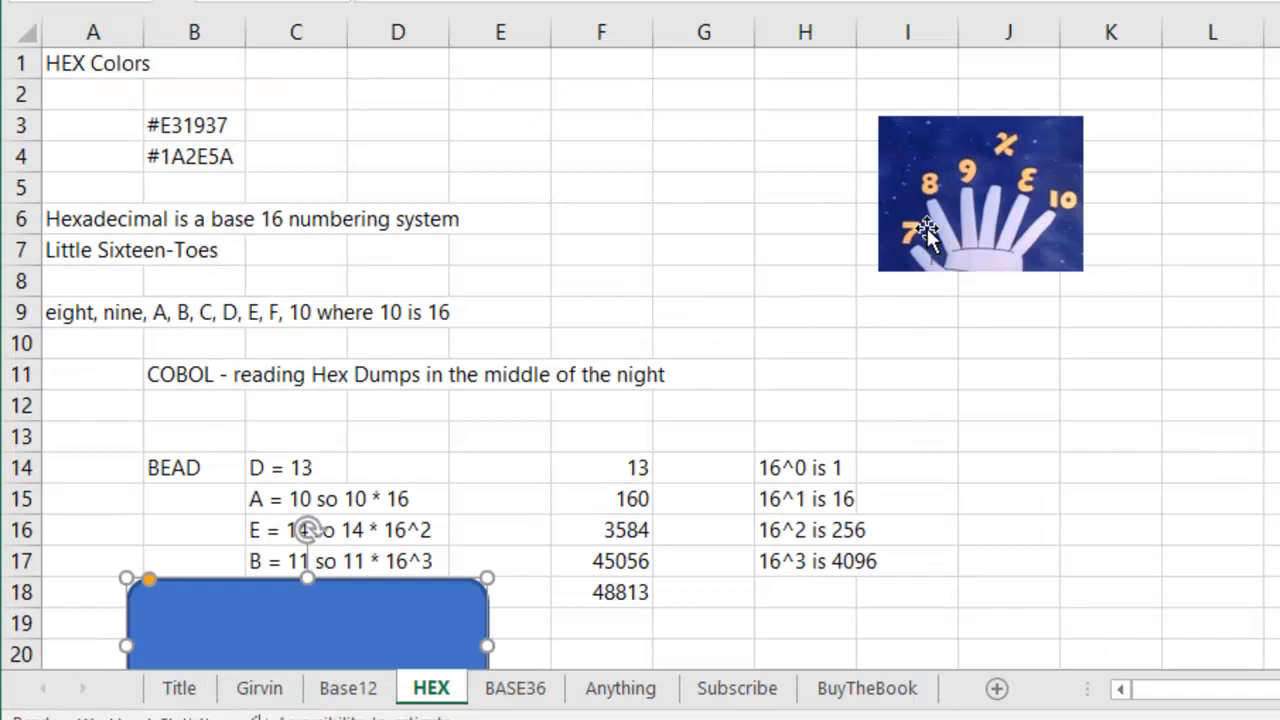
pyautogui.moveTo(1008, 188)
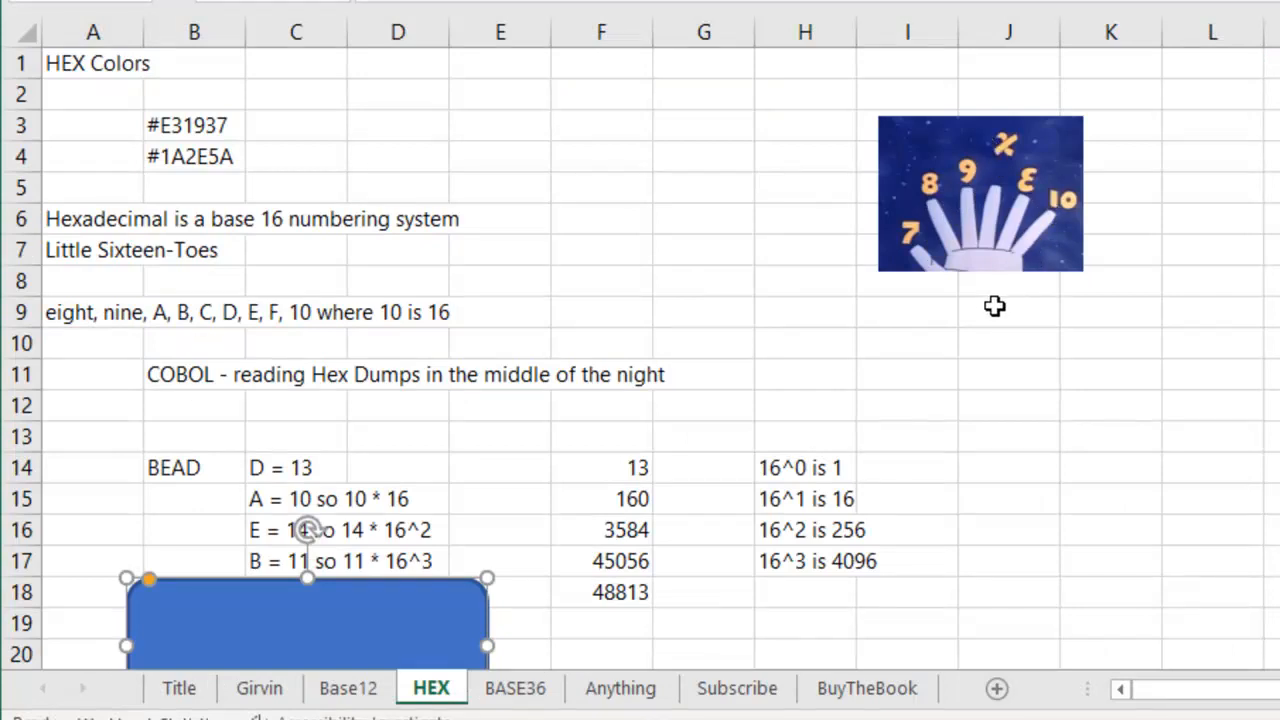
pyautogui.moveTo(812, 365)
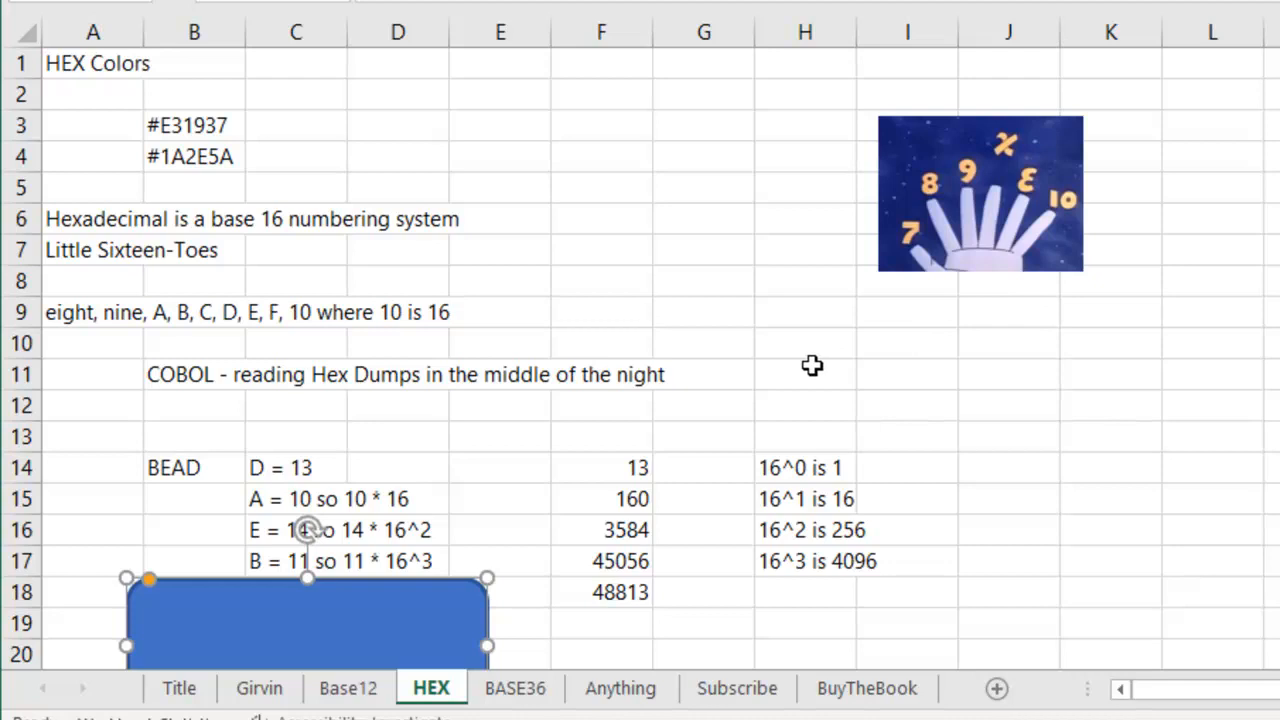
pyautogui.moveTo(145, 351)
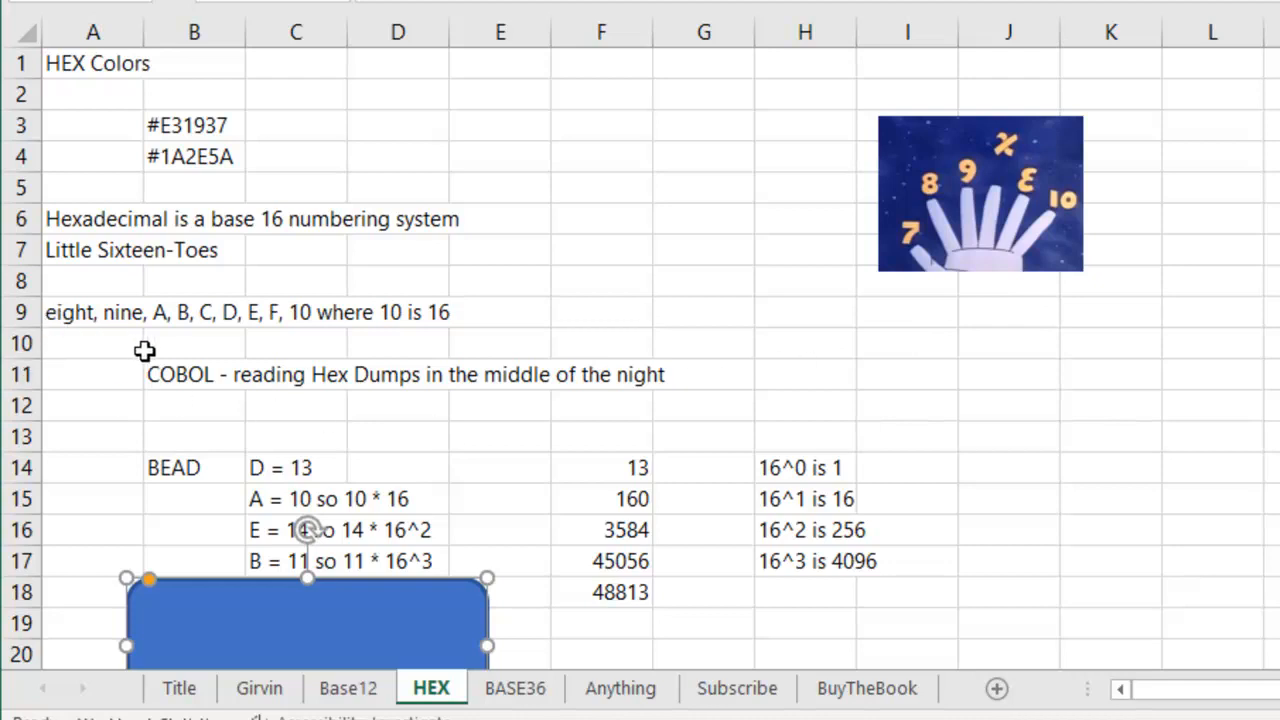
pyautogui.moveTo(192, 338)
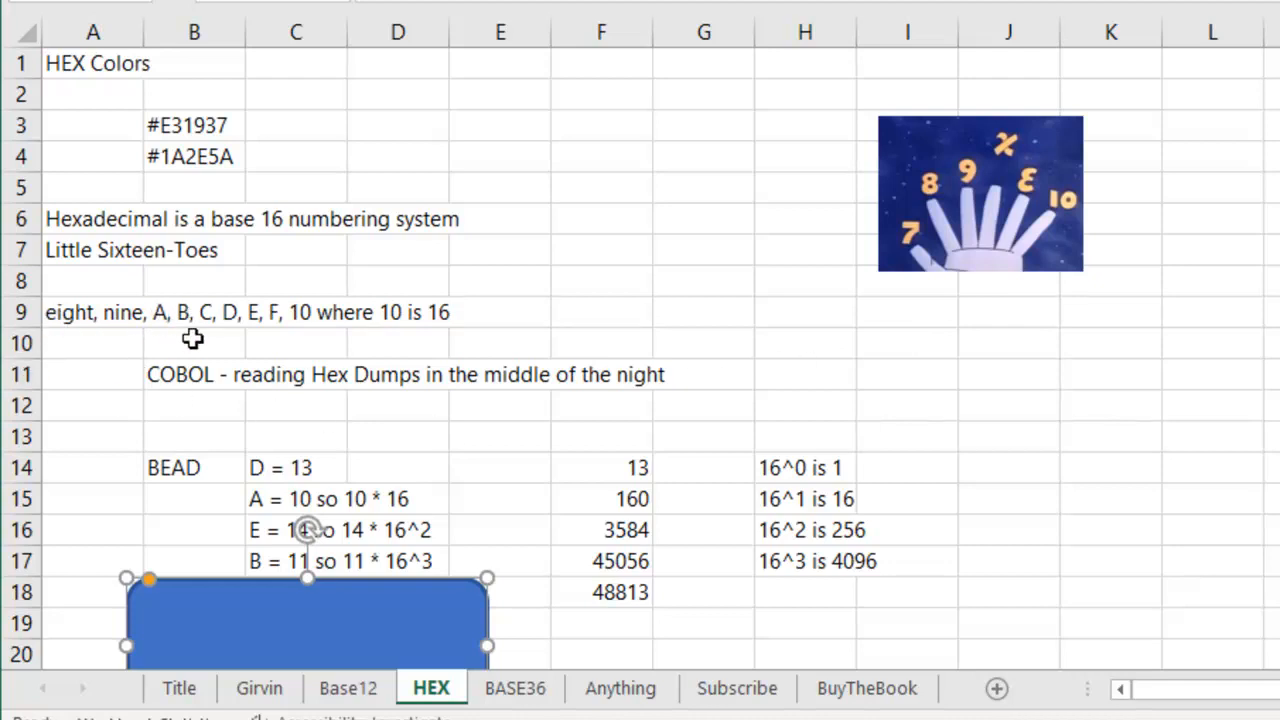
pyautogui.moveTo(230, 325)
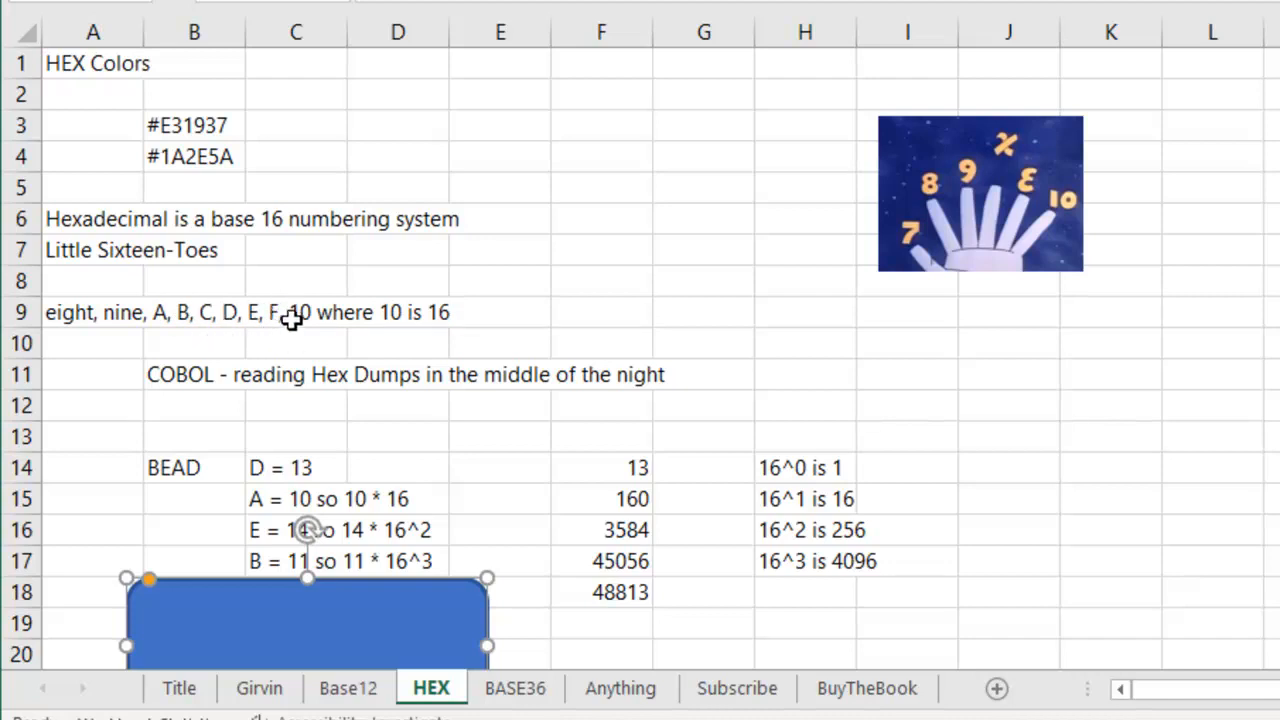
pyautogui.moveTo(330, 295)
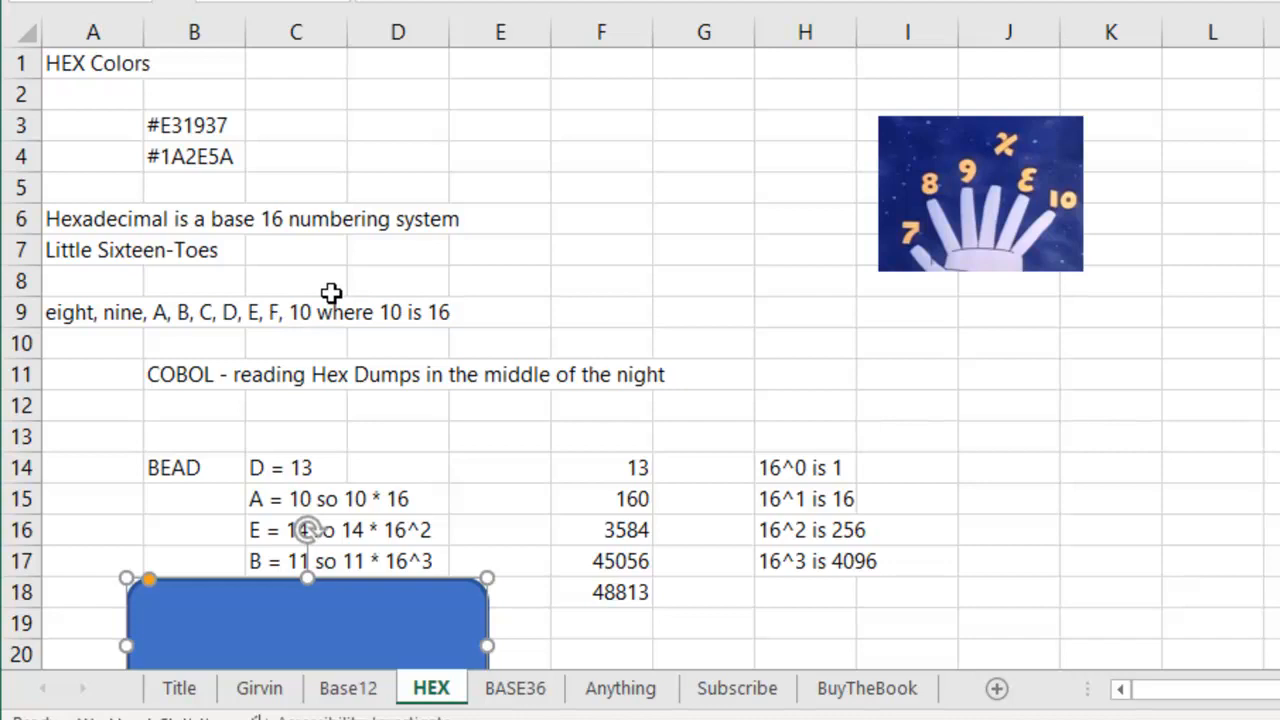
pyautogui.moveTo(549, 309)
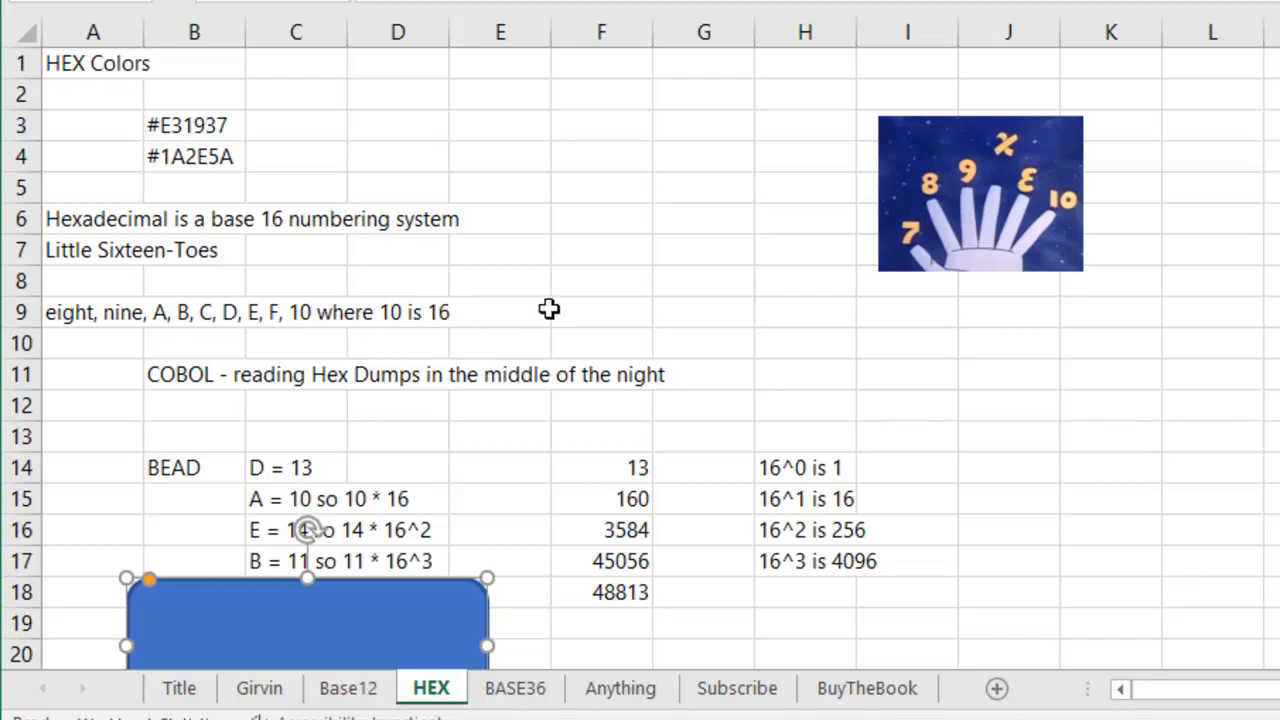
pyautogui.moveTo(498, 350)
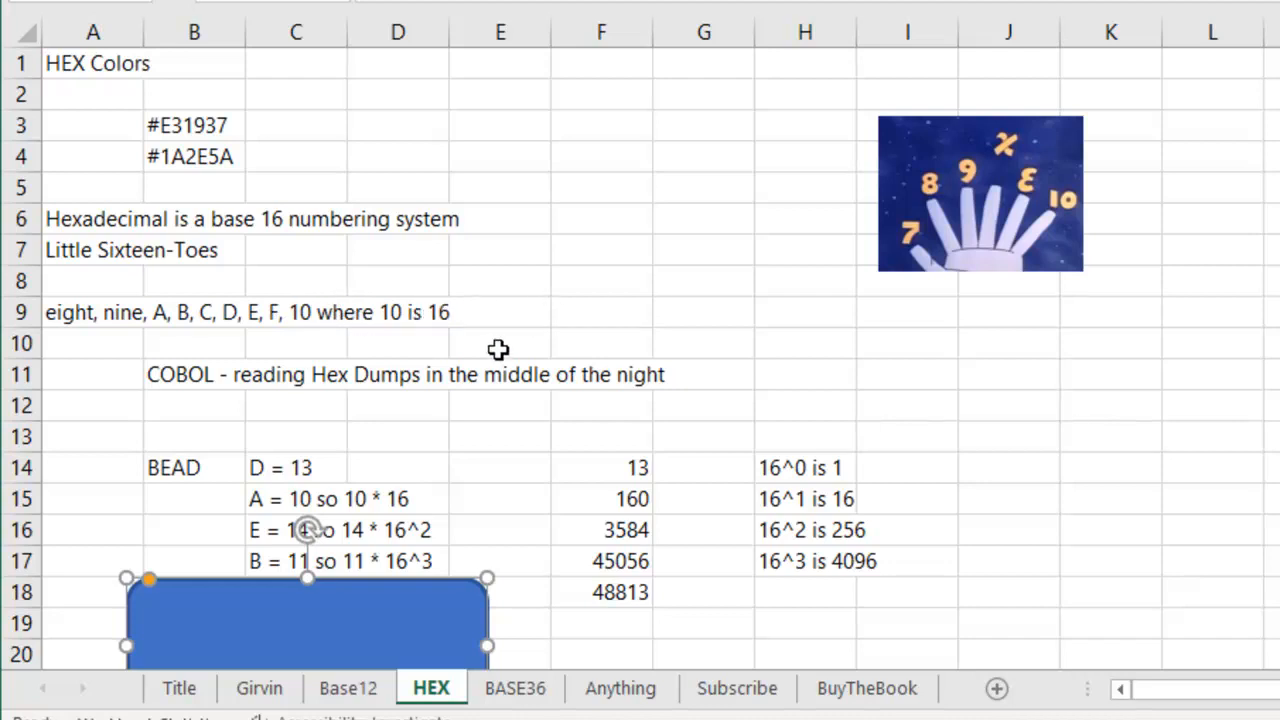
pyautogui.moveTo(503, 340)
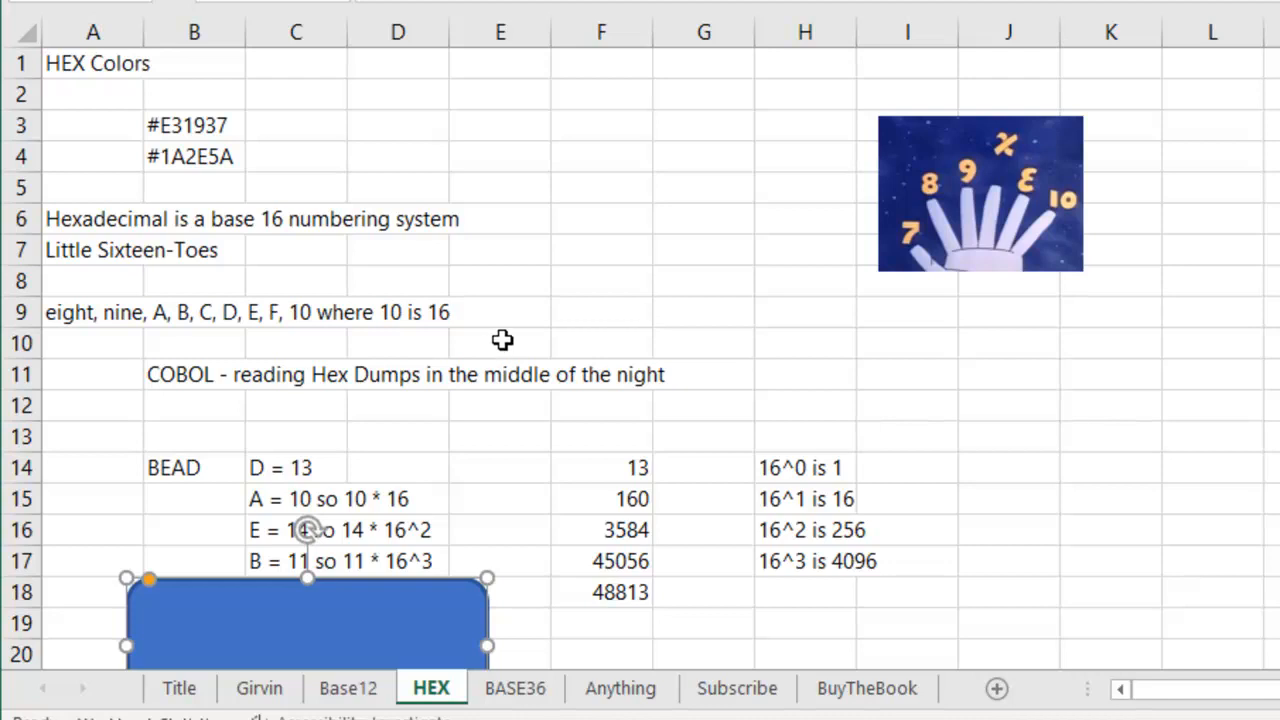
pyautogui.moveTo(600, 244)
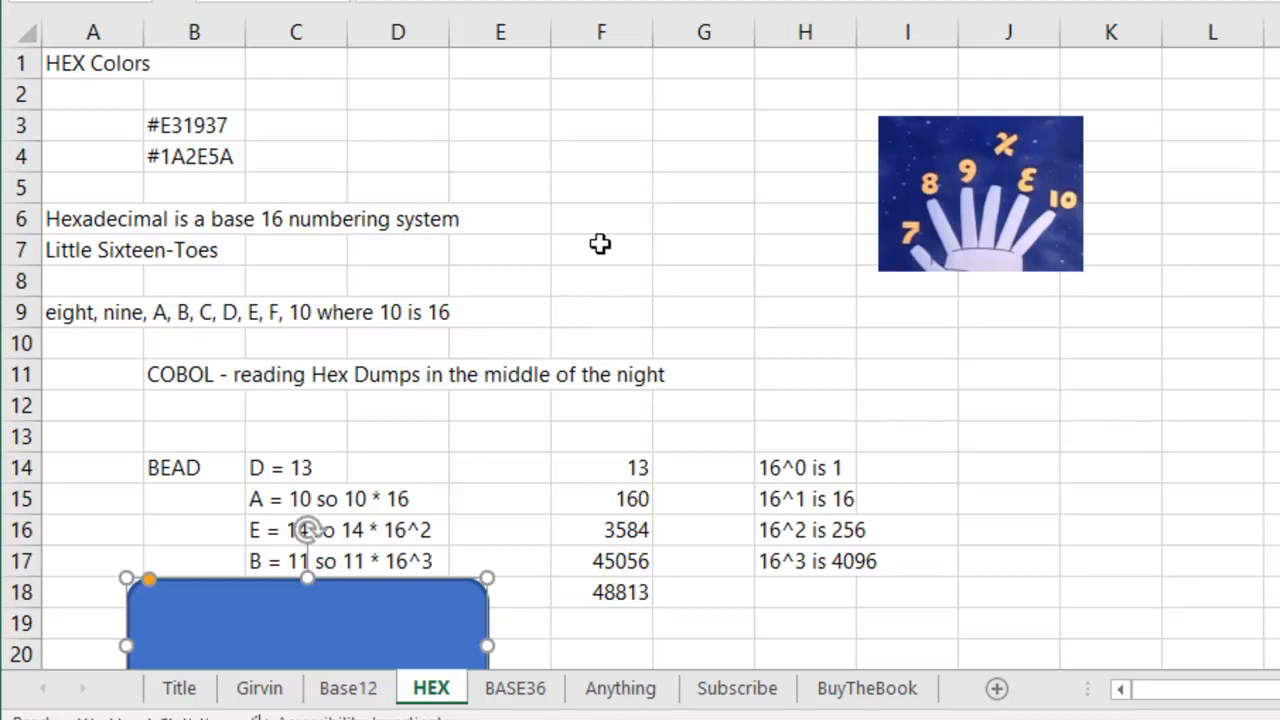
pyautogui.moveTo(601, 237)
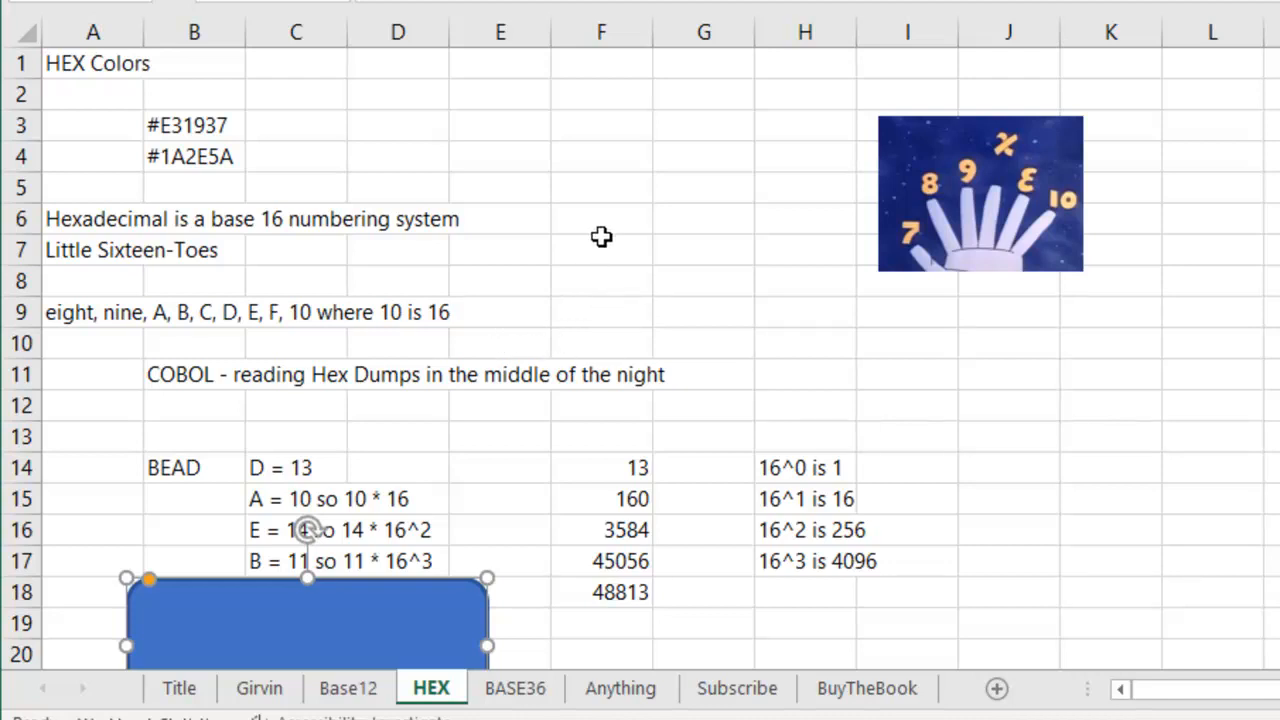
pyautogui.moveTo(249, 406)
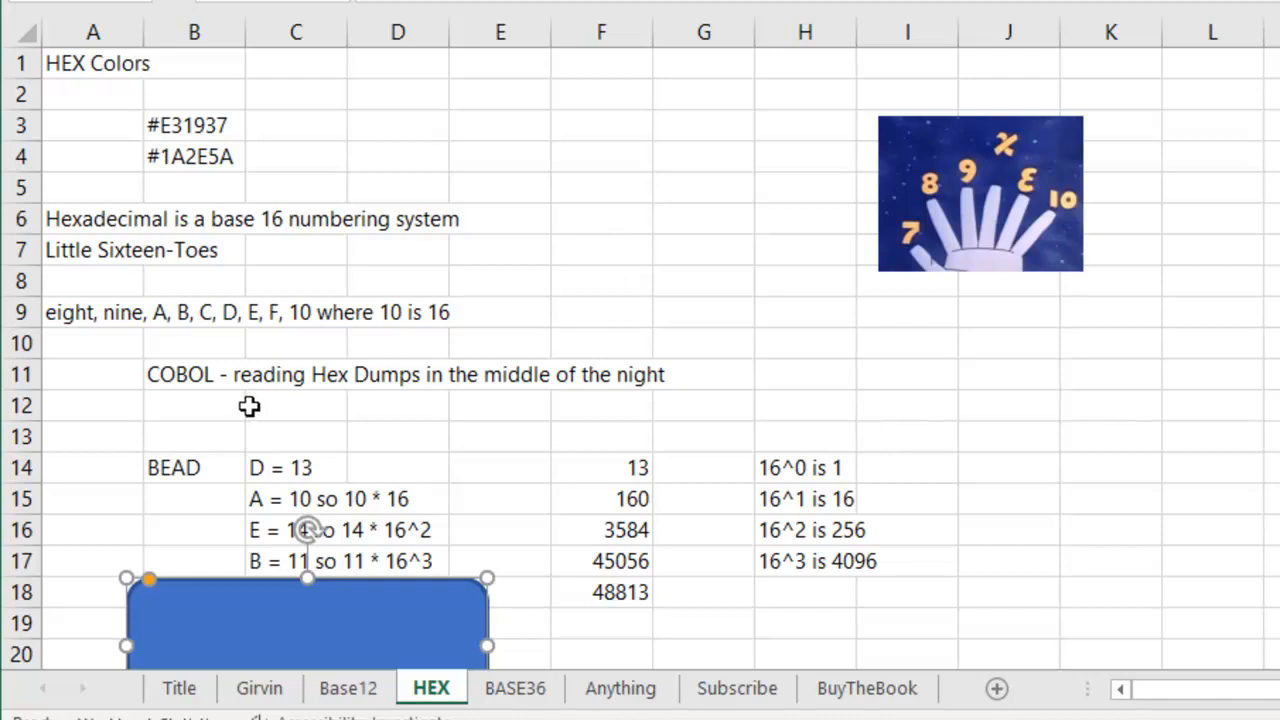
pyautogui.moveTo(343, 400)
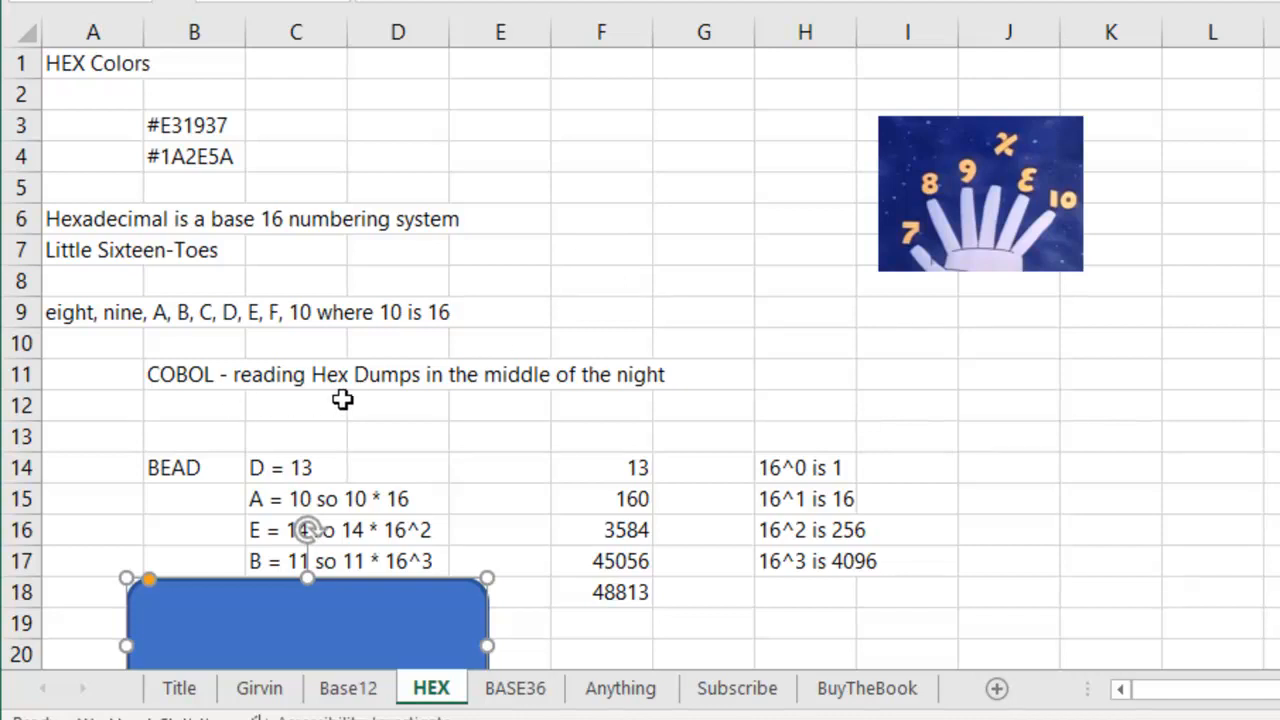
pyautogui.moveTo(572, 327)
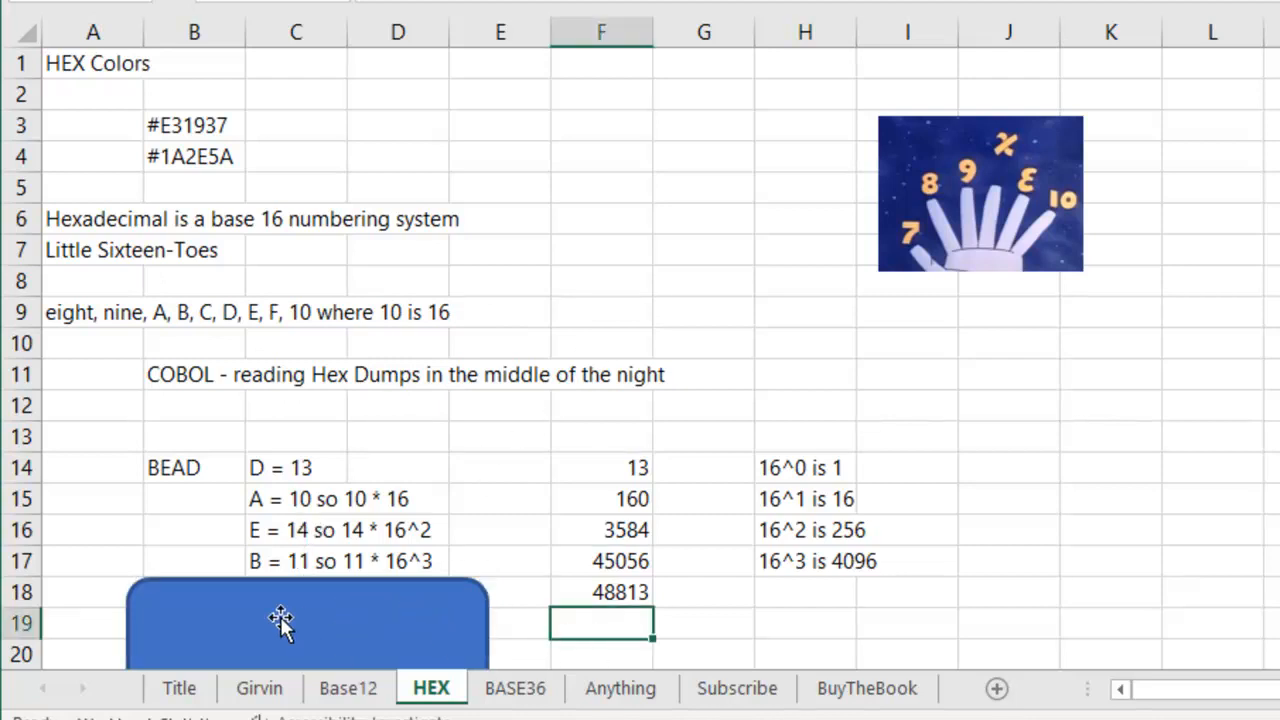
pyautogui.moveTo(160, 468)
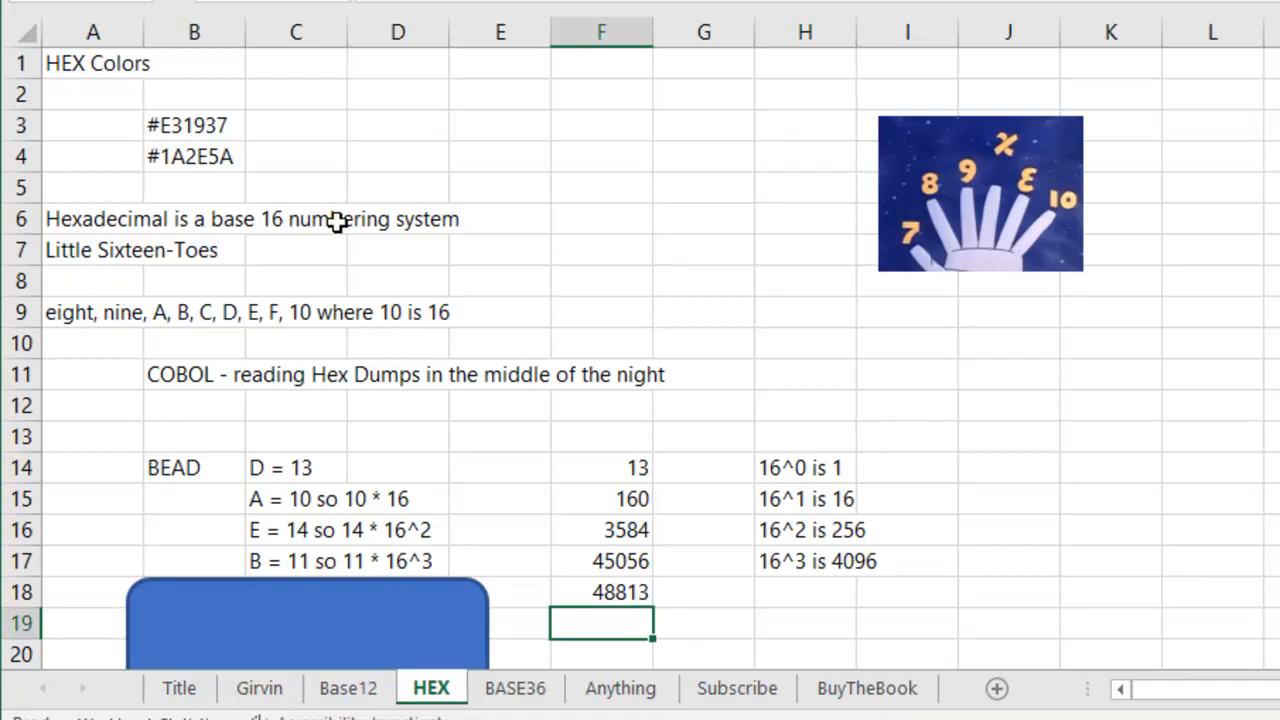
pyautogui.moveTo(275, 337)
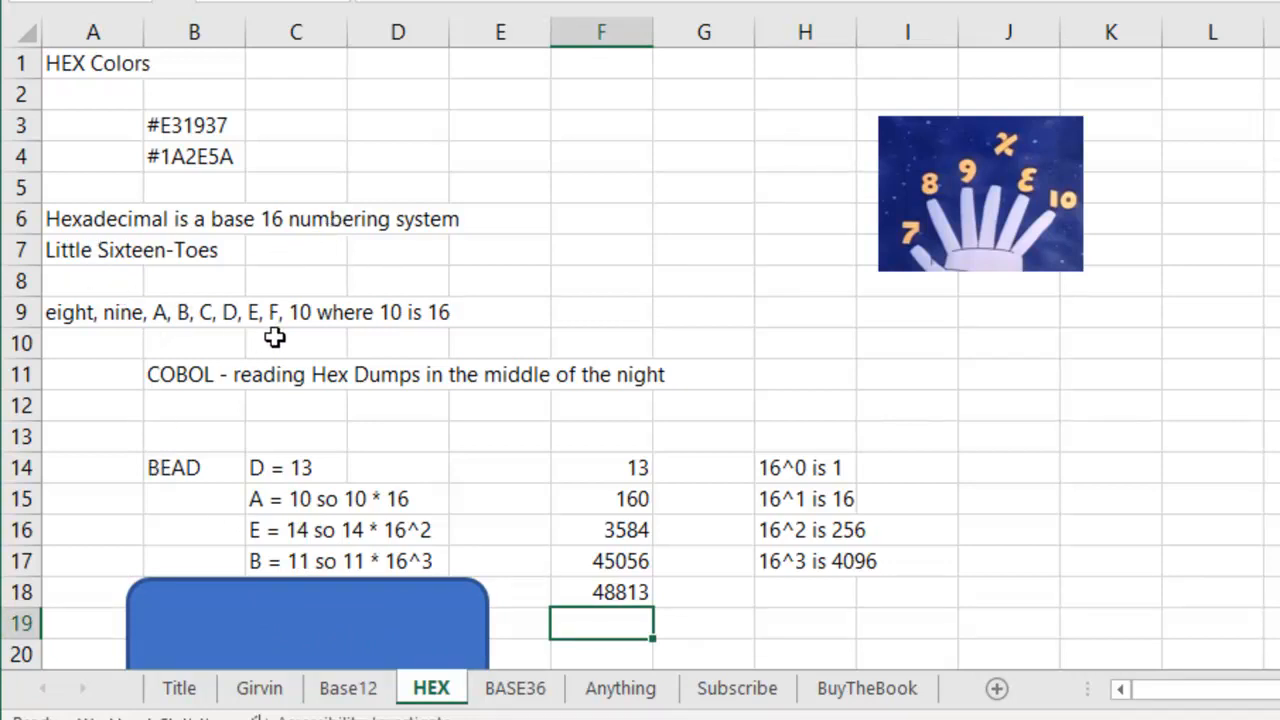
pyautogui.moveTo(200, 469)
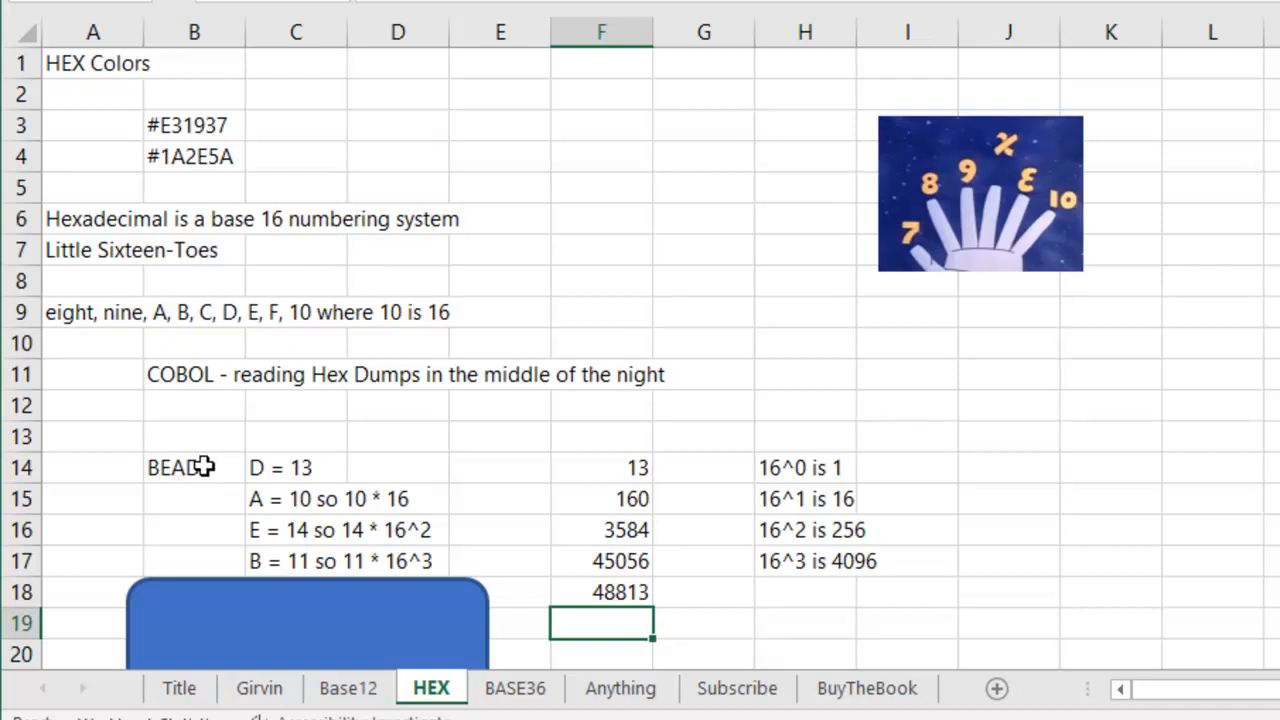
pyautogui.moveTo(197, 460)
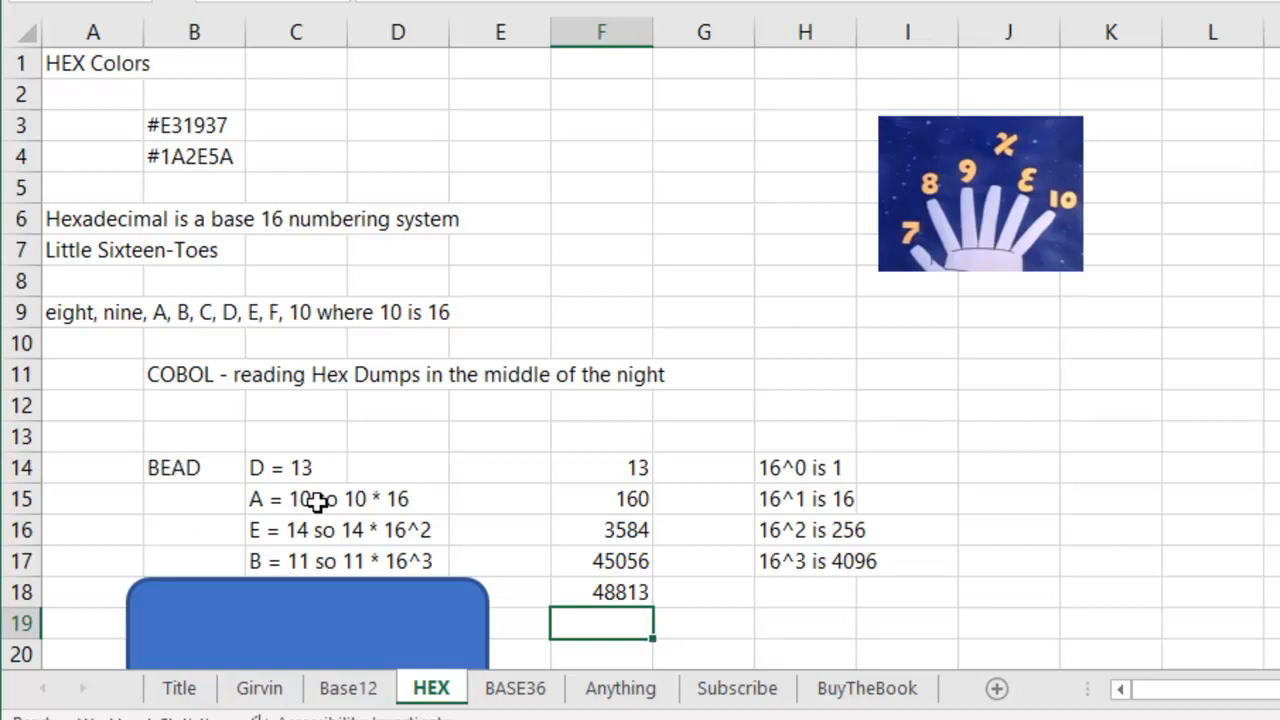
pyautogui.moveTo(705, 517)
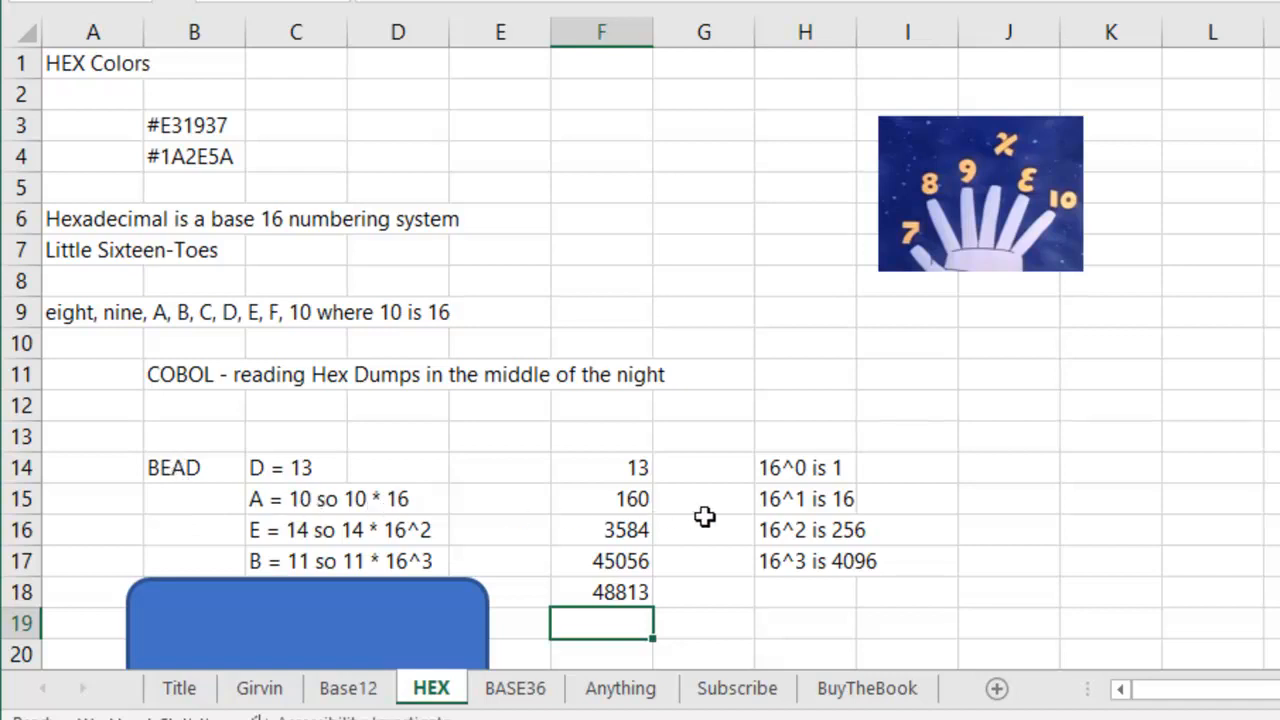
pyautogui.moveTo(672, 540)
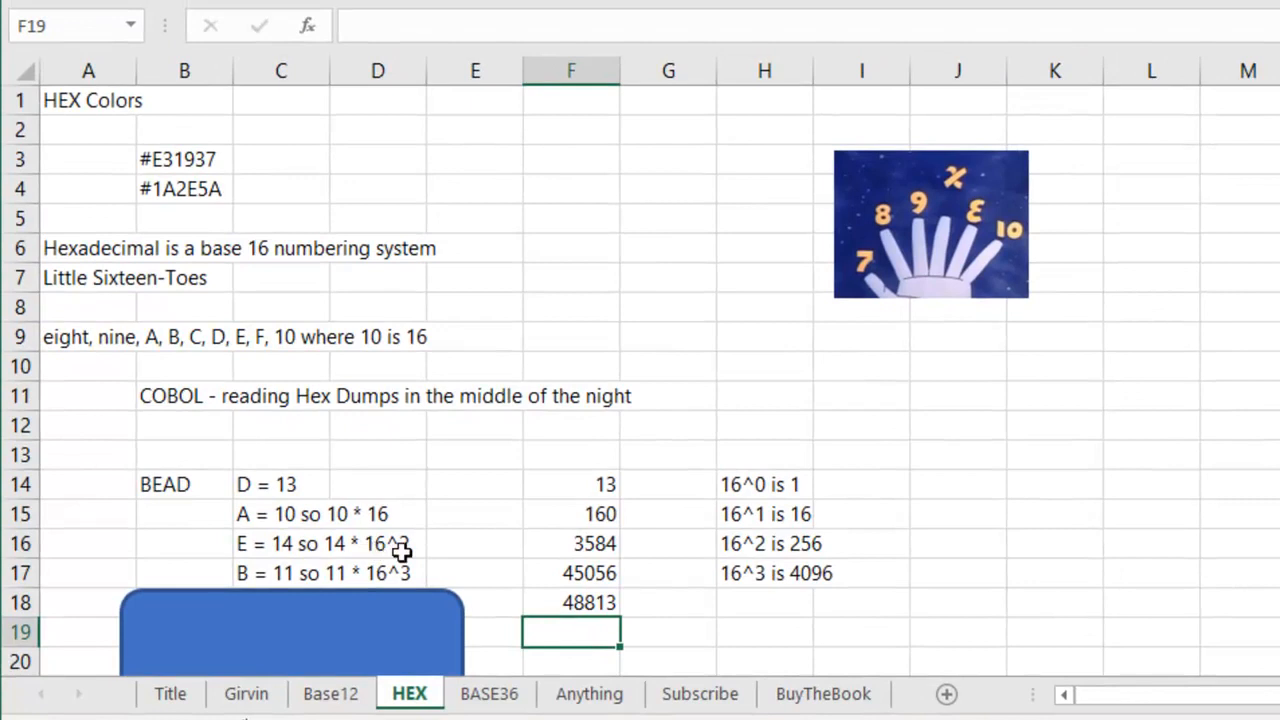
pyautogui.click(571, 484)
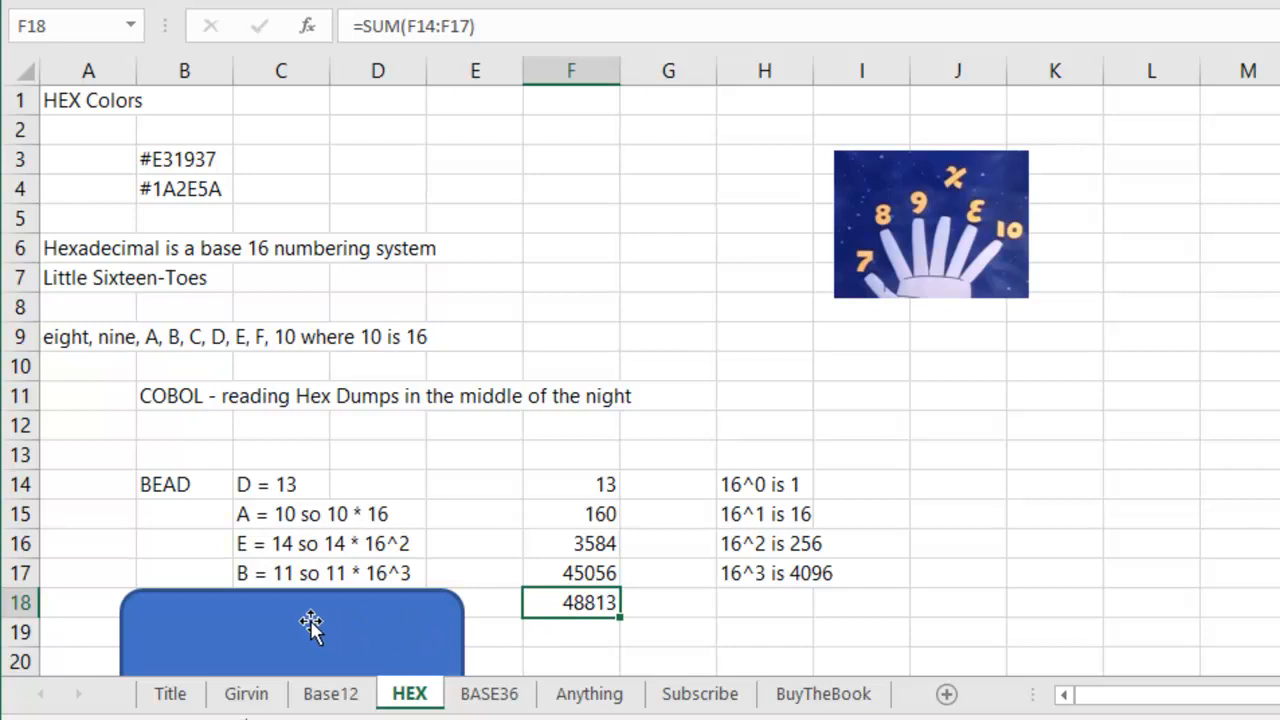
pyautogui.moveTo(300, 620)
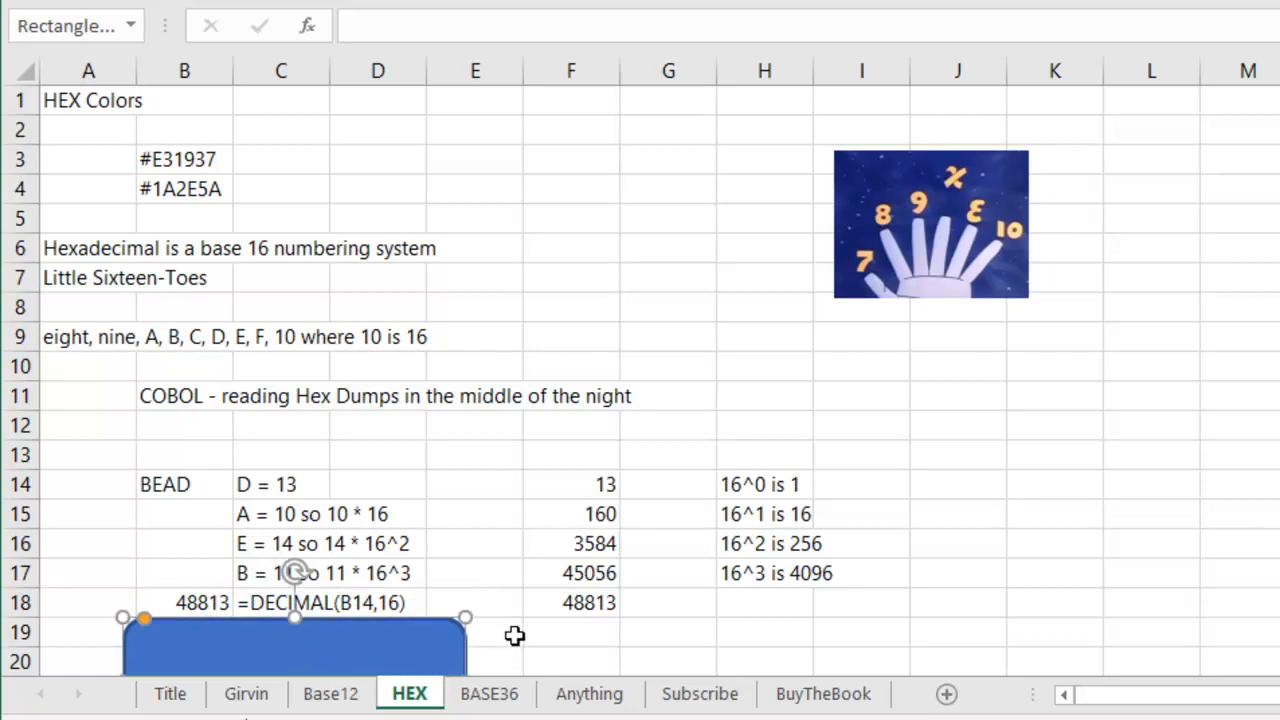
# Move the blue rounded shape down to uncover the DECIMAL and BASE formulas in rows 18–19.
pyautogui.click(475, 631)
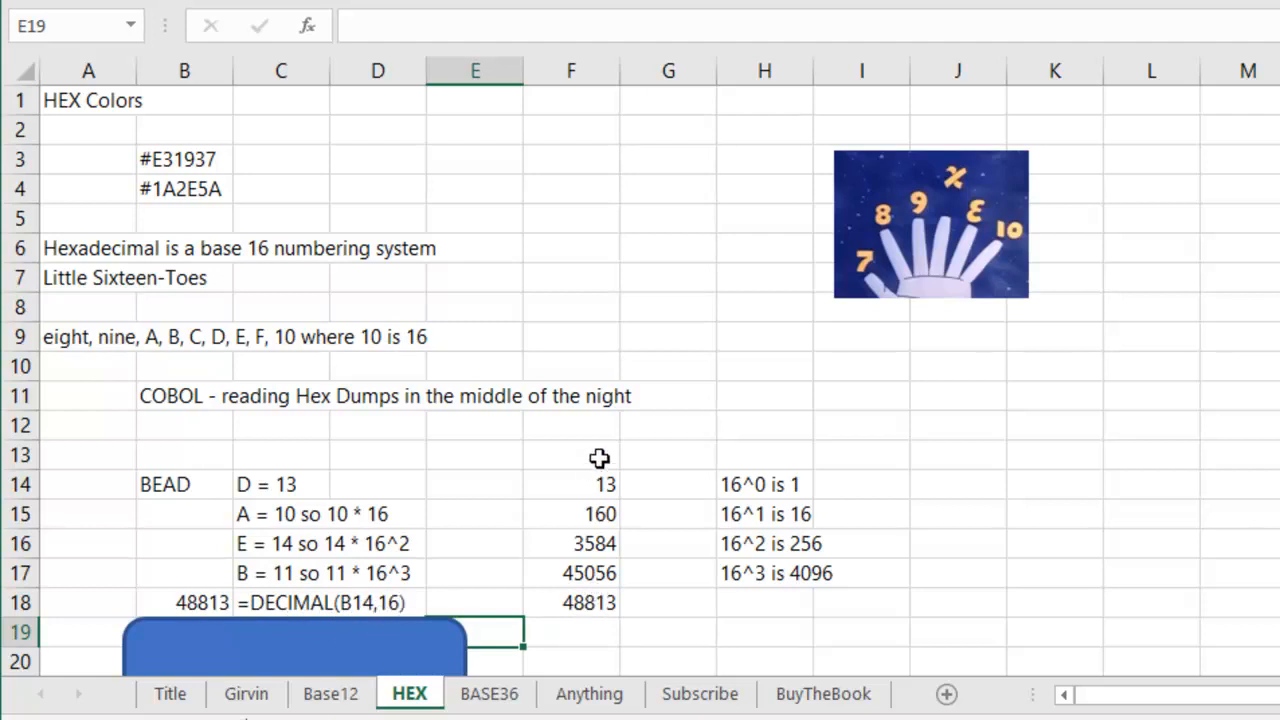
pyautogui.moveTo(518, 625)
pyautogui.write('=FORMULATEXT(B19)')
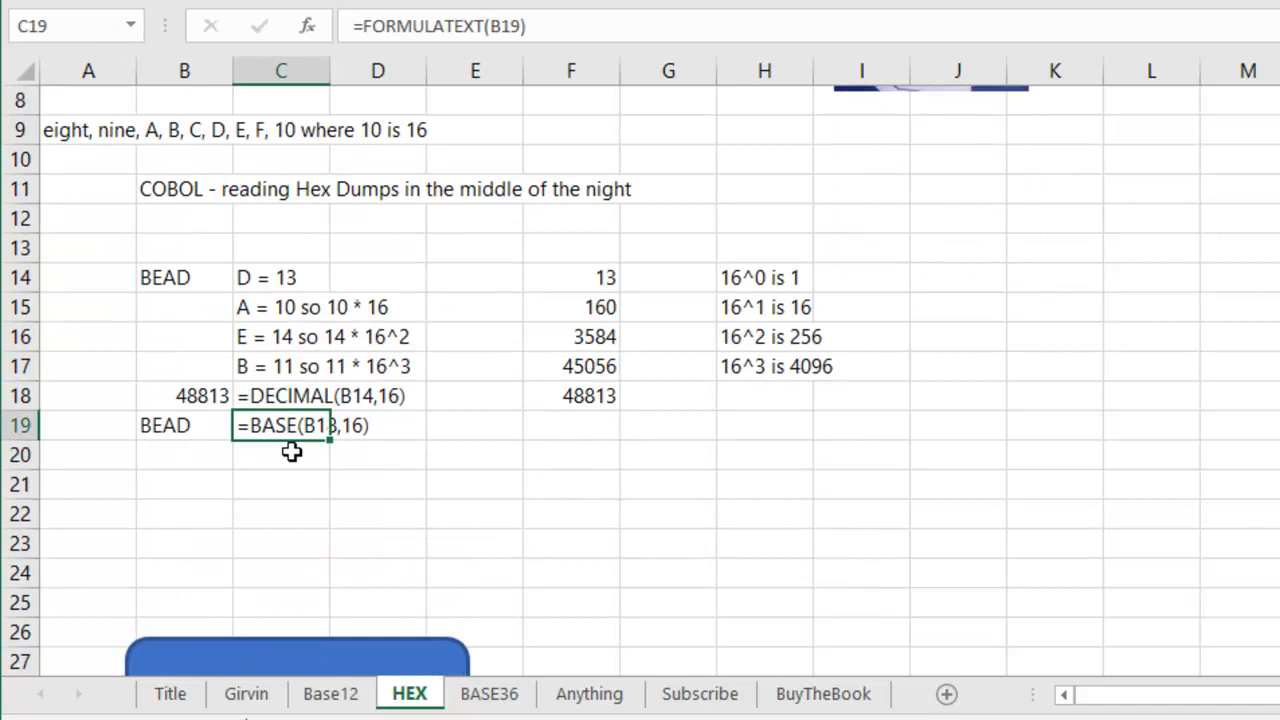
pyautogui.click(280, 484)
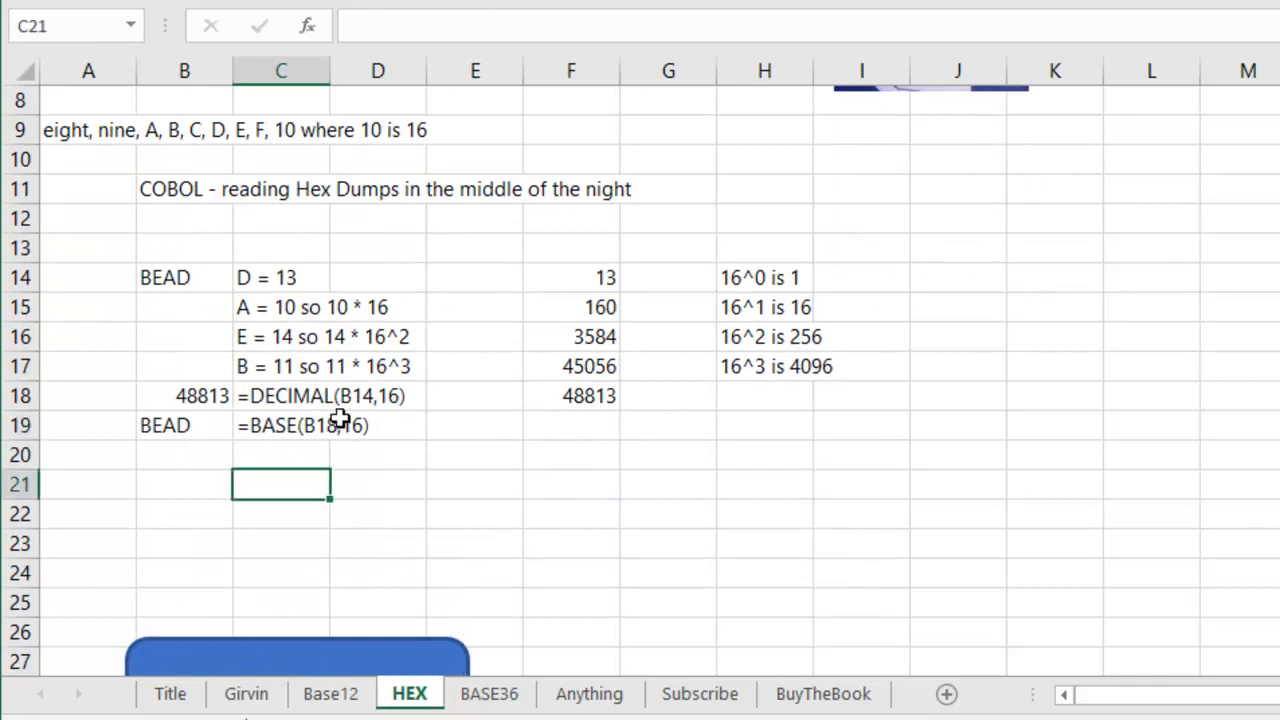
pyautogui.moveTo(435, 456)
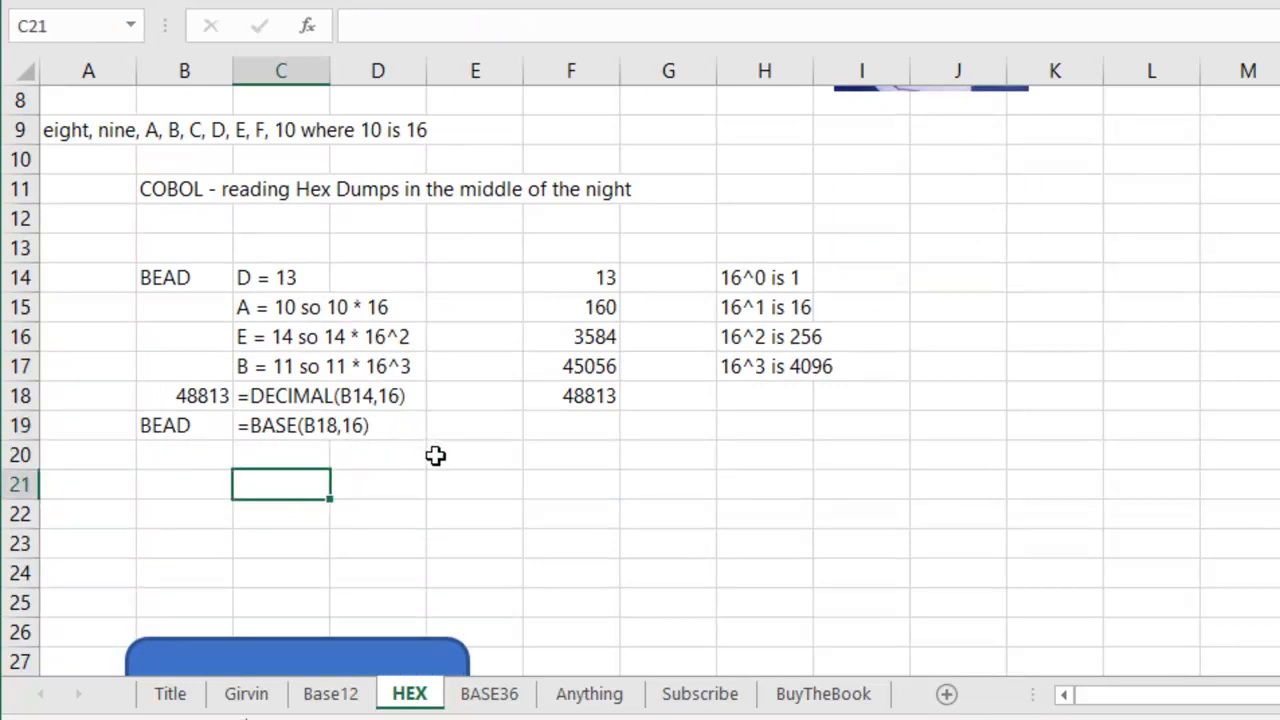
pyautogui.moveTo(428, 456)
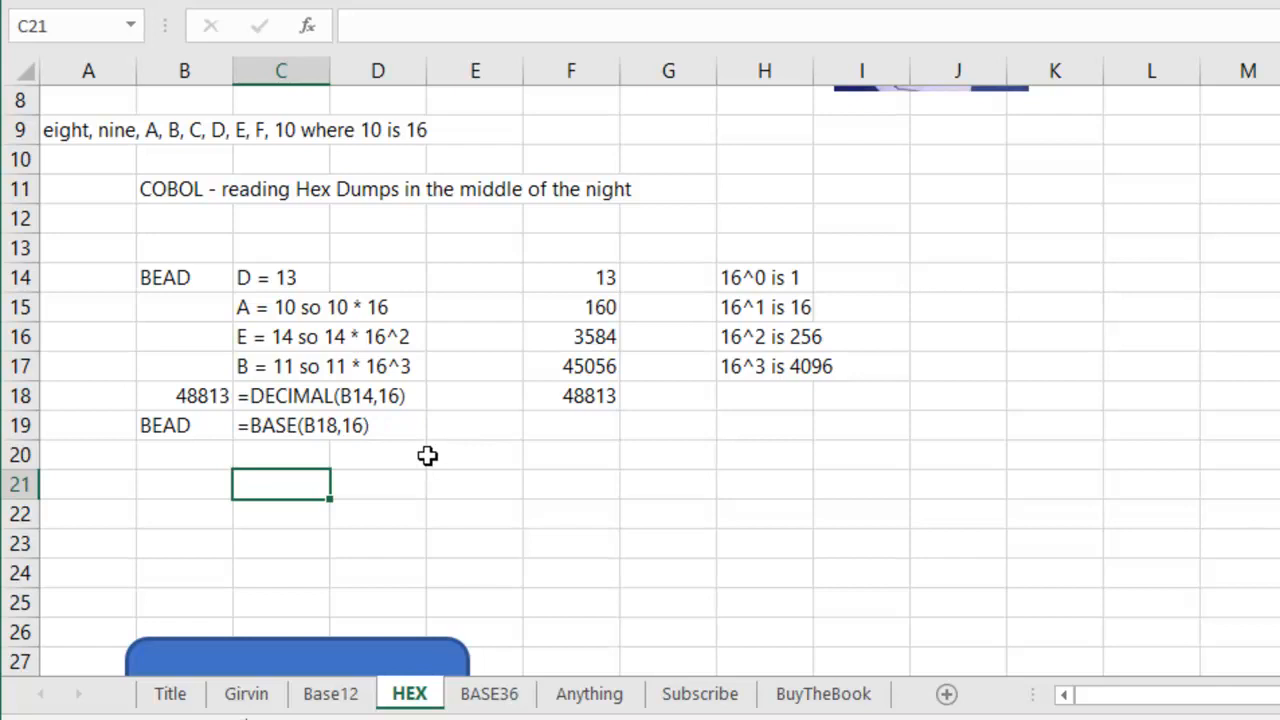
pyautogui.moveTo(190, 424)
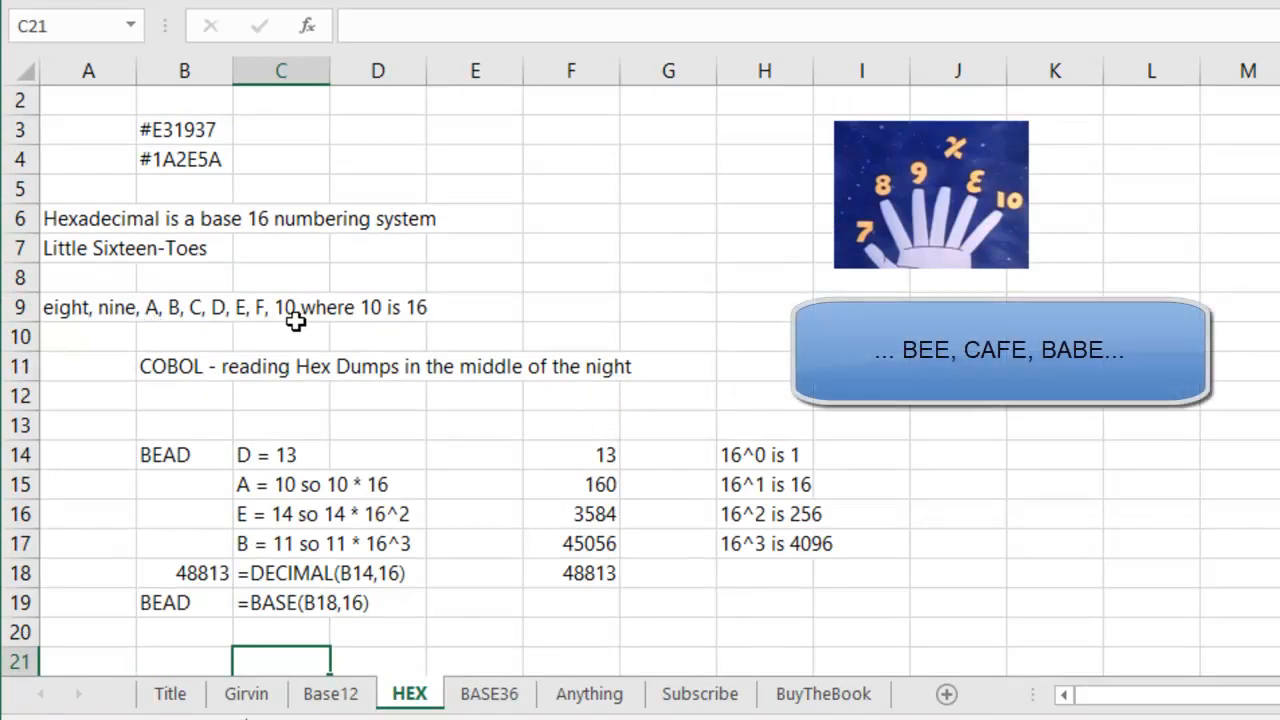
pyautogui.moveTo(515, 375)
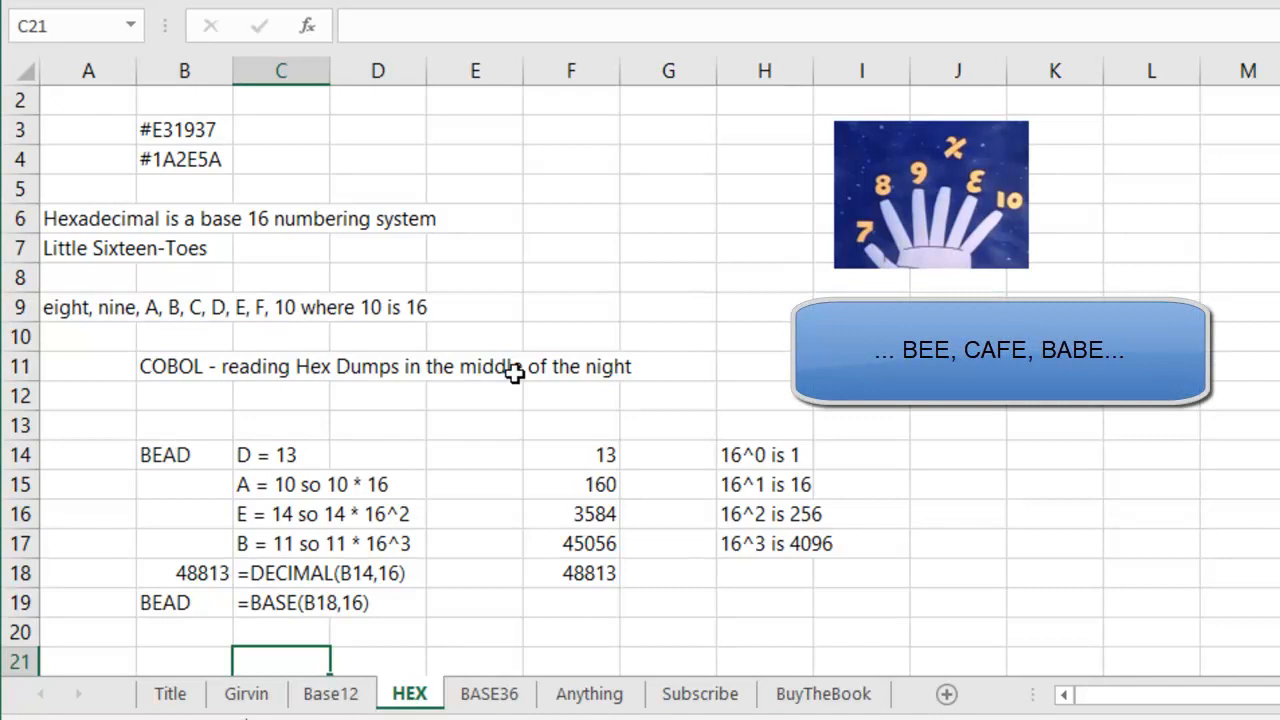
pyautogui.moveTo(493, 410)
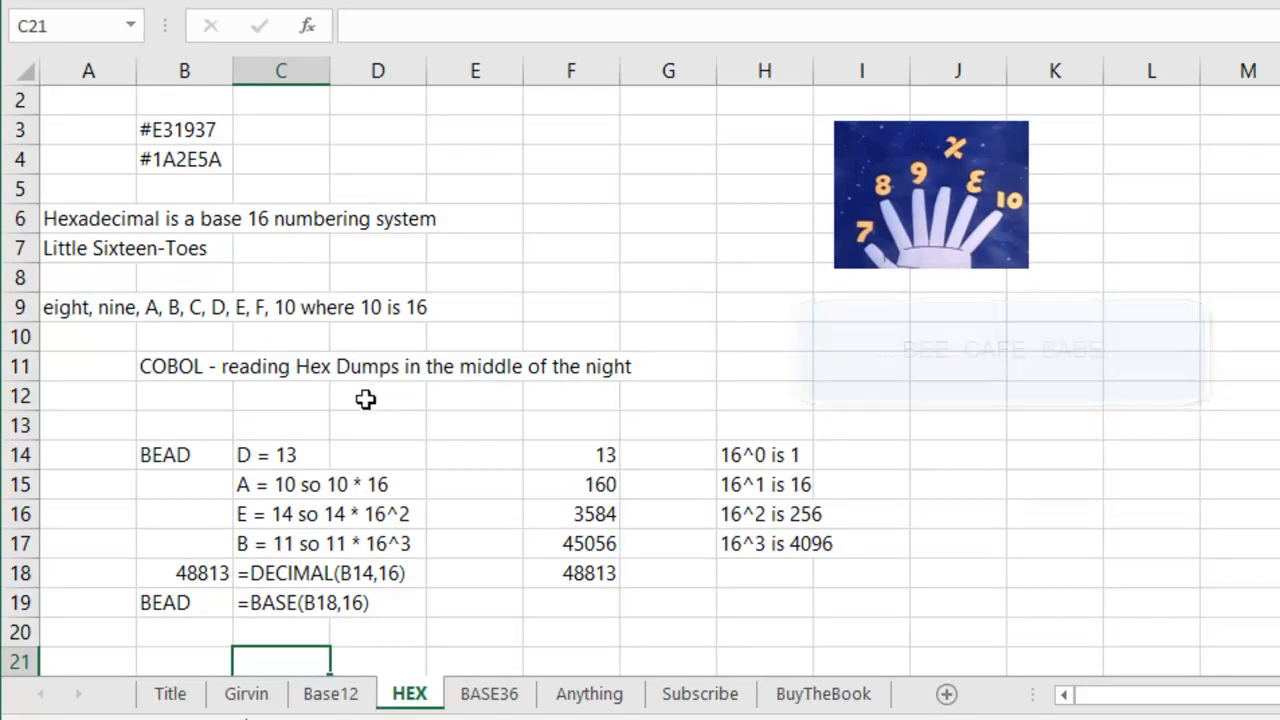
# Go to the BASE36 sheet, passing through the Girvin sheet.
pyautogui.click(246, 693)
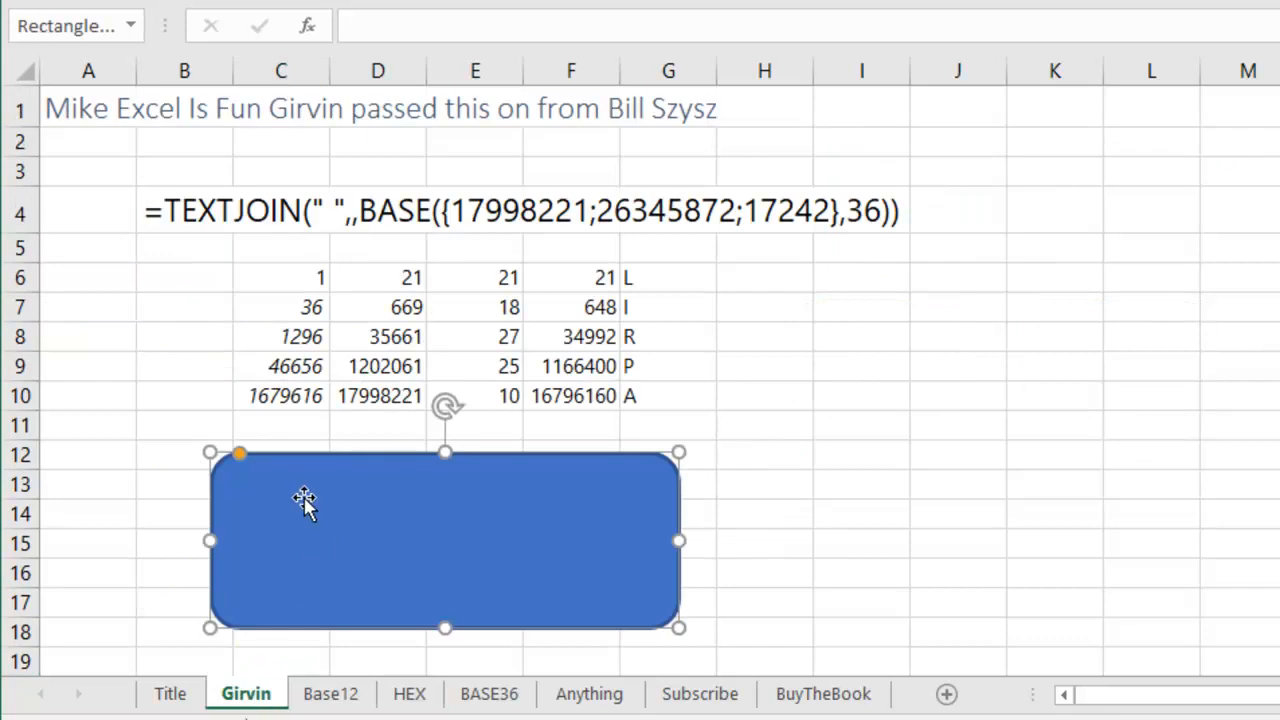
pyautogui.moveTo(861, 180)
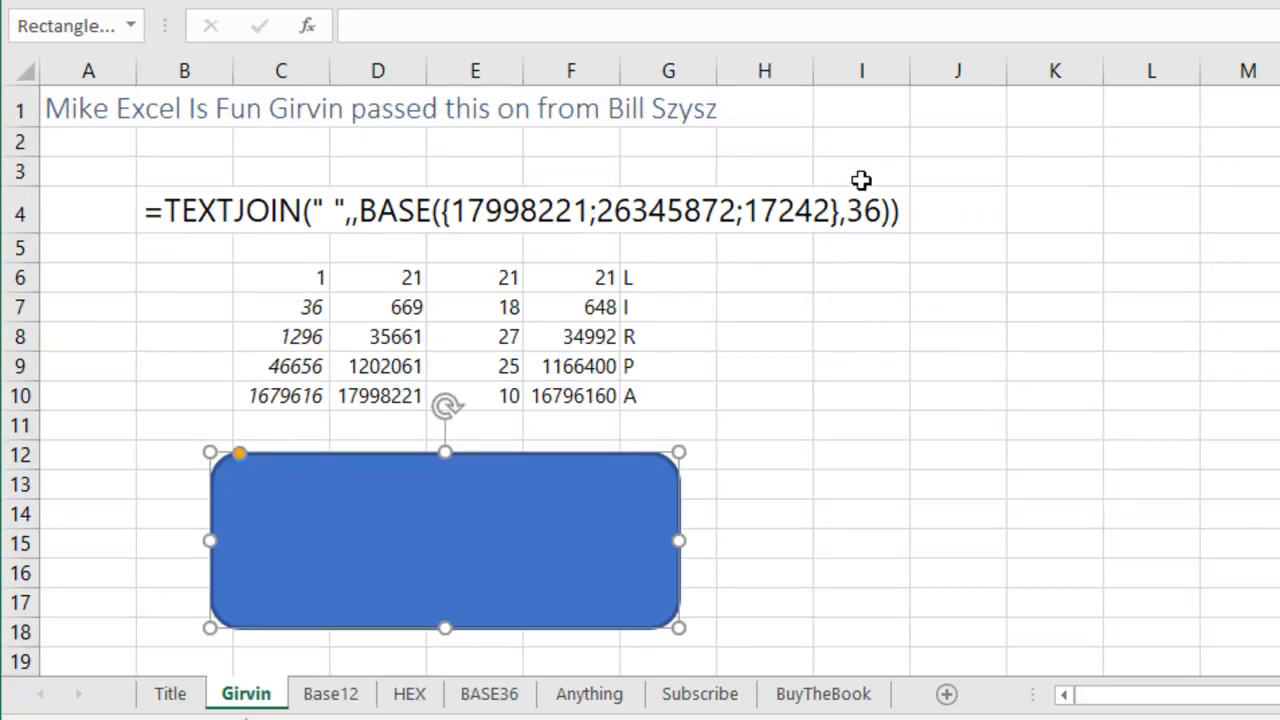
pyautogui.moveTo(864, 185)
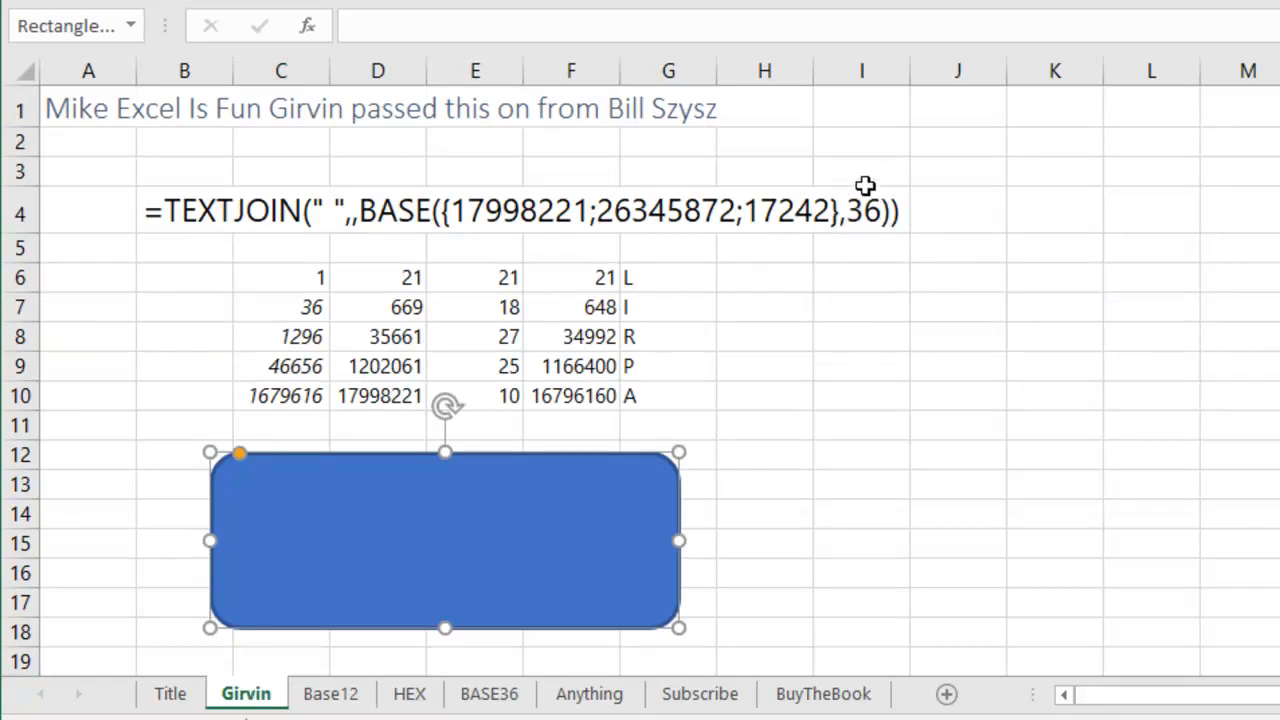
pyautogui.moveTo(868, 232)
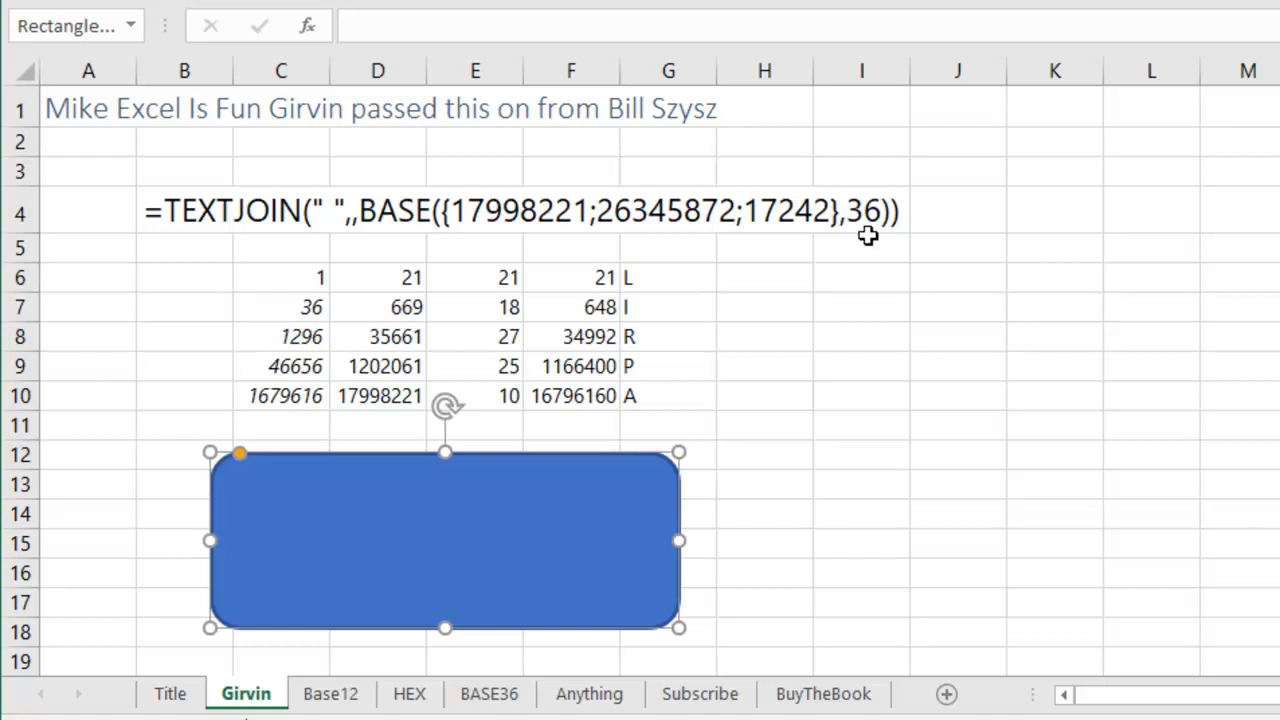
pyautogui.moveTo(593, 635)
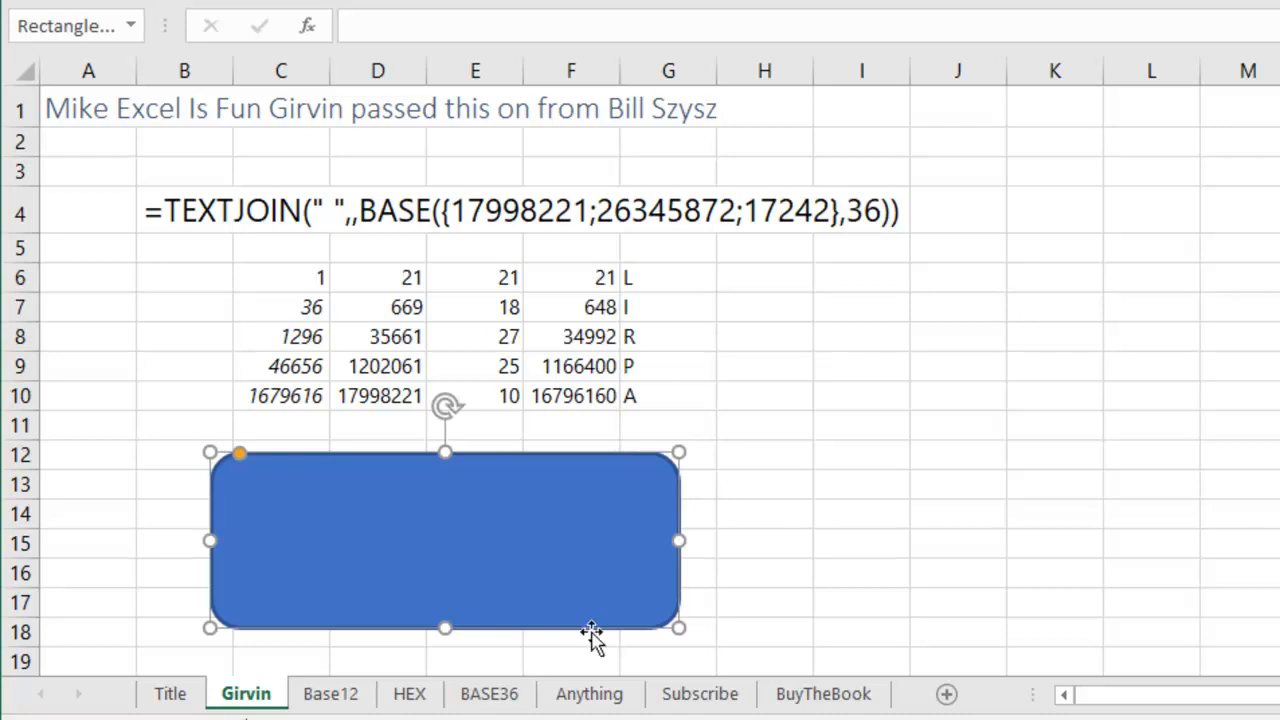
pyautogui.click(489, 693)
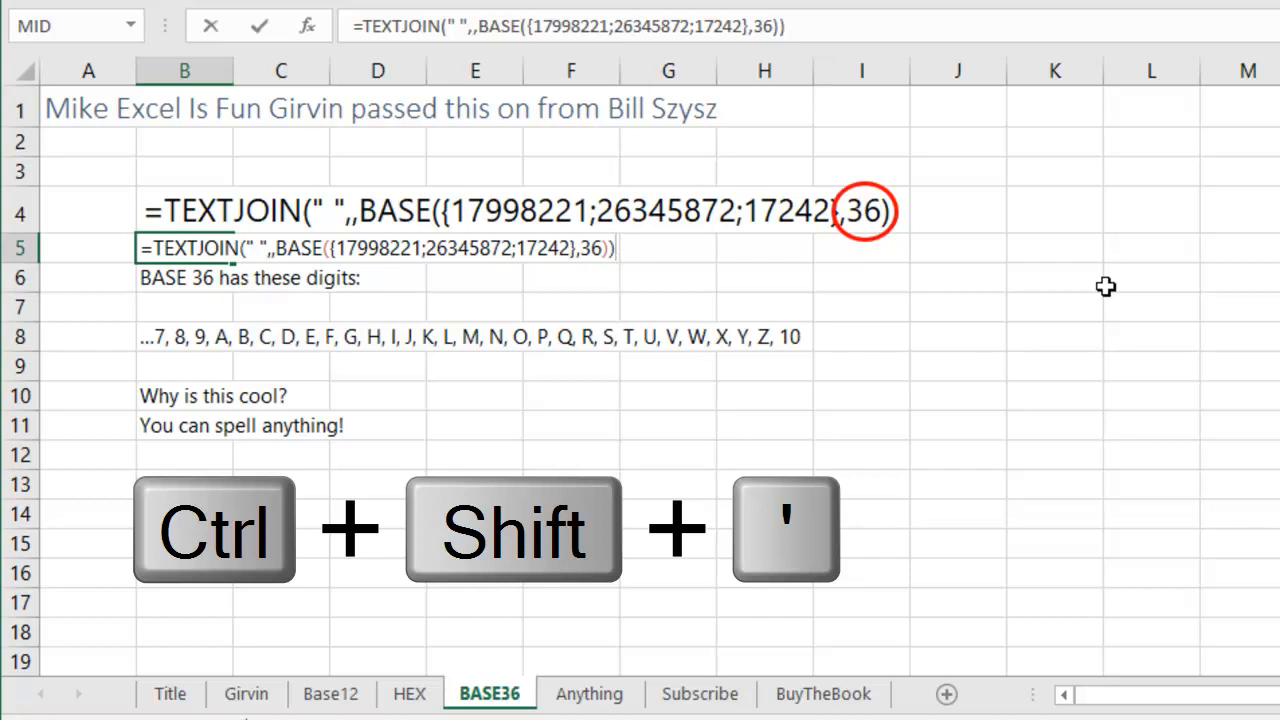
# Copy the TEXTJOIN formula into B5 with Ctrl+Shift+' to reveal APRIL FOOLS DAY.
pyautogui.press("ctrl+shift+'")
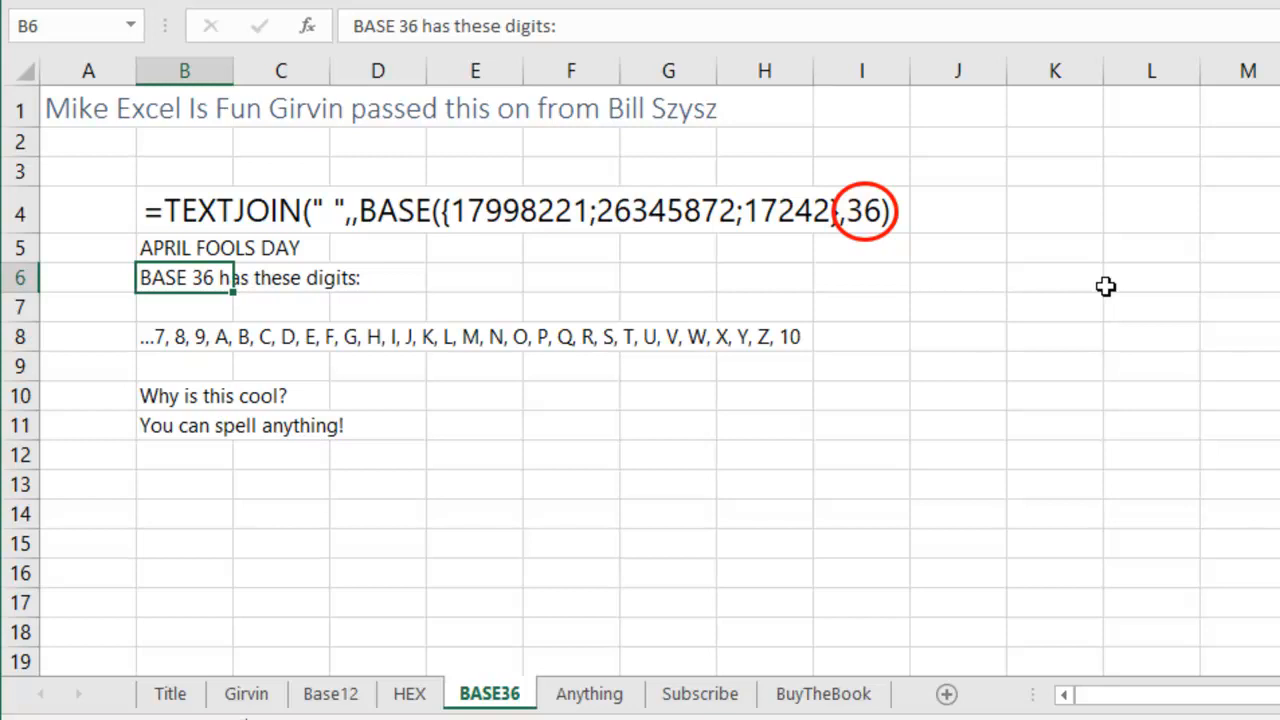
pyautogui.moveTo(797, 489)
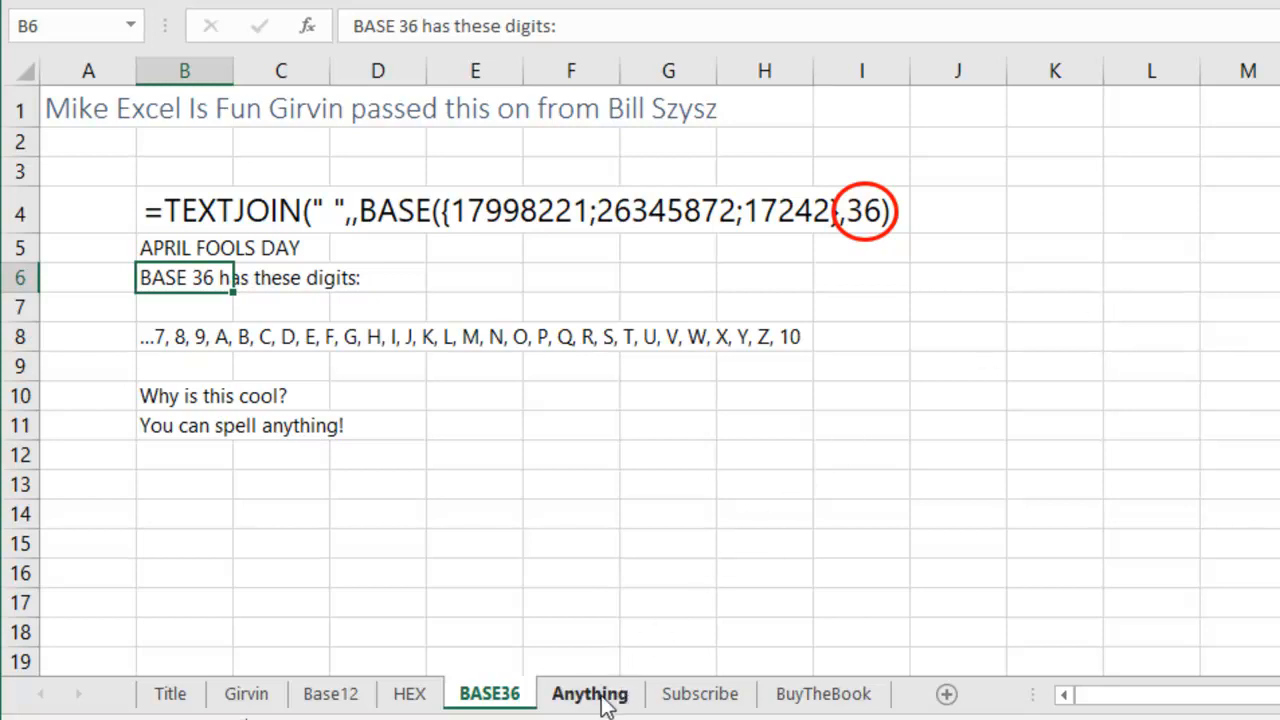
# On the Anything sheet, inspect word OVALTINE in B4 and its DECIMAL(B4,36) formula in C4.
pyautogui.click(589, 693)
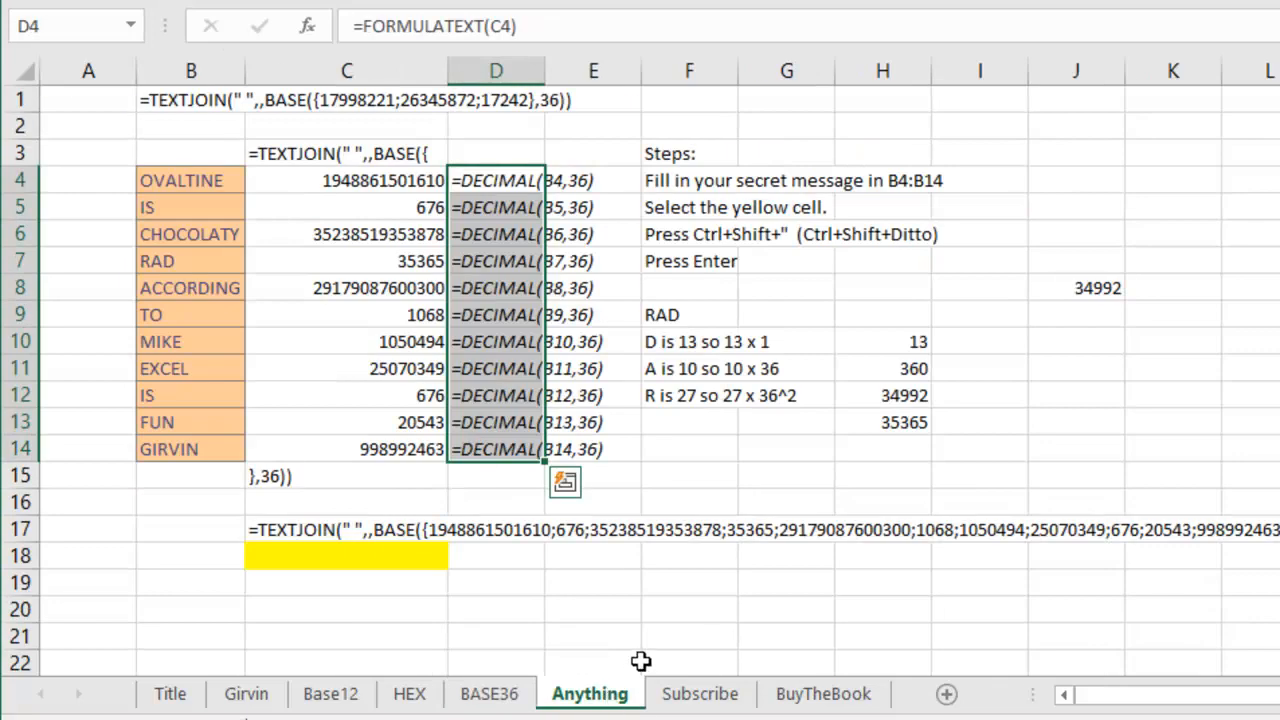
pyautogui.moveTo(643, 595)
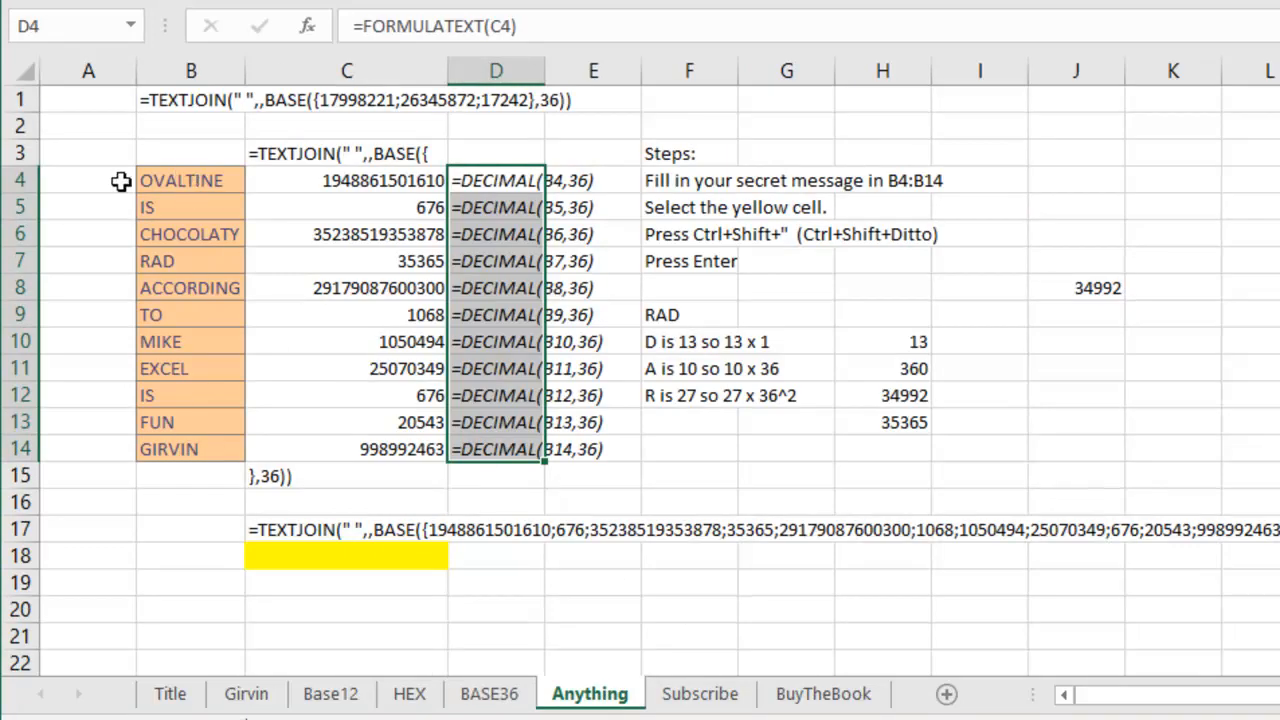
pyautogui.moveTo(90, 188)
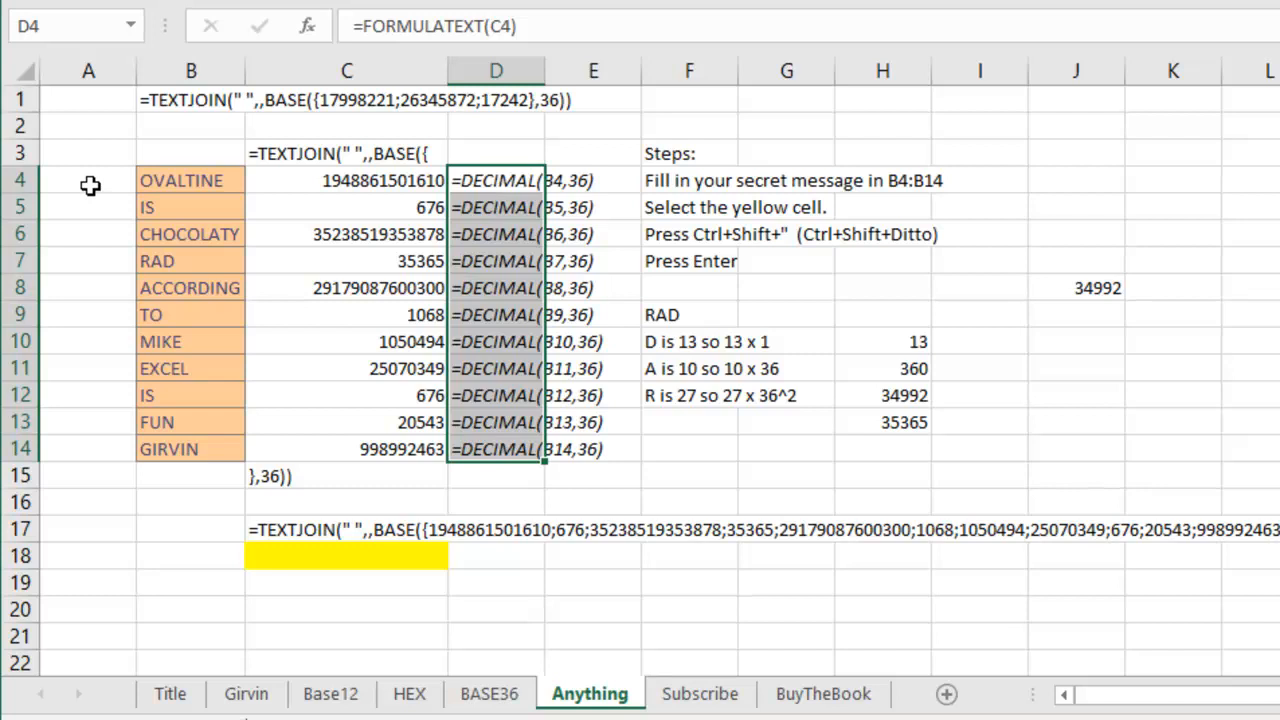
pyautogui.moveTo(138, 185)
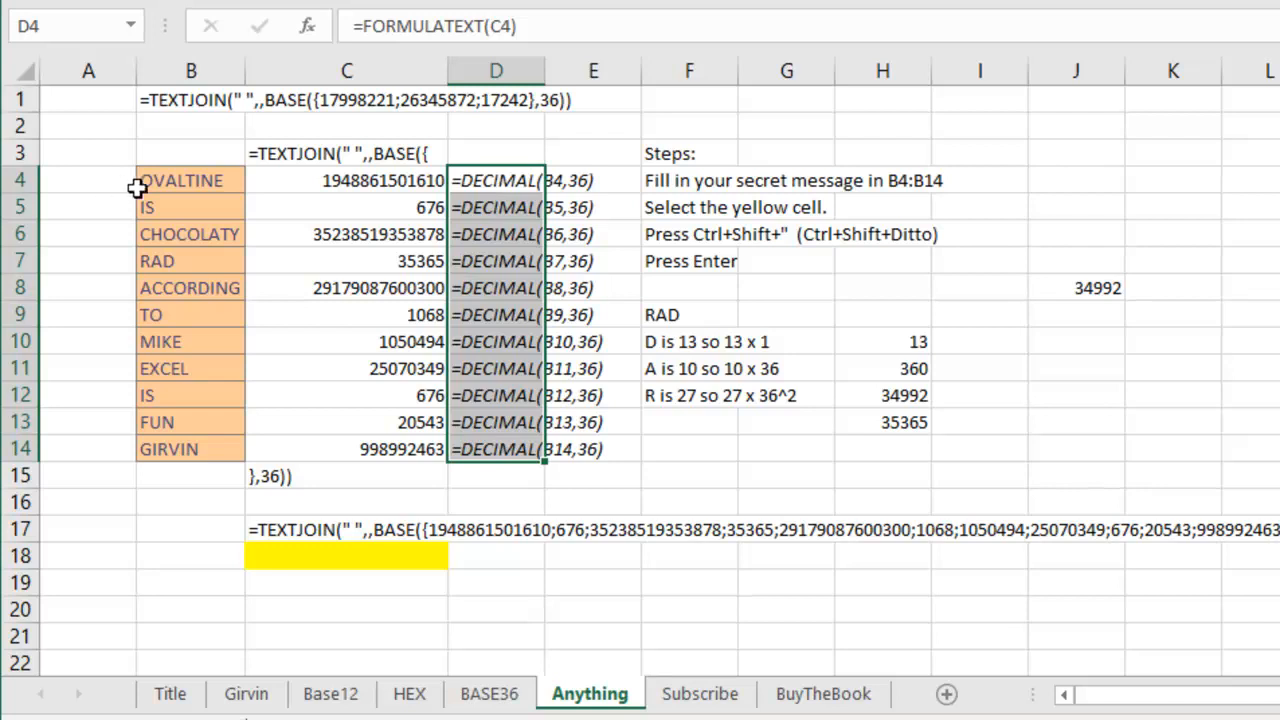
pyautogui.moveTo(205, 176)
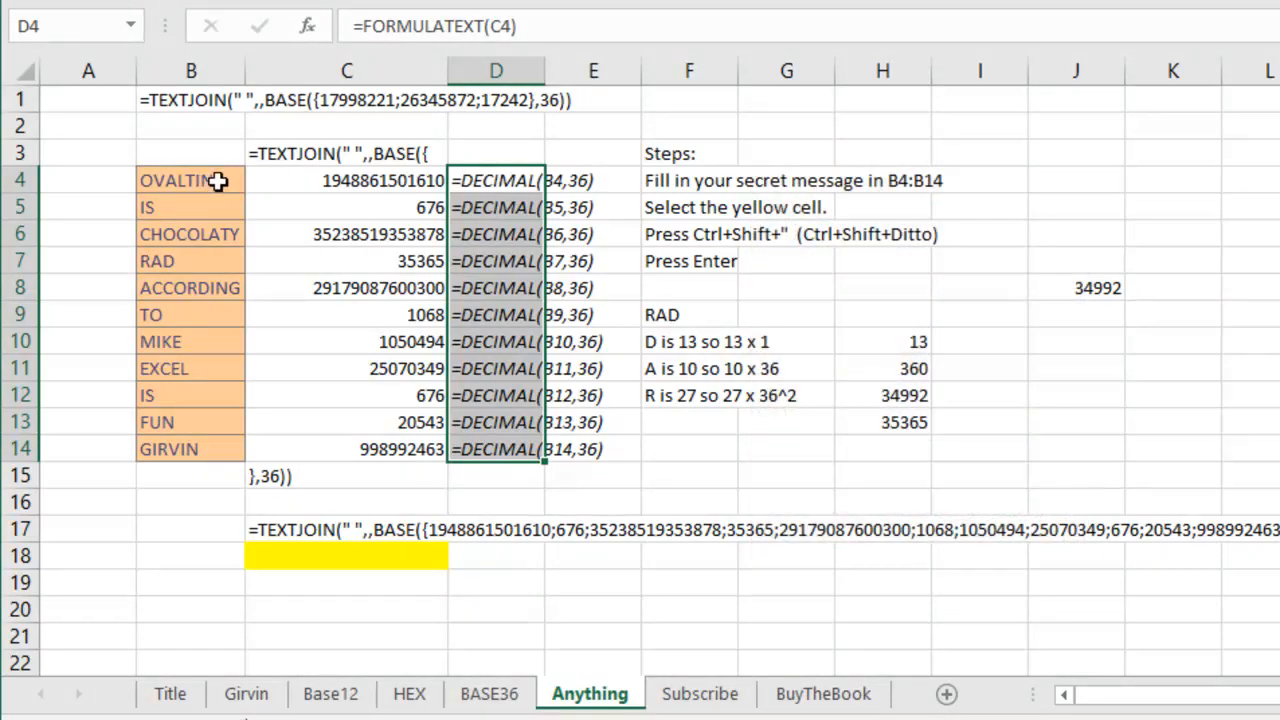
pyautogui.moveTo(208, 261)
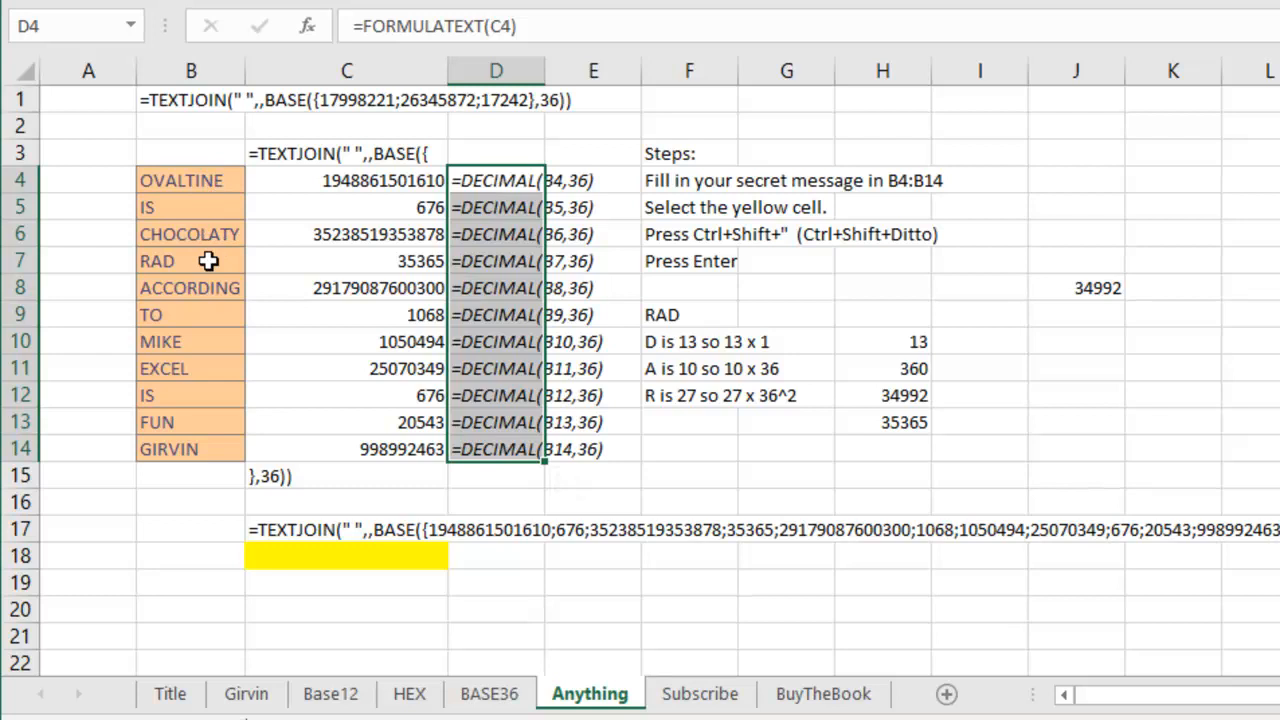
pyautogui.moveTo(165, 343)
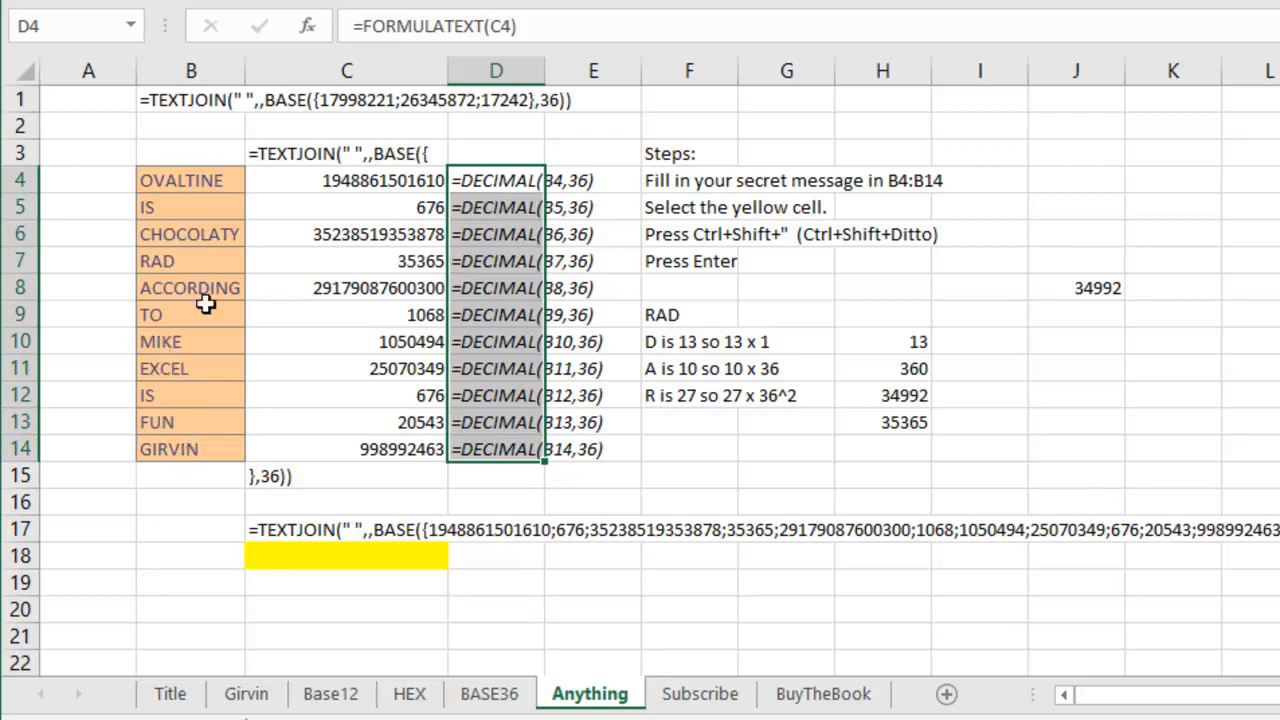
pyautogui.moveTo(195, 249)
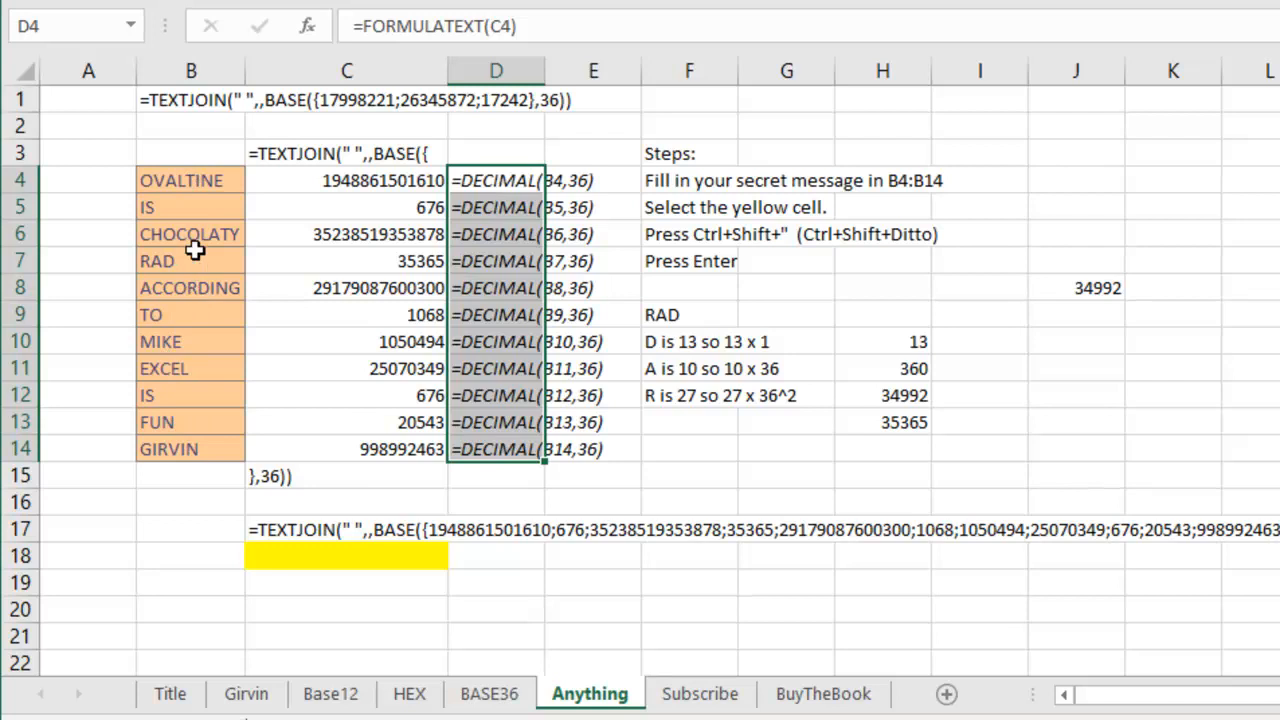
pyautogui.click(190, 180)
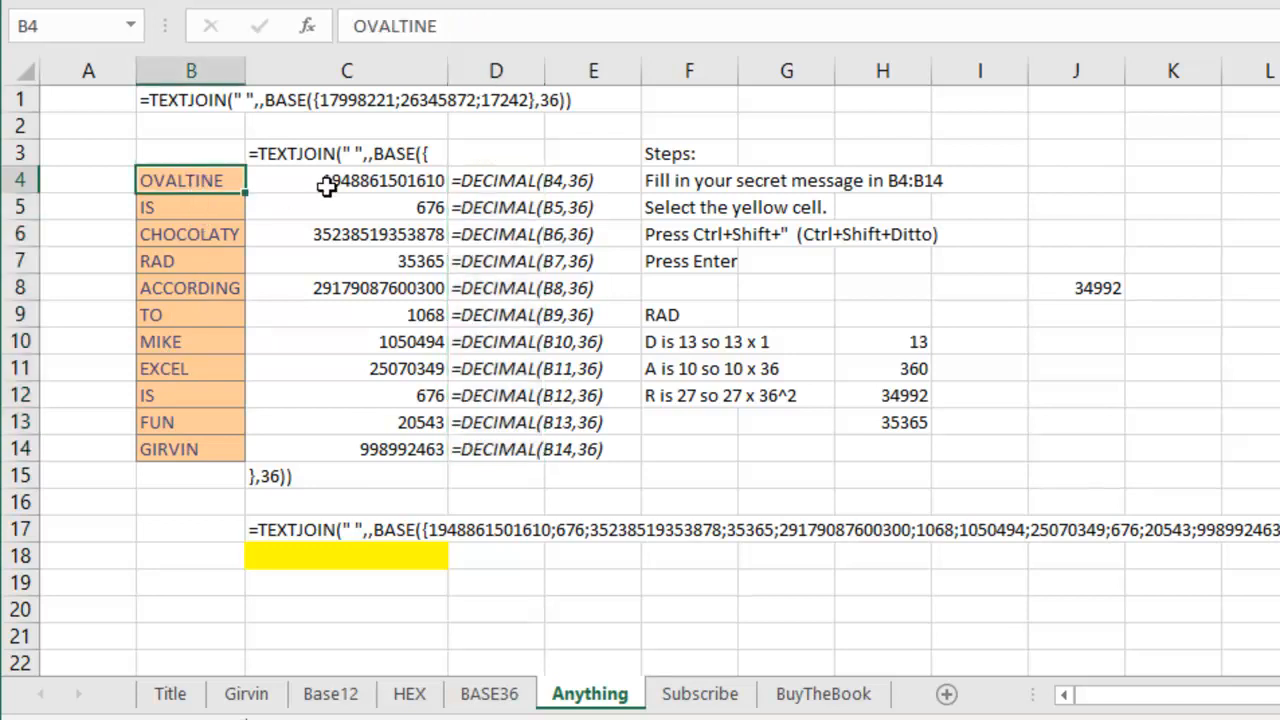
pyautogui.click(347, 180)
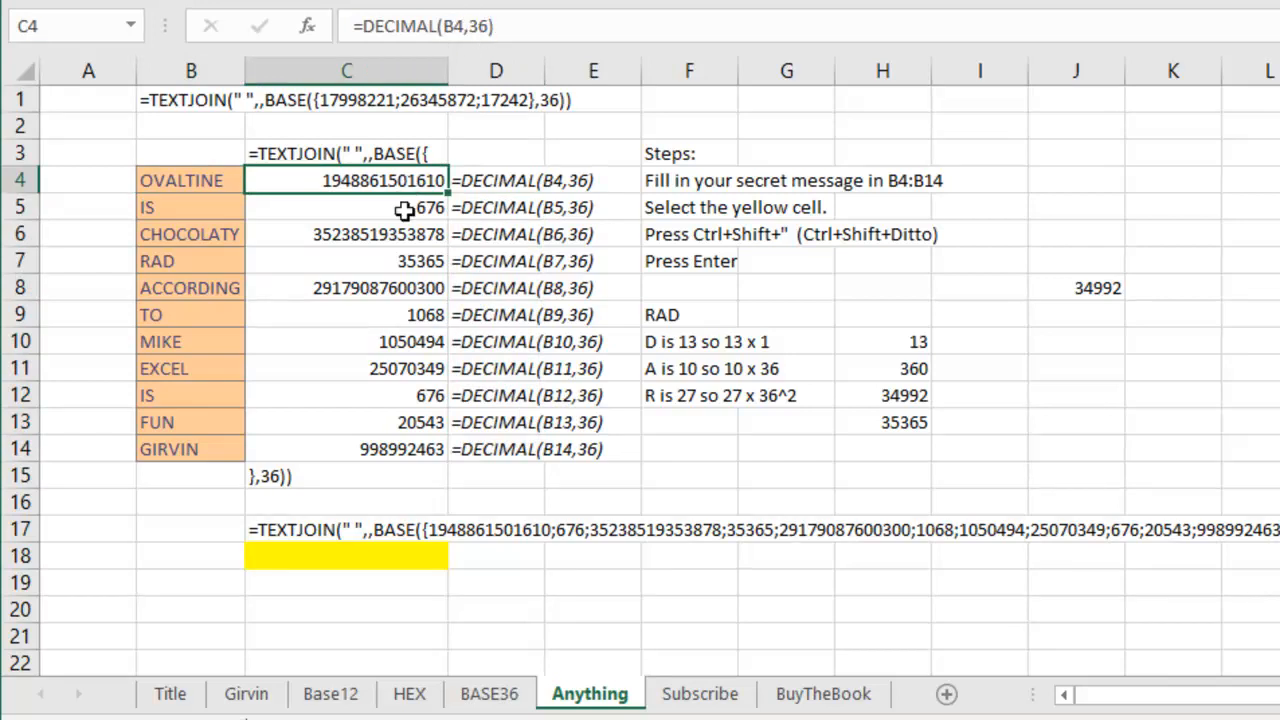
pyautogui.moveTo(398, 406)
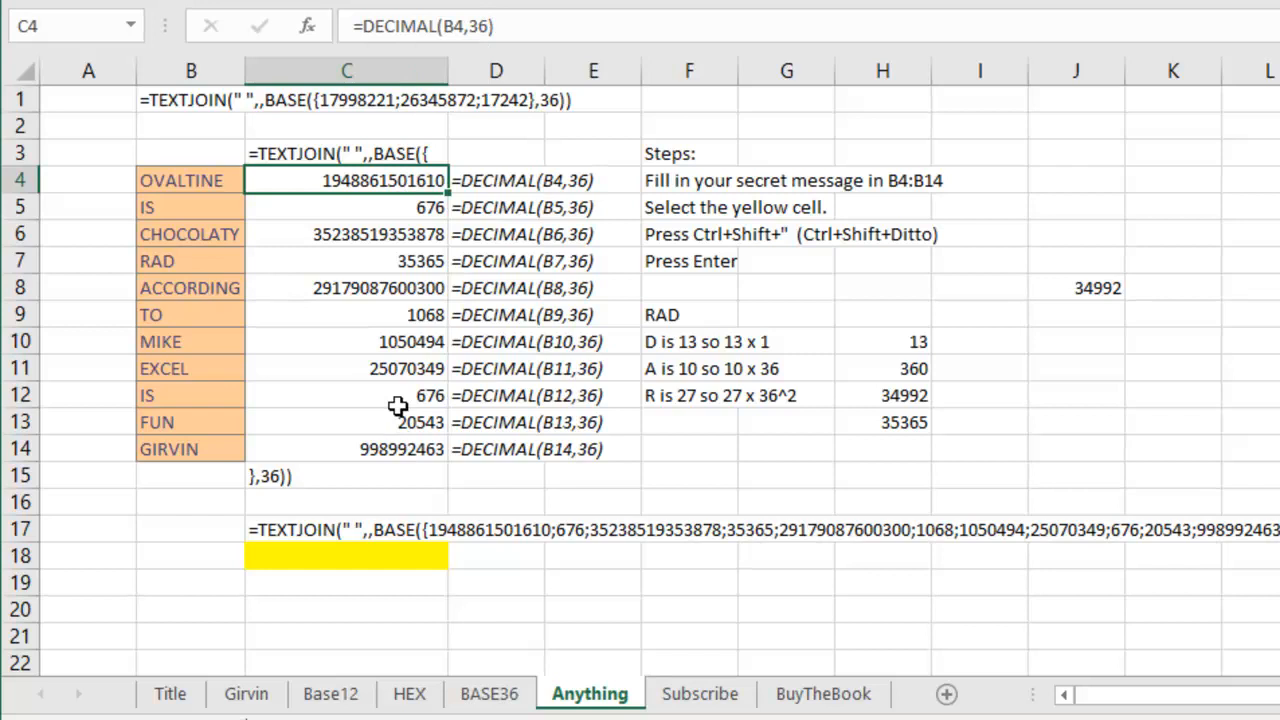
pyautogui.moveTo(398, 533)
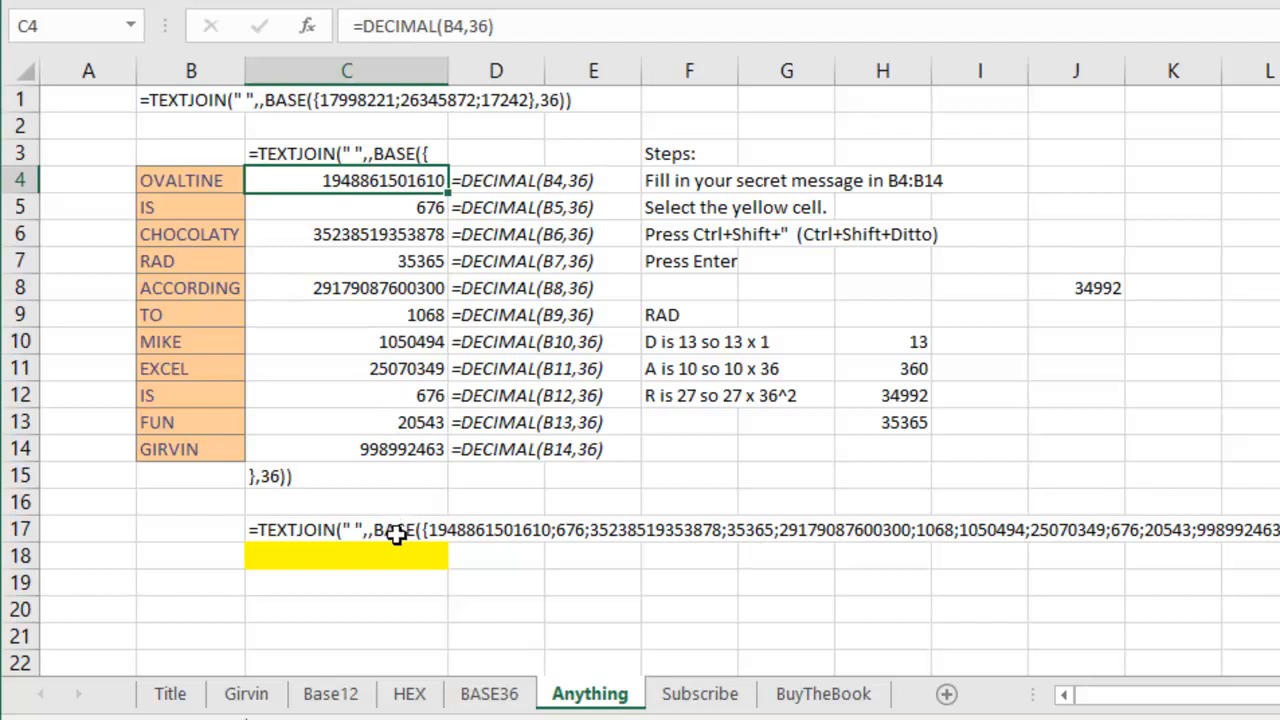
pyautogui.moveTo(298, 550)
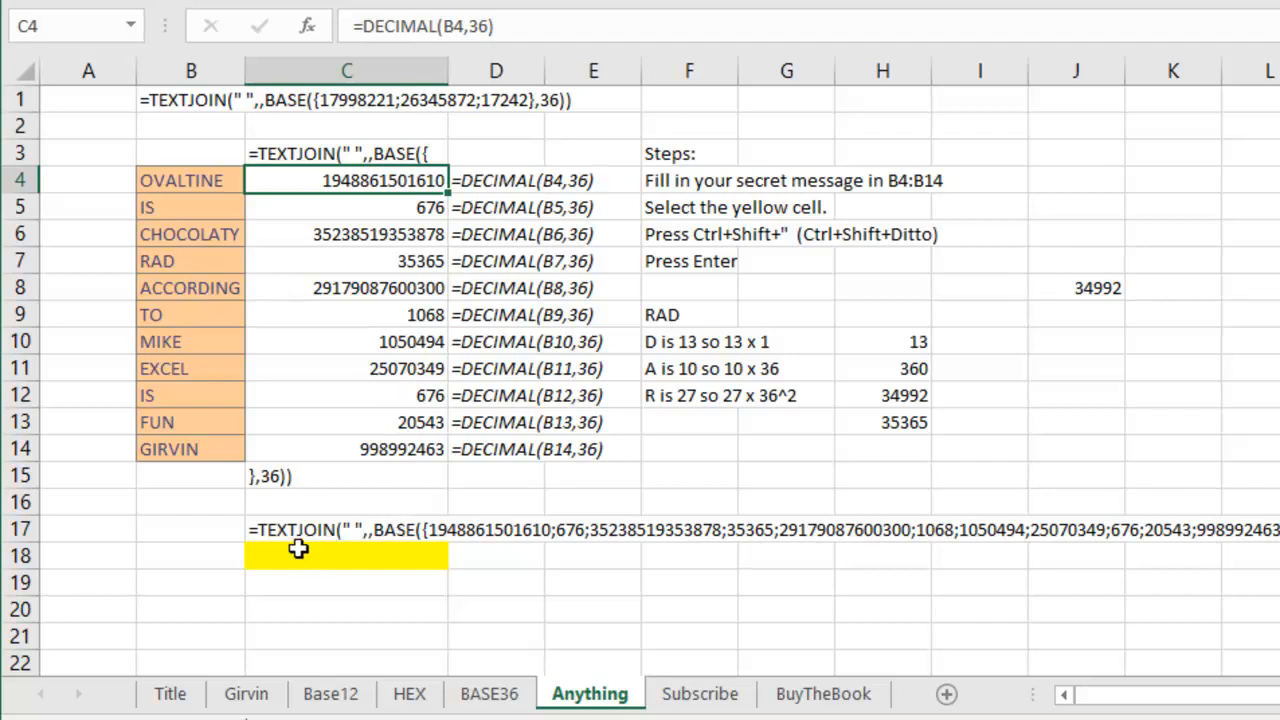
pyautogui.moveTo(418, 531)
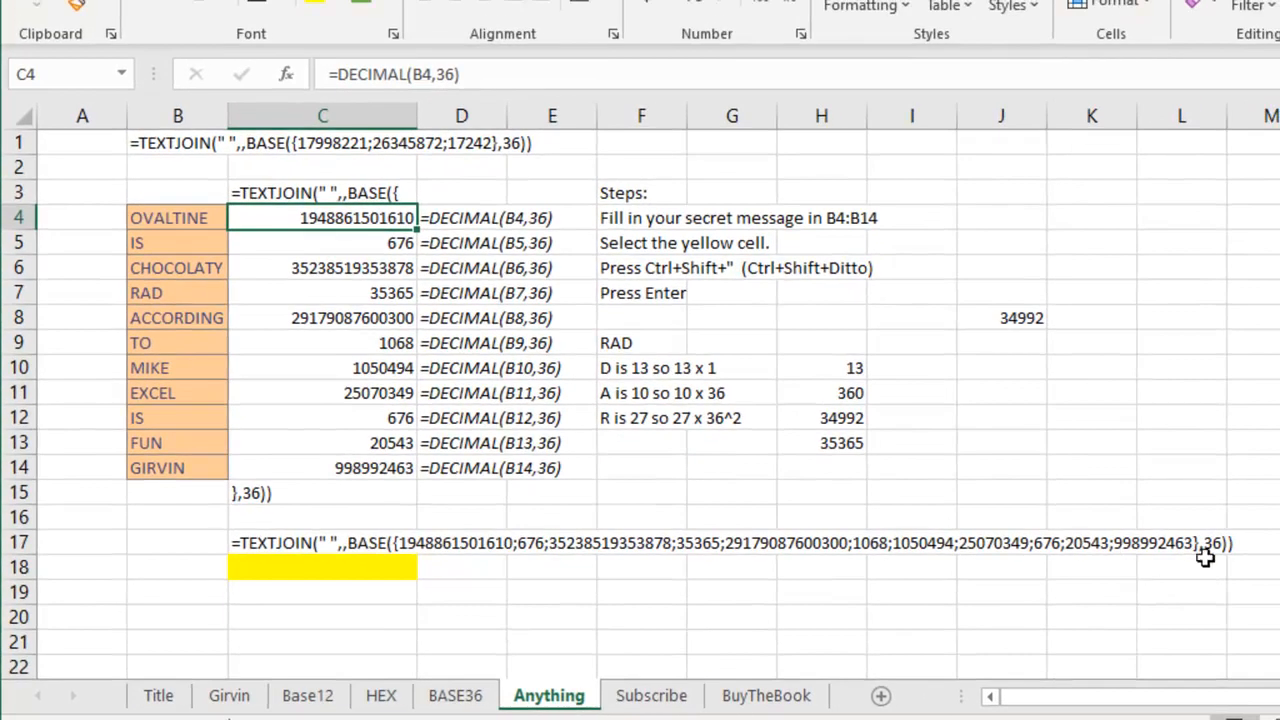
pyautogui.moveTo(1218, 542)
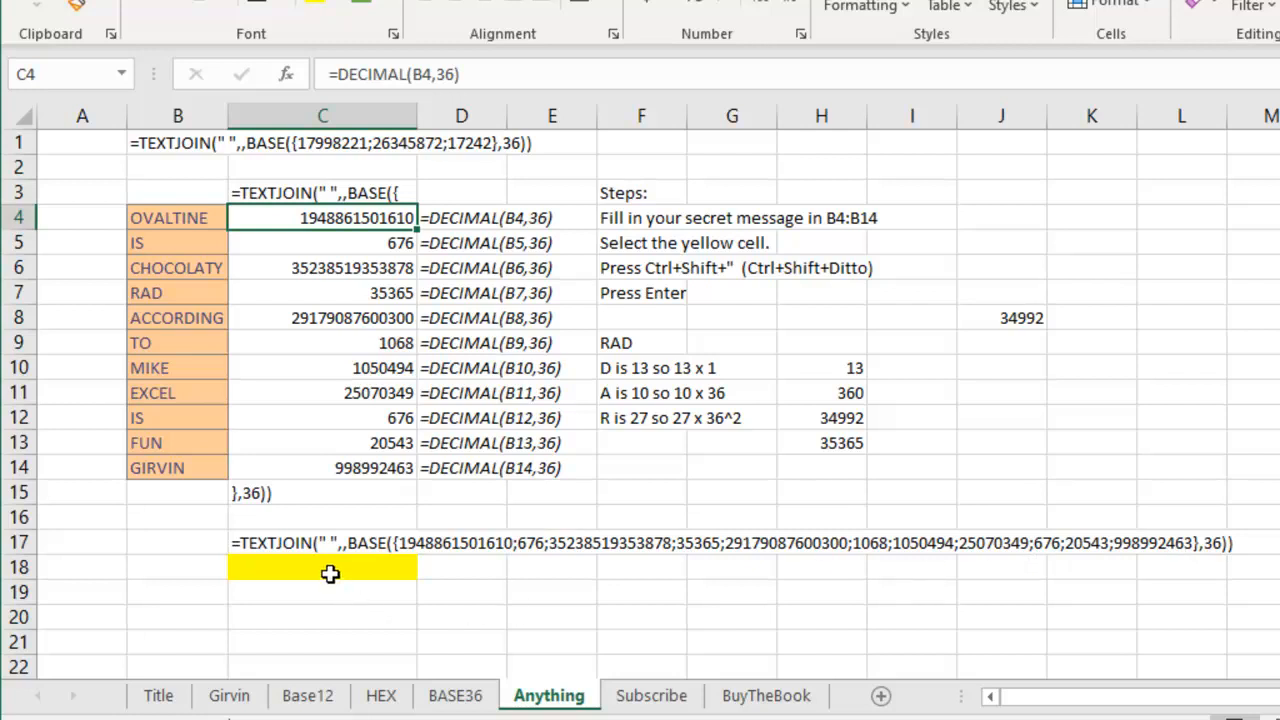
pyautogui.moveTo(177, 471)
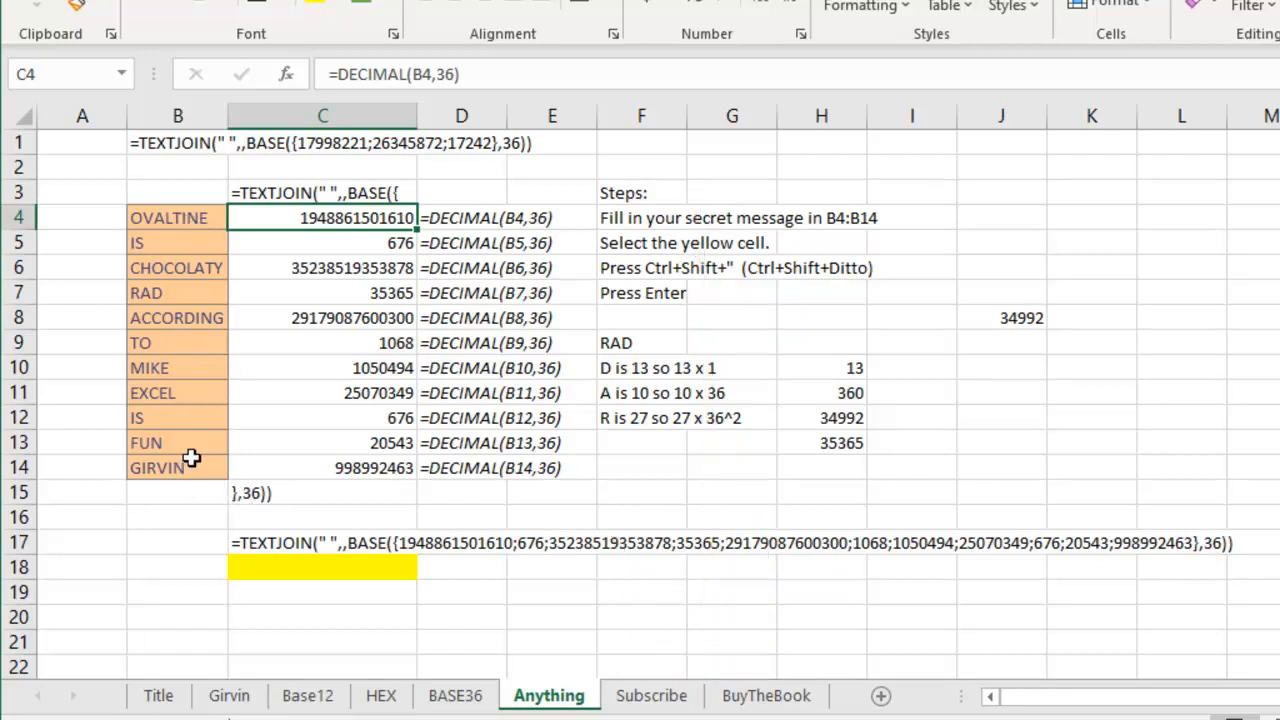
pyautogui.moveTo(490, 317)
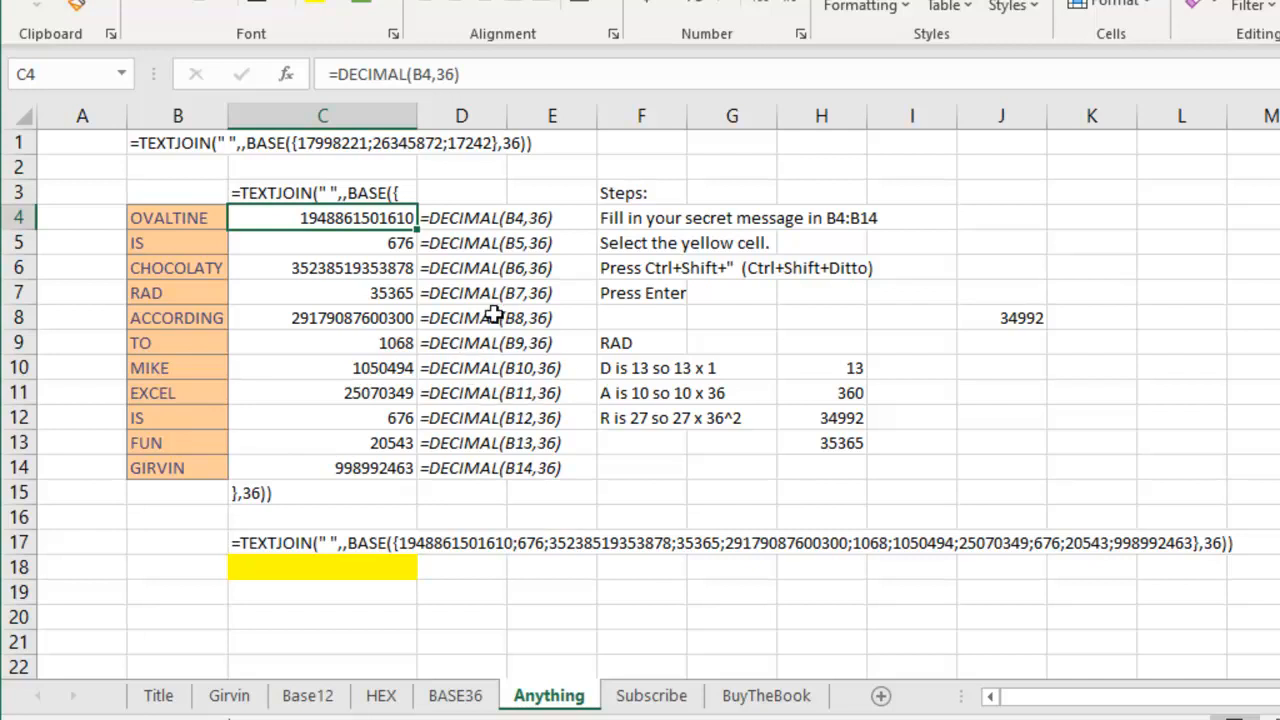
# Decode the message in yellow cell C18, then inspect the TEXTJOIN-building formula in C17.
pyautogui.click(322, 567)
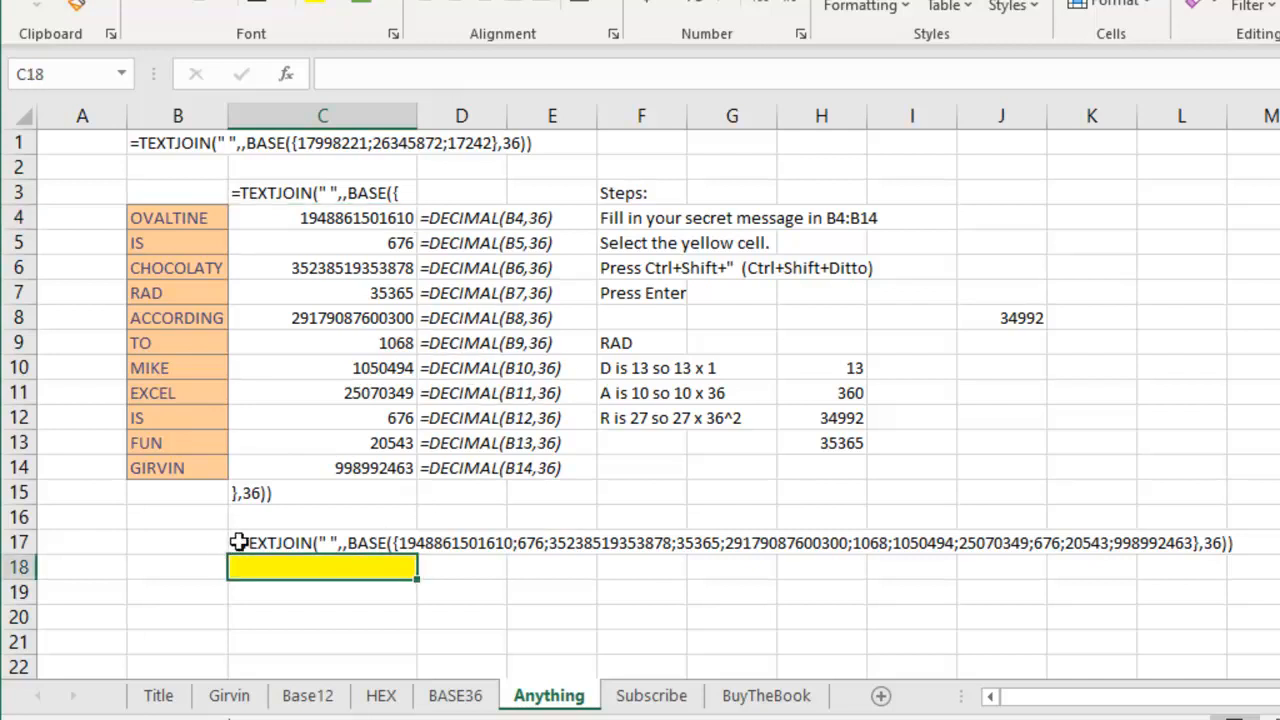
pyautogui.click(322, 542)
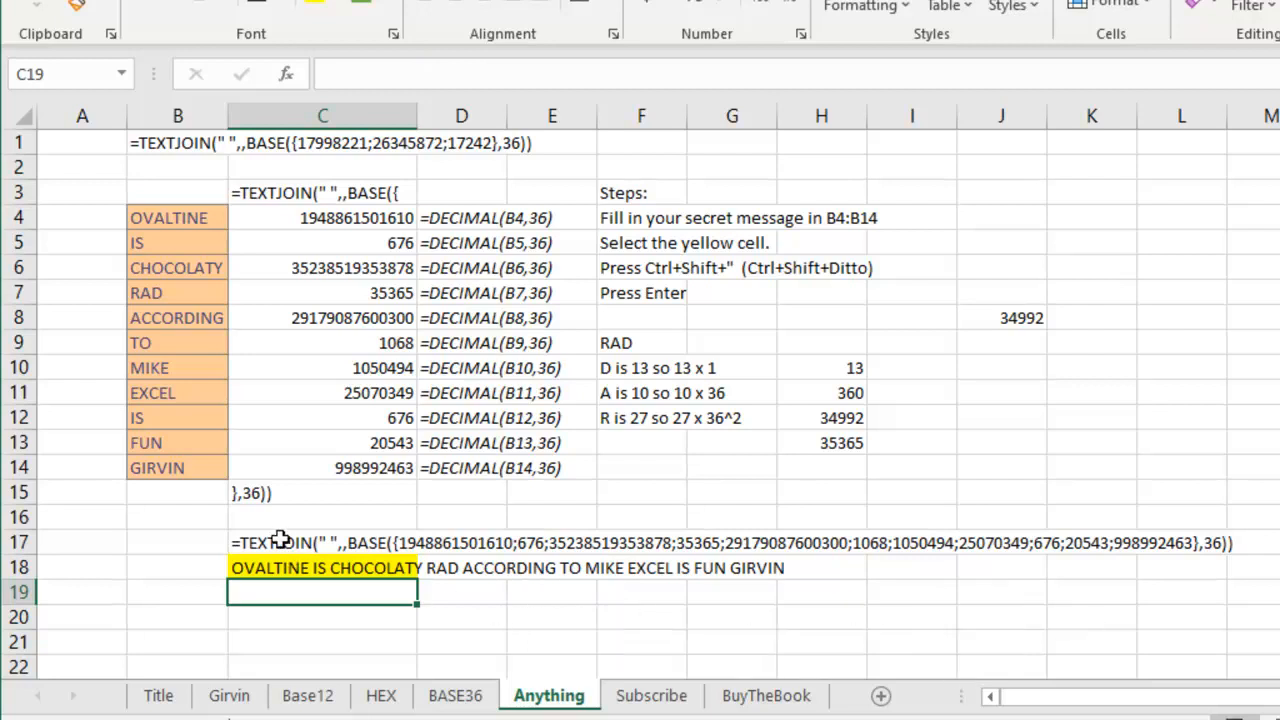
pyautogui.click(322, 543)
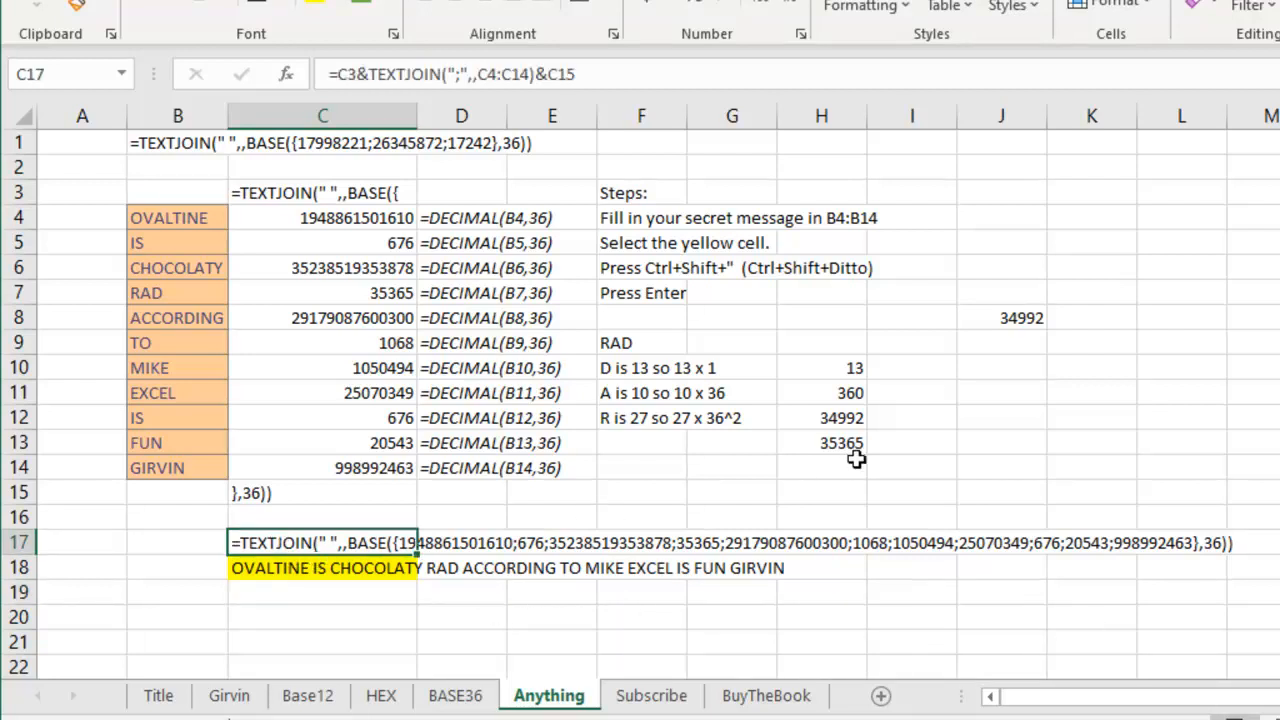
pyautogui.moveTo(856, 444)
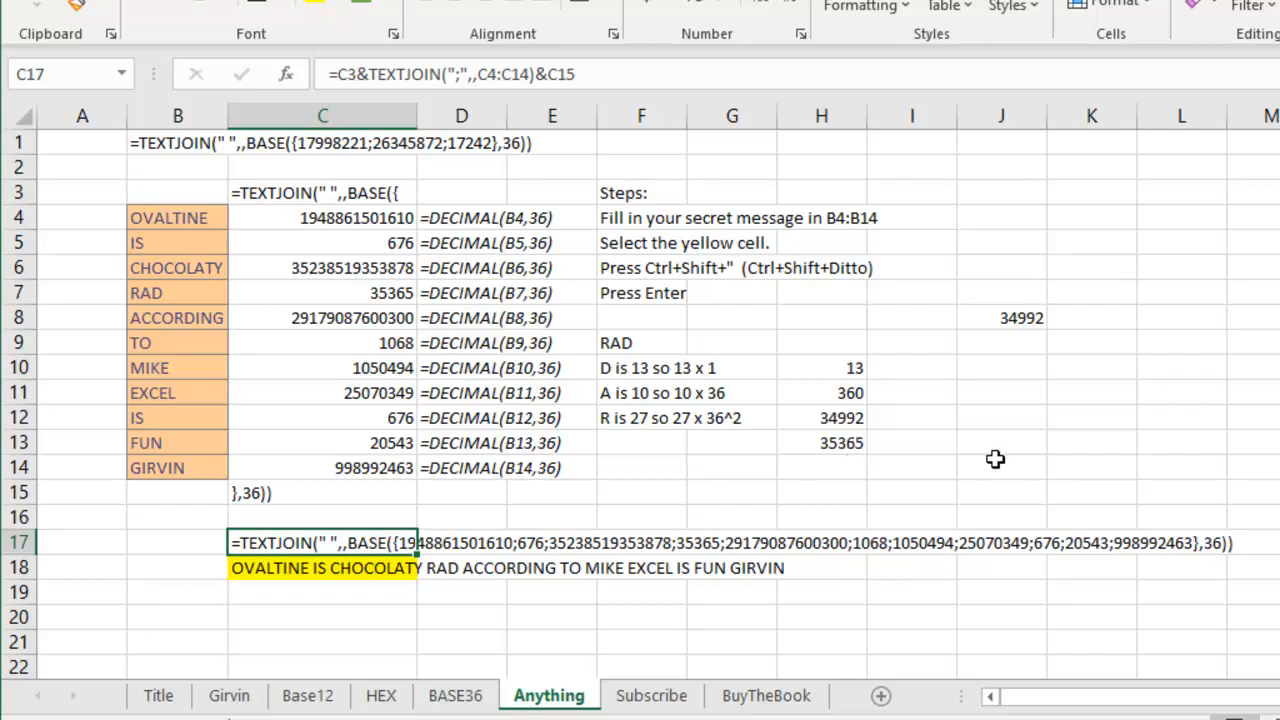
pyautogui.moveTo(675, 676)
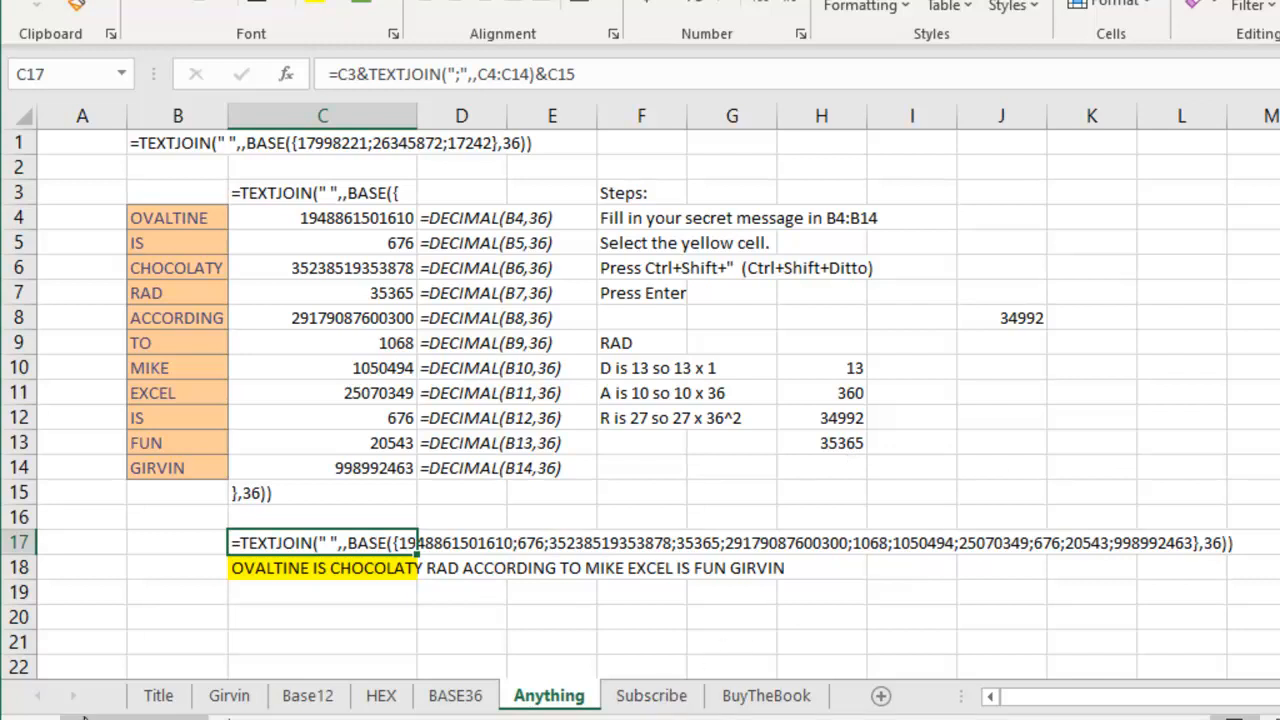
# Show the Base12 sheet with the Little Twelve Toes picture, via the Girvin sheet.
pyautogui.click(229, 695)
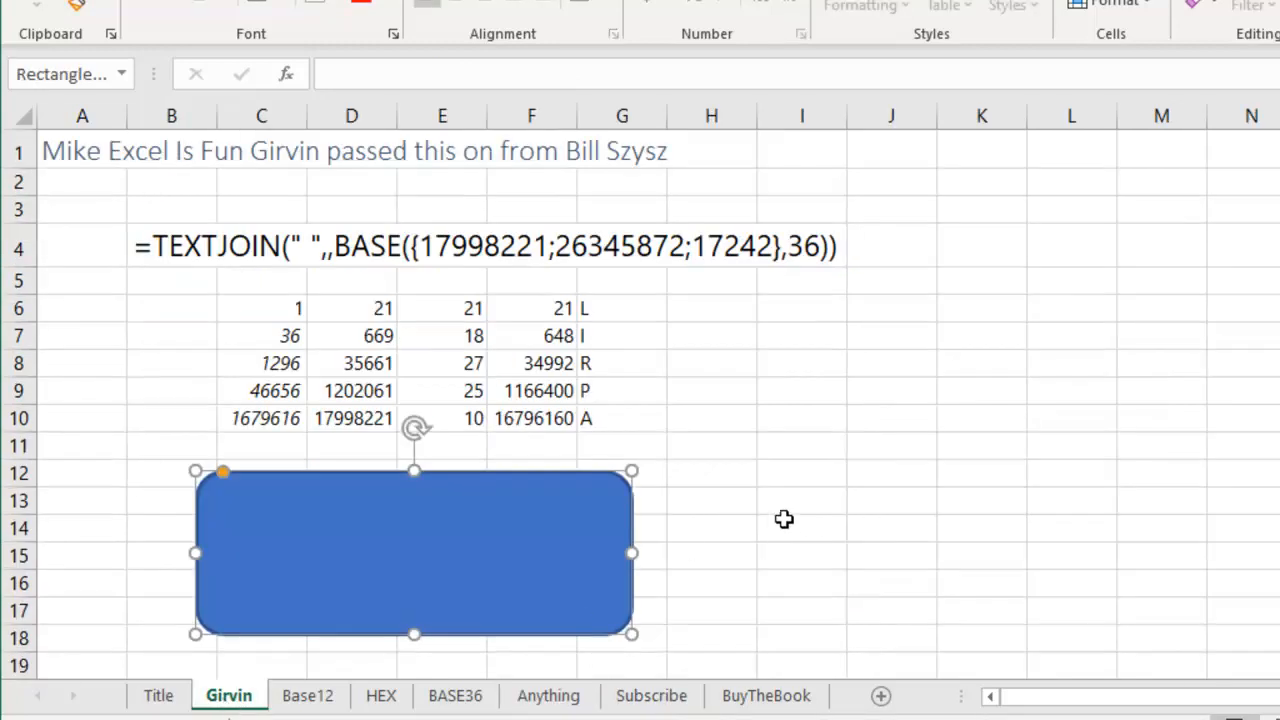
pyautogui.moveTo(808, 266)
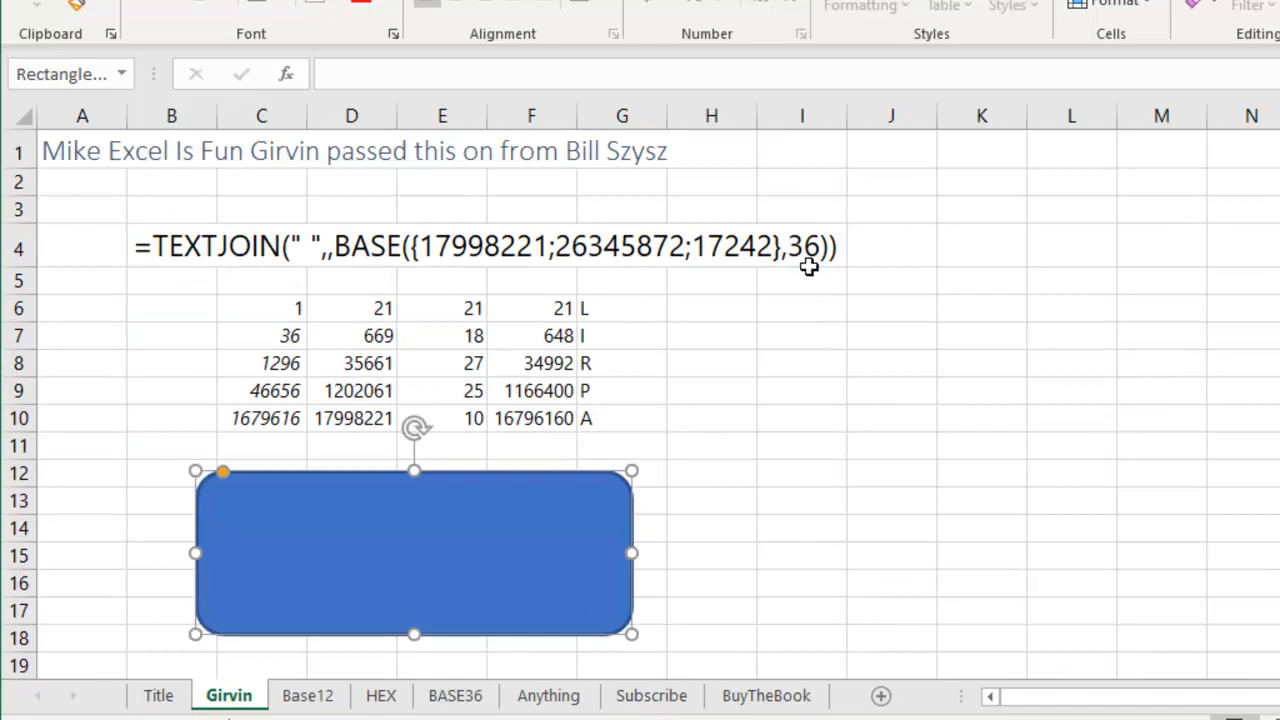
pyautogui.click(307, 695)
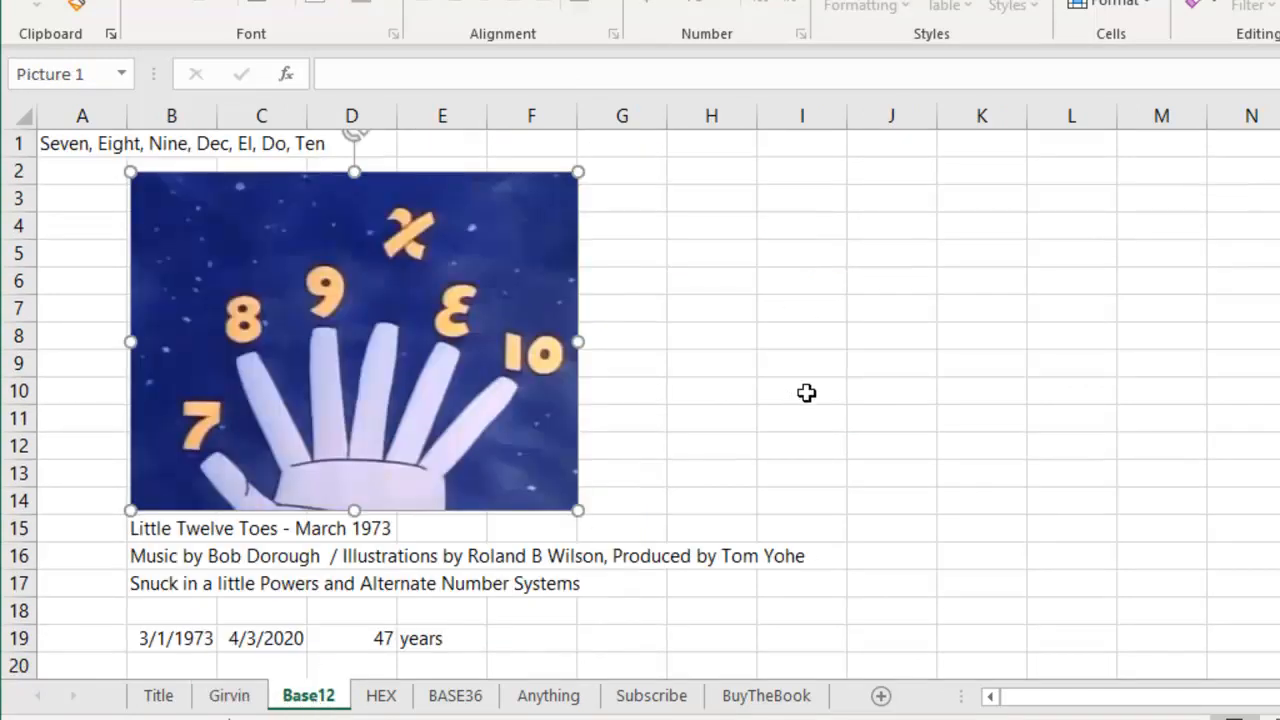
pyautogui.moveTo(651, 695)
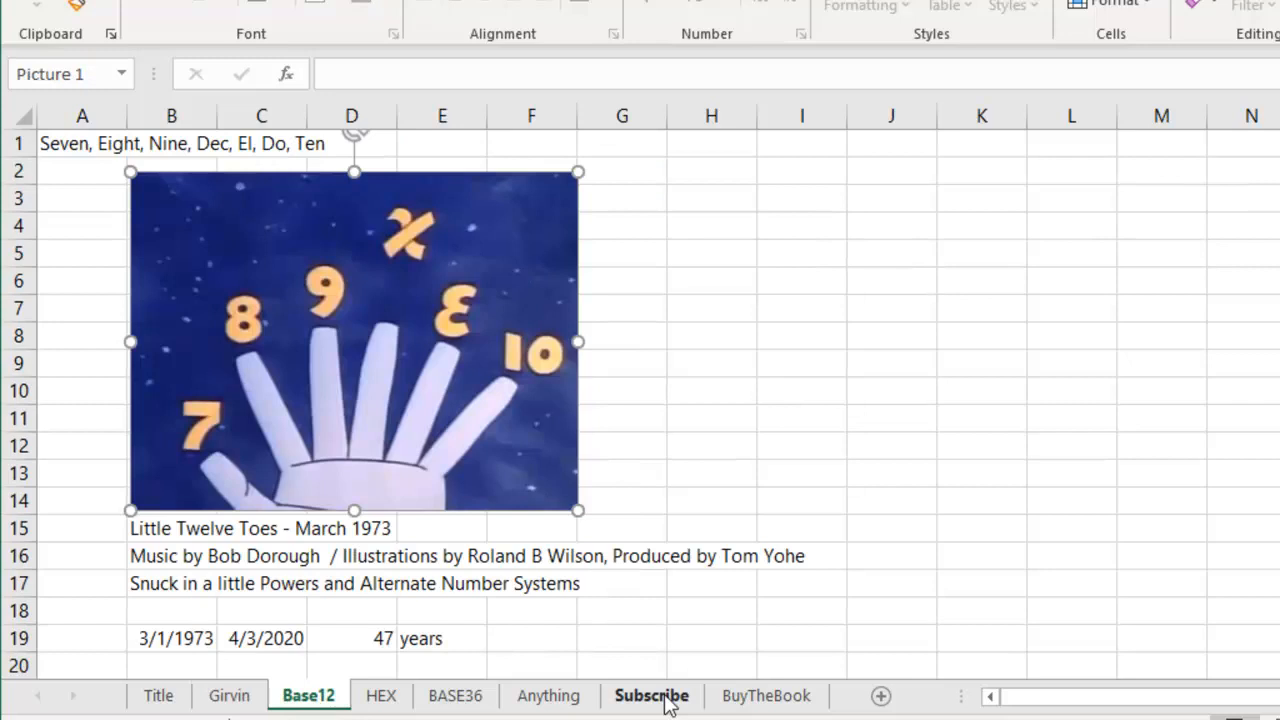
# Show the BuyTheBook sheet's MrExcel 20/20 book cover, via the Subscribe sheet.
pyautogui.click(651, 695)
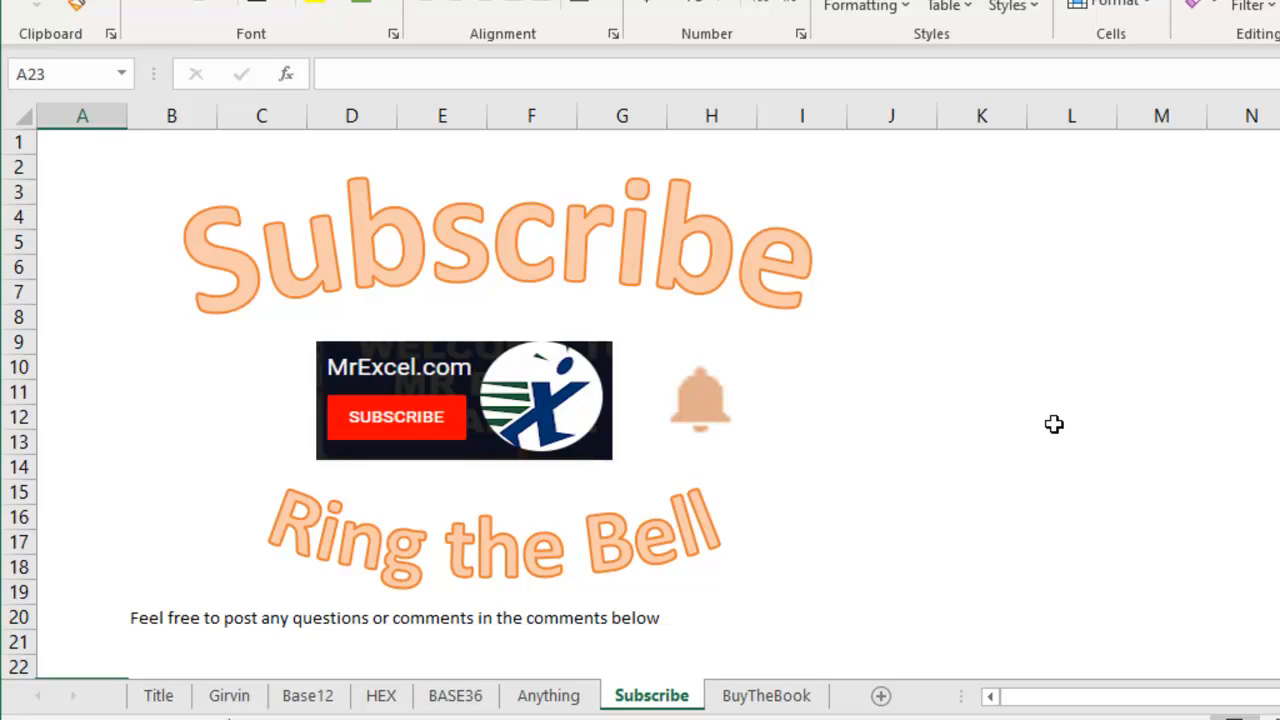
pyautogui.moveTo(766, 695)
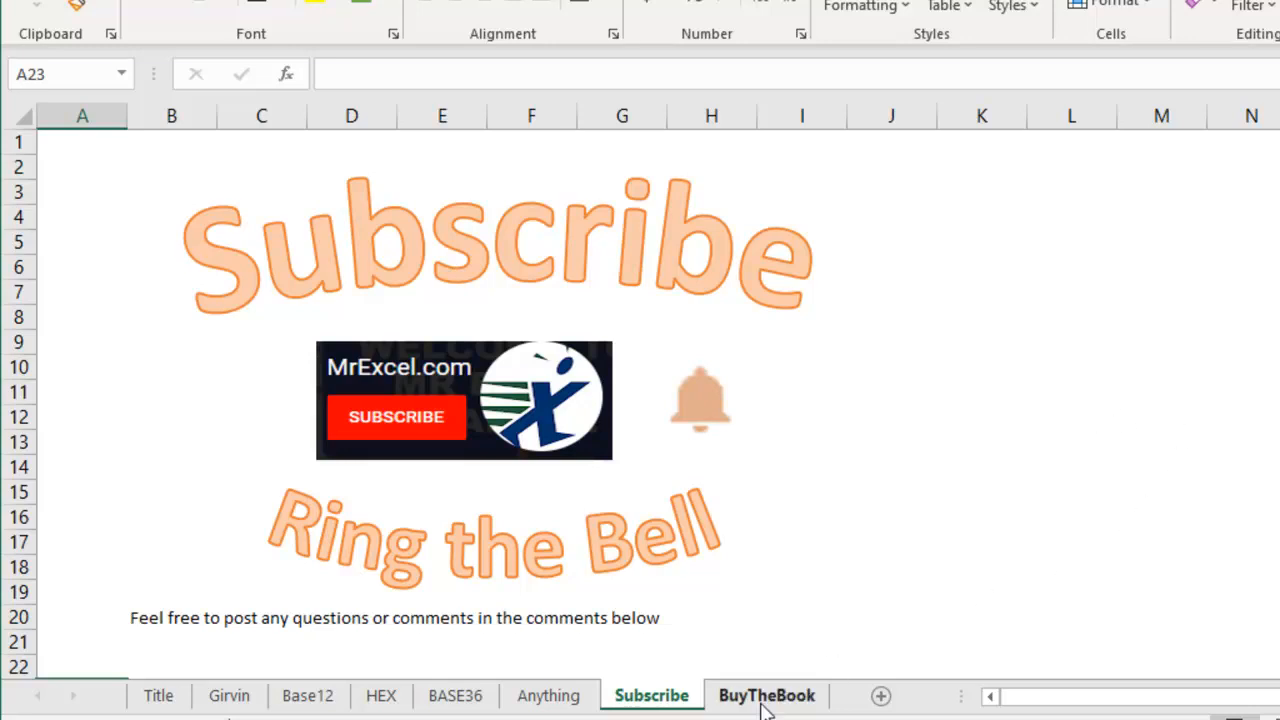
pyautogui.click(766, 695)
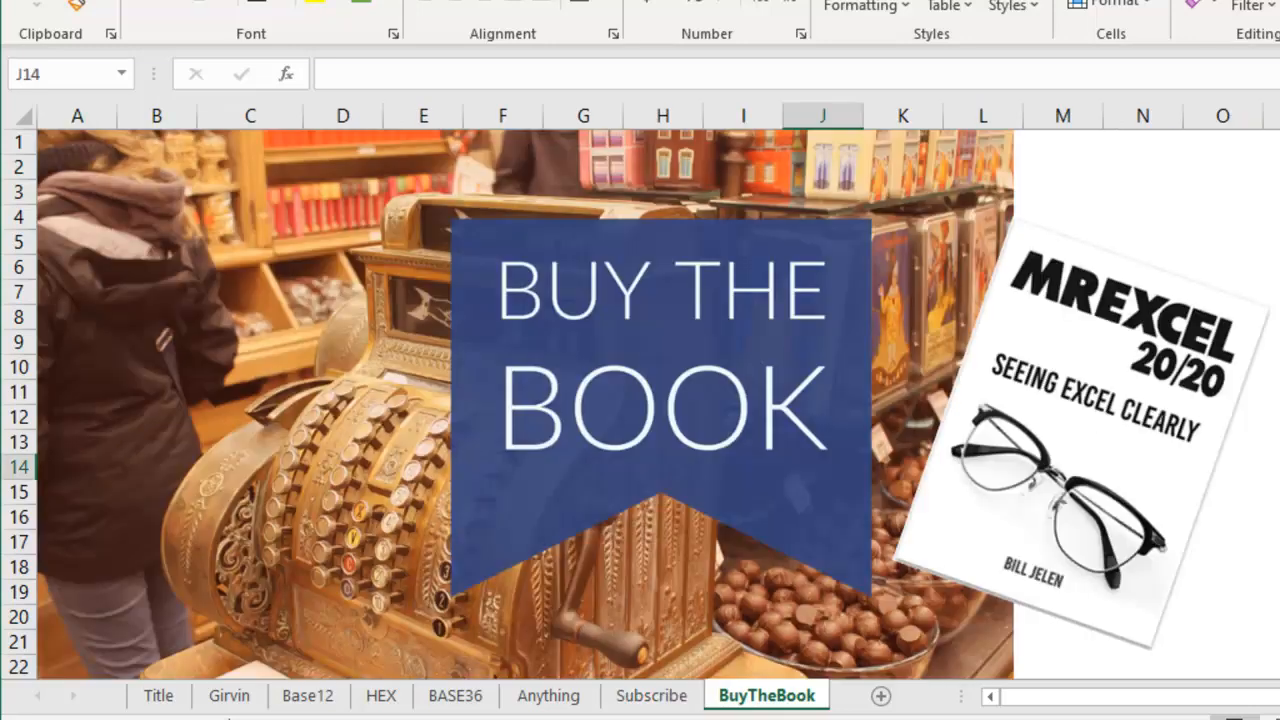